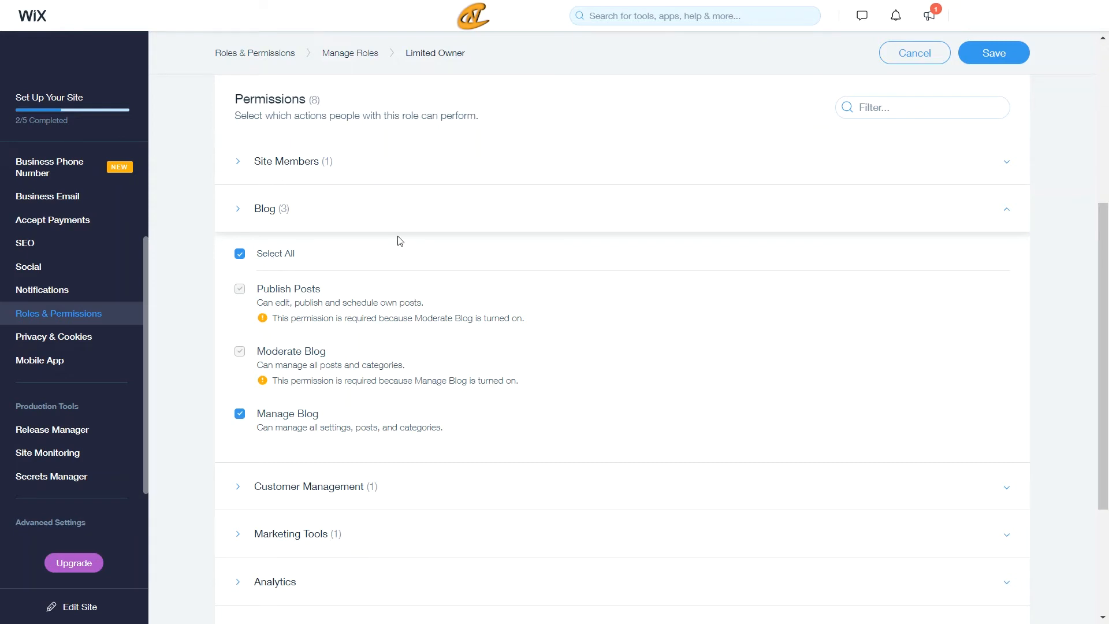
Step: Collapse the Blog permission group and return toward the site's main dashboard
{"action": "left_click", "coordinate": [265, 208]}
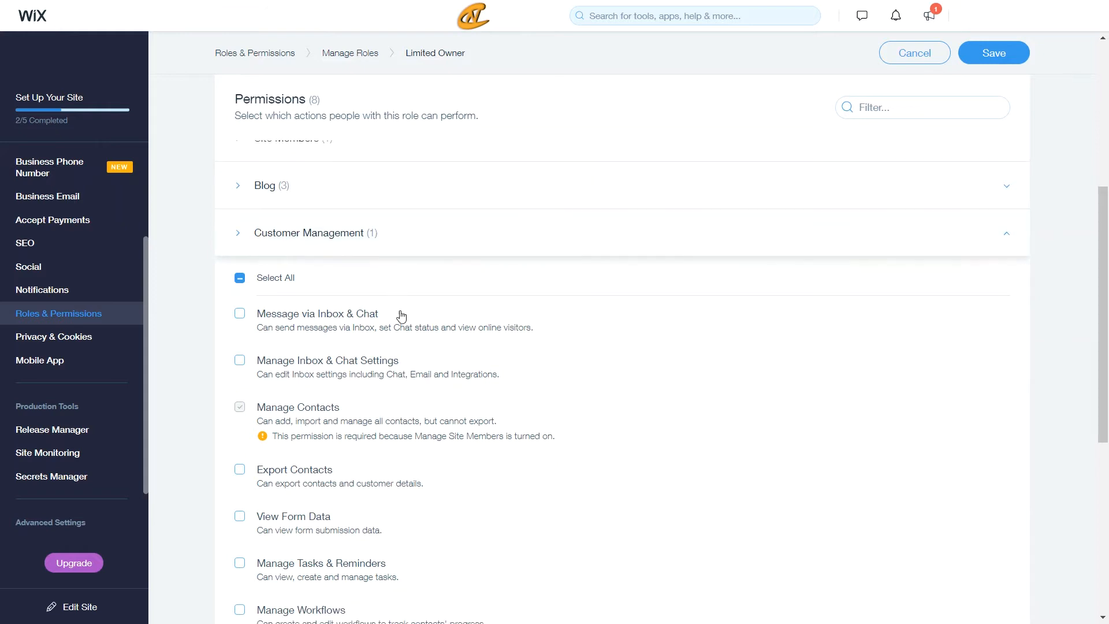
{"action": "scroll", "scroll_direction": "down", "scroll_amount": 3}
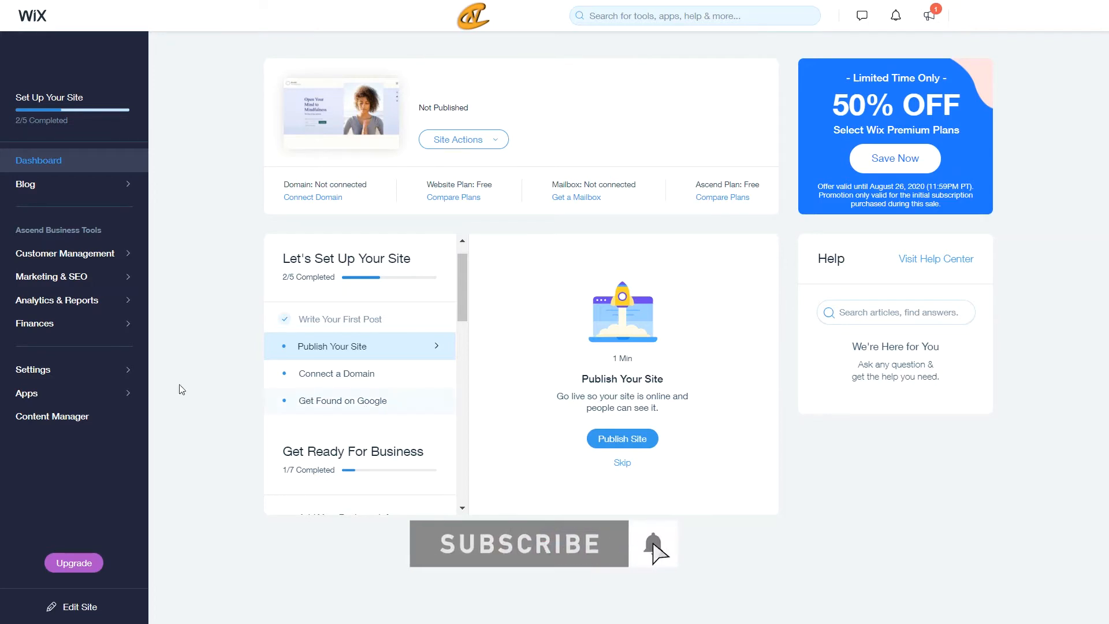
Step: Go to Settings > Roles & Permissions and view the role filter listing All Roles and Owner
{"action": "left_click", "coordinate": [32, 370]}
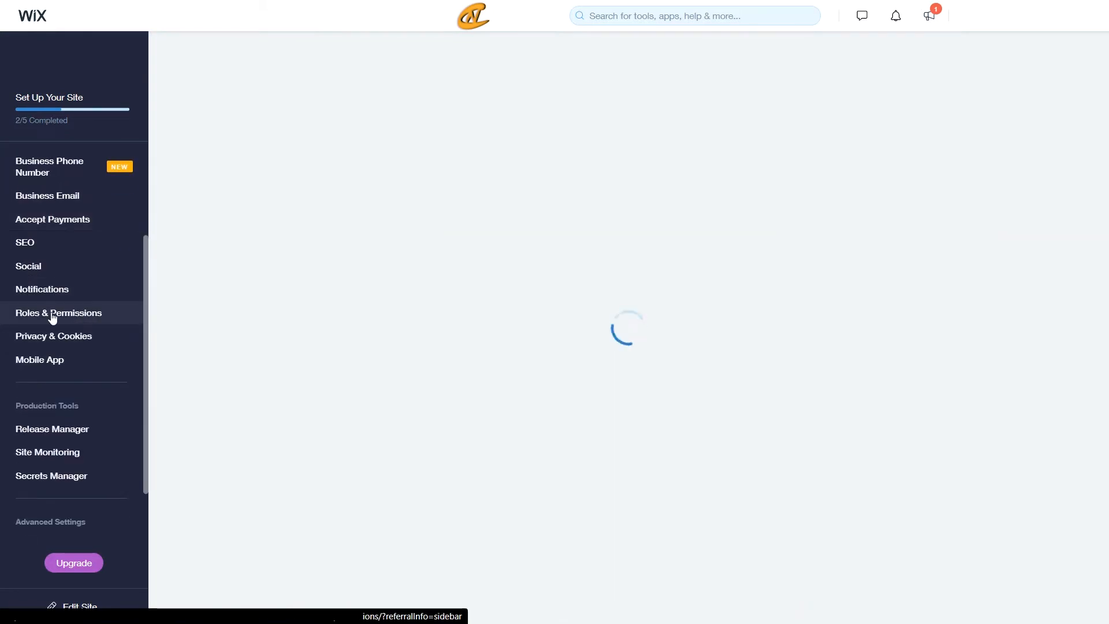
{"action": "left_click", "coordinate": [59, 313]}
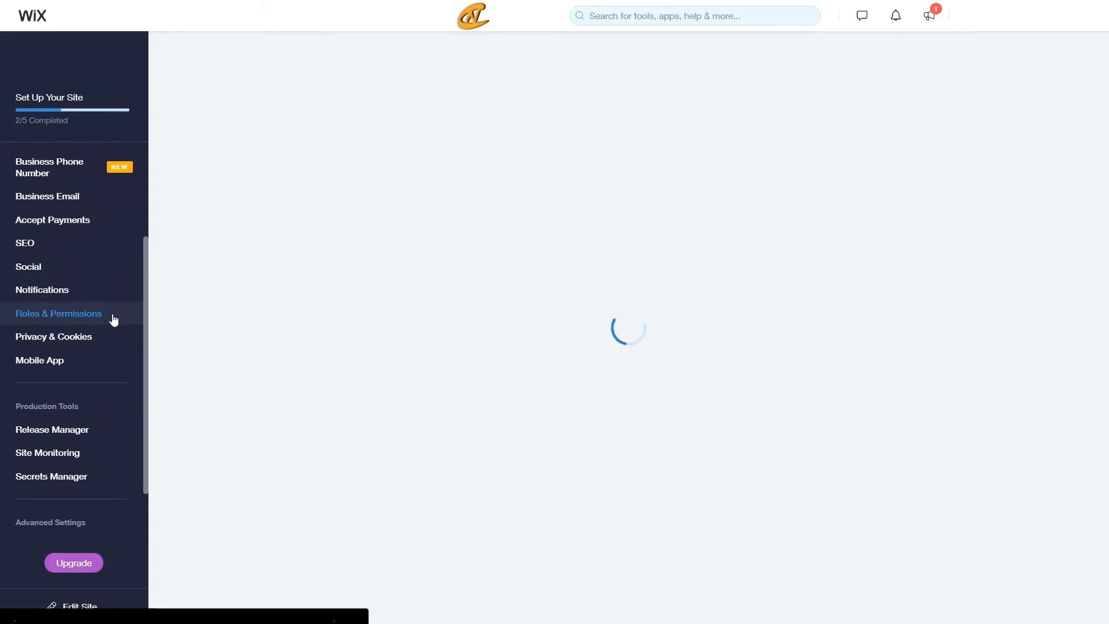
{"action": "left_click", "coordinate": [59, 313]}
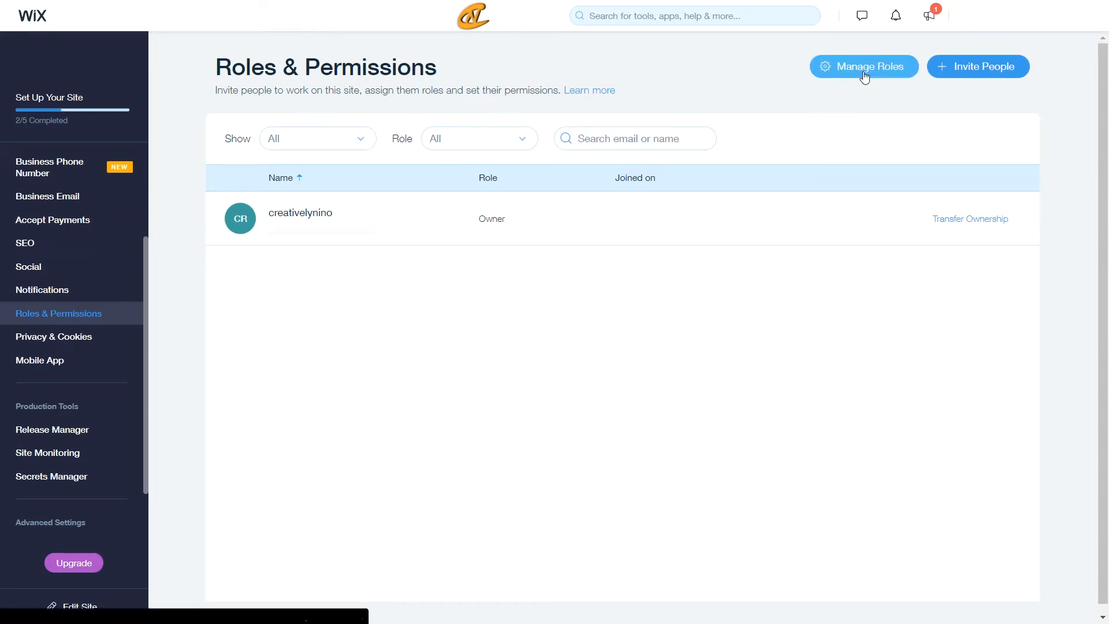
{"action": "mouse_move", "coordinate": [977, 67]}
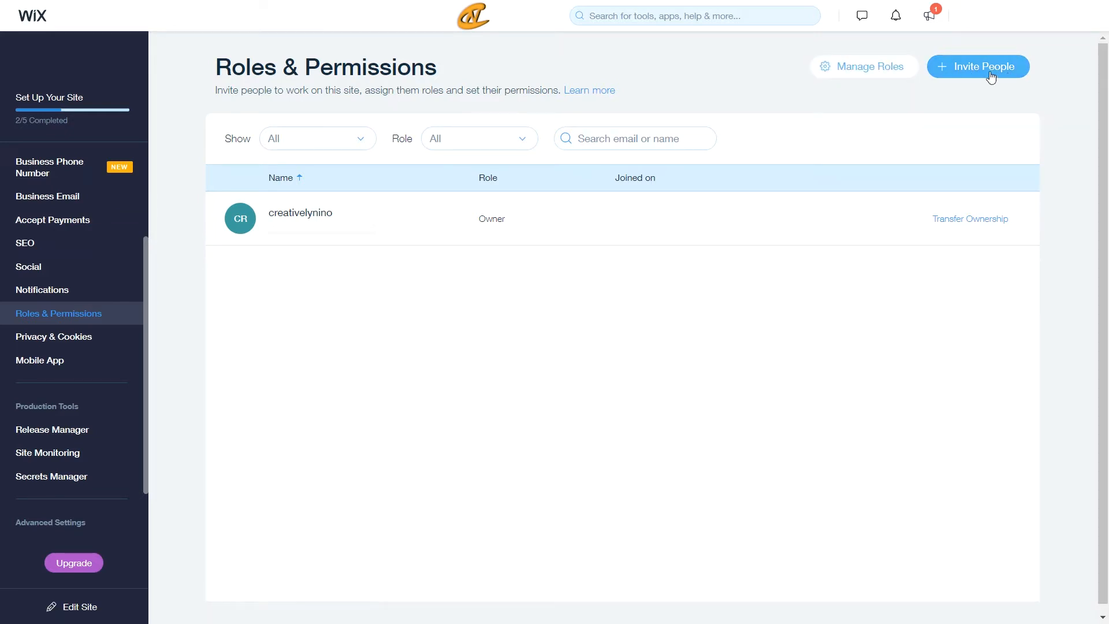
{"action": "mouse_move", "coordinate": [498, 287]}
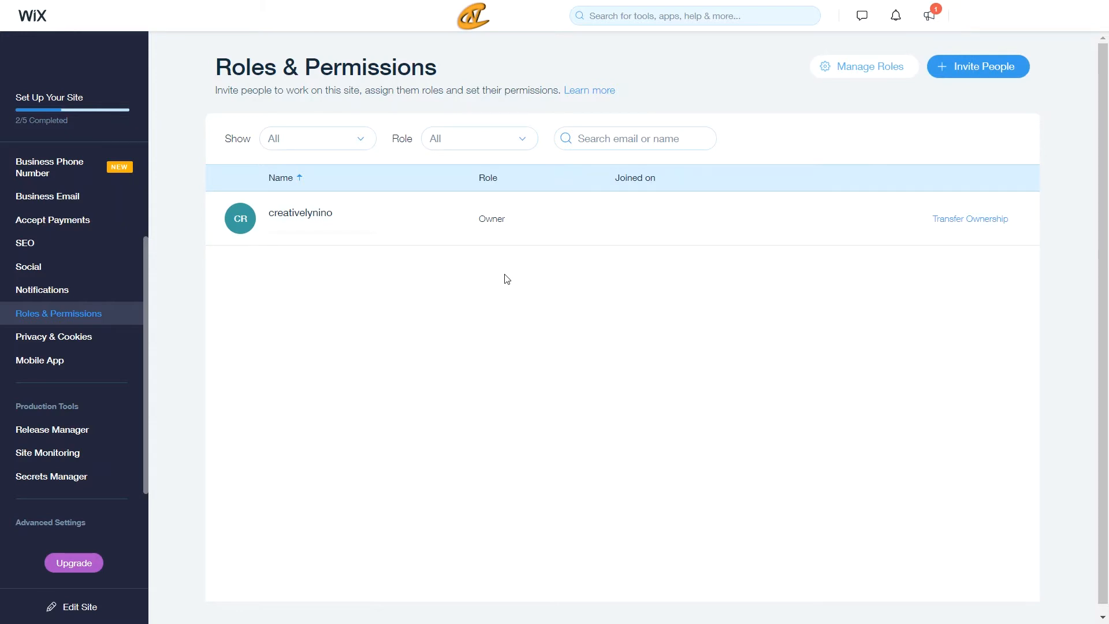
{"action": "mouse_move", "coordinate": [670, 166]}
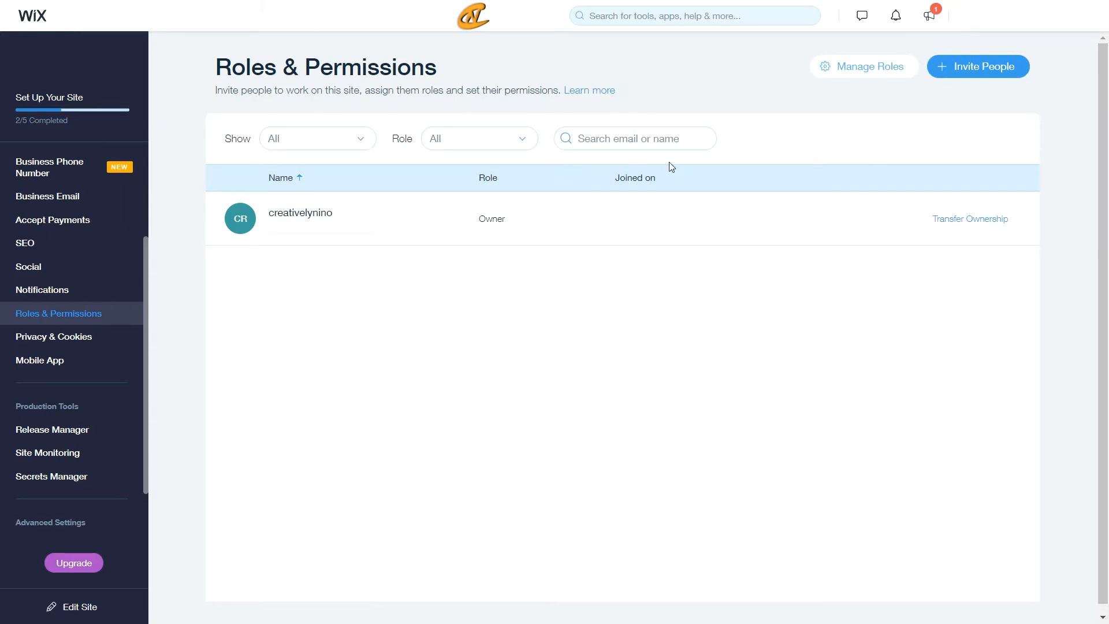
{"action": "mouse_move", "coordinate": [359, 167]}
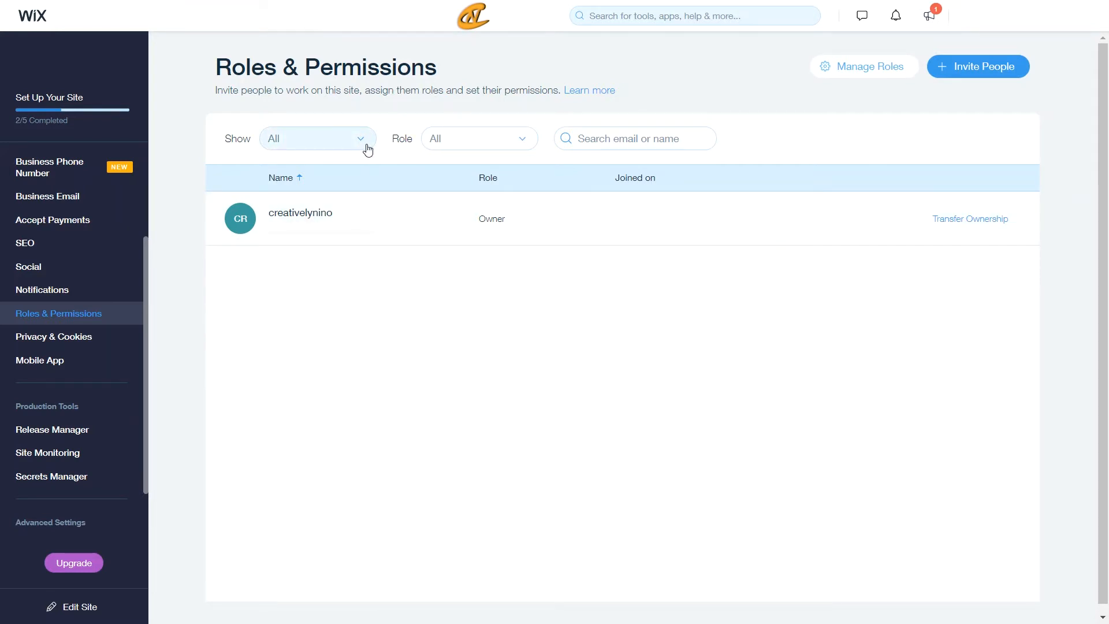
{"action": "left_click", "coordinate": [317, 138]}
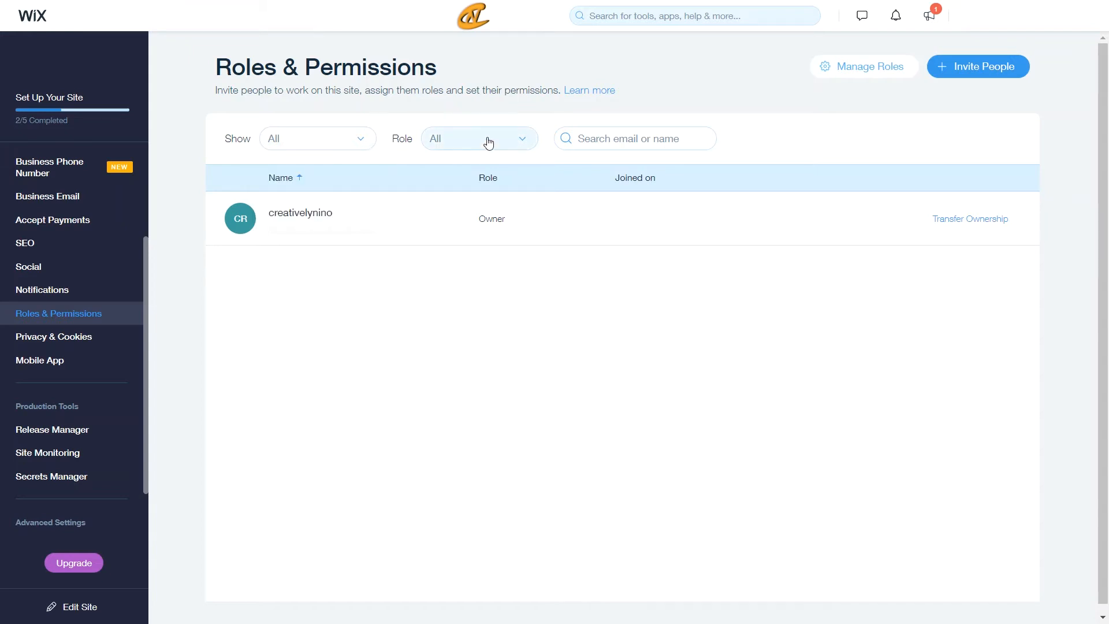
{"action": "mouse_move", "coordinate": [466, 149]}
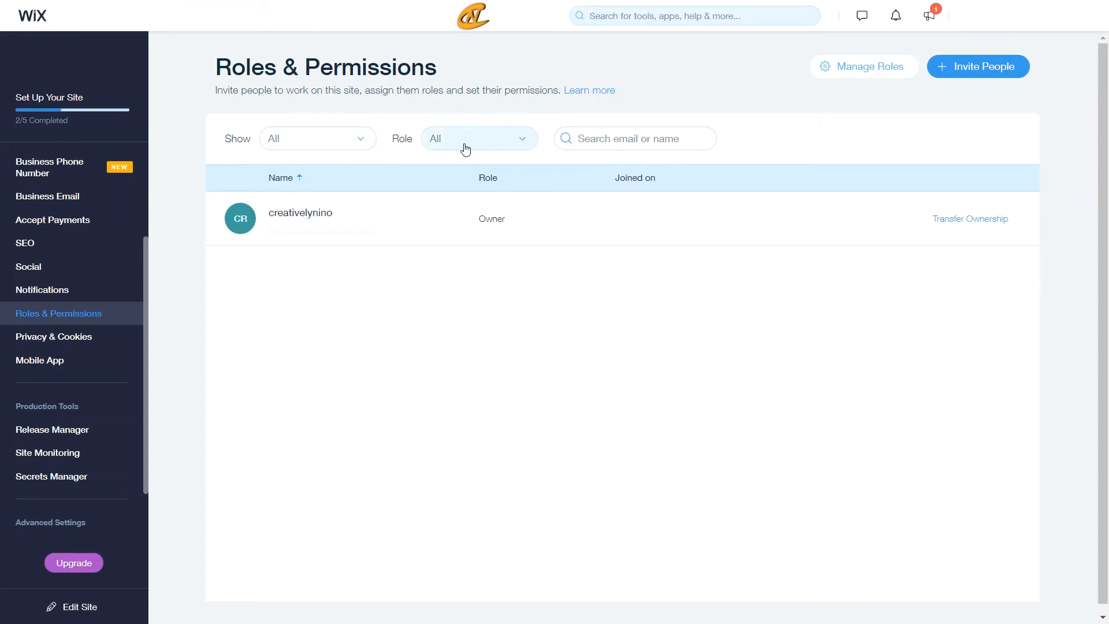
{"action": "left_click", "coordinate": [478, 138]}
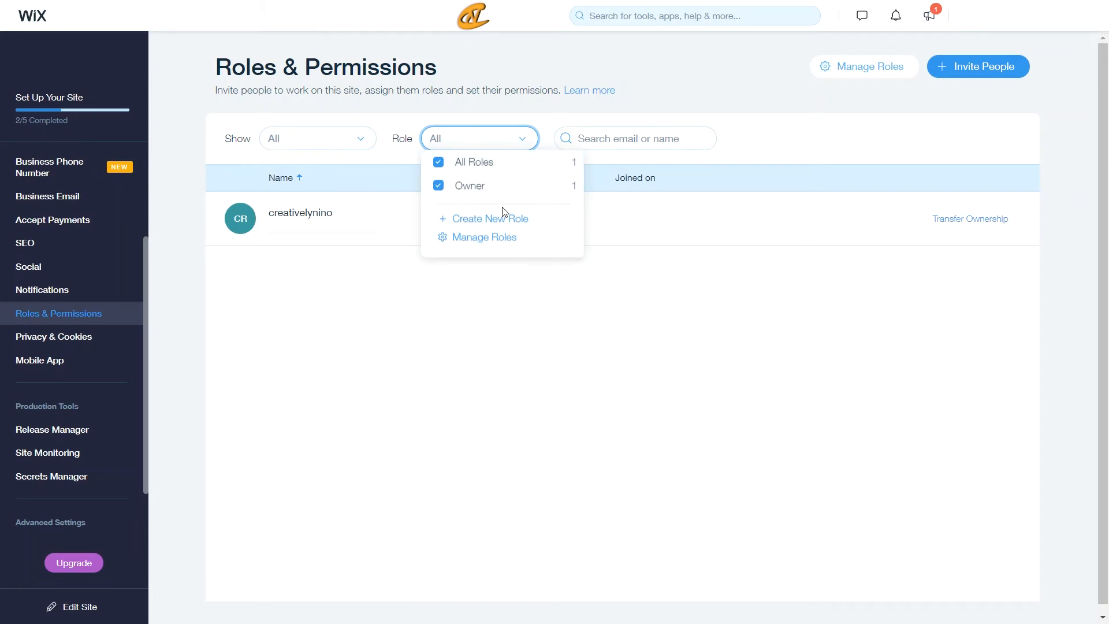
{"action": "mouse_move", "coordinate": [580, 204]}
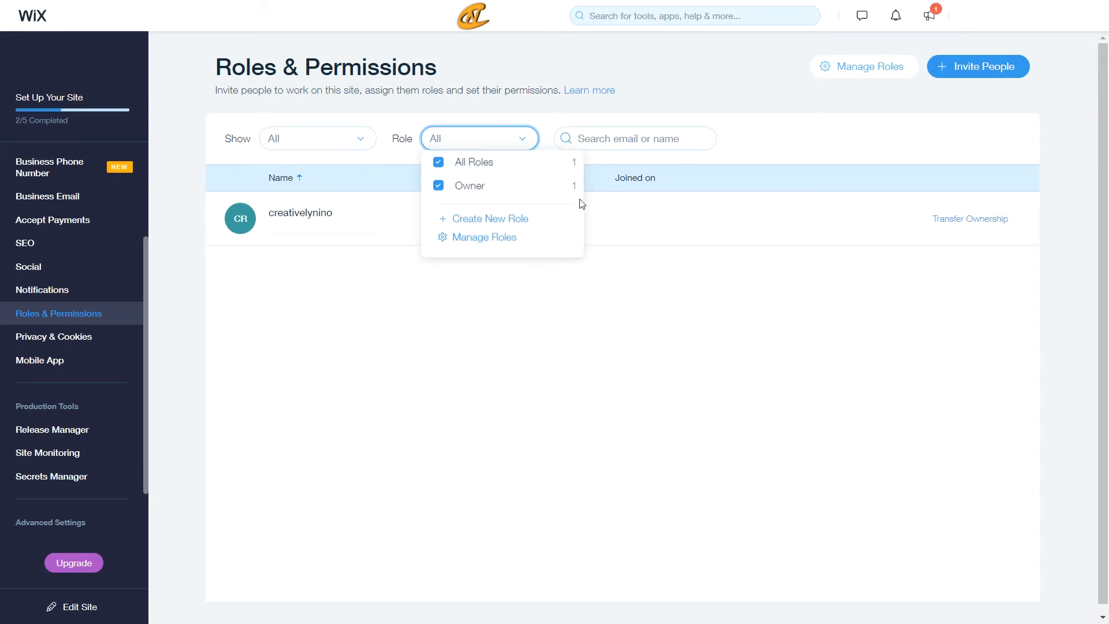
{"action": "mouse_move", "coordinate": [437, 226]}
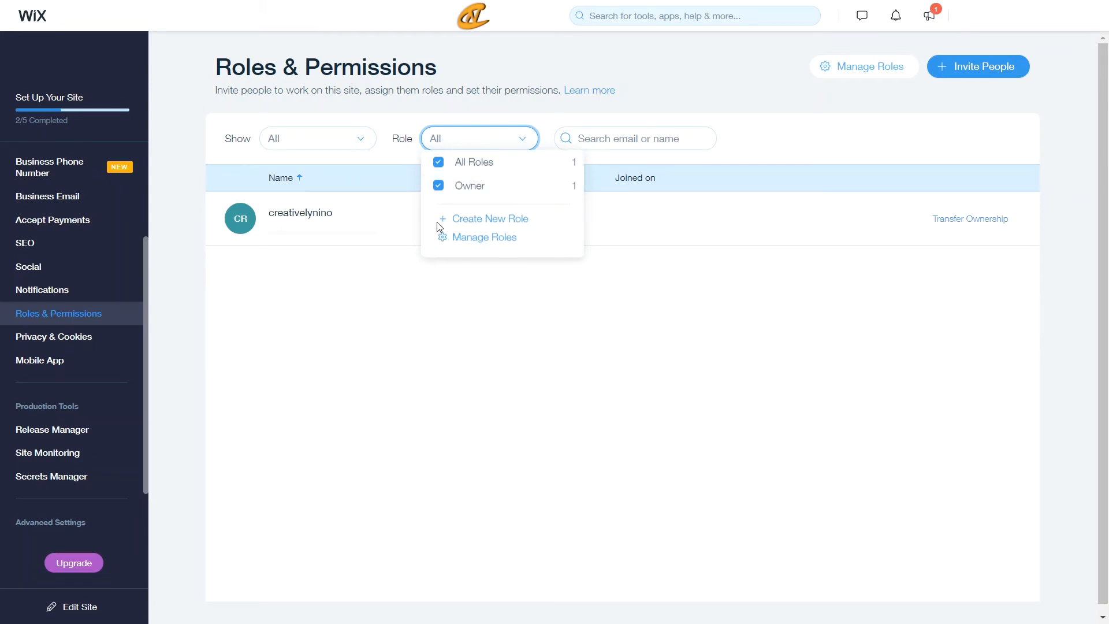
{"action": "mouse_move", "coordinate": [452, 234]}
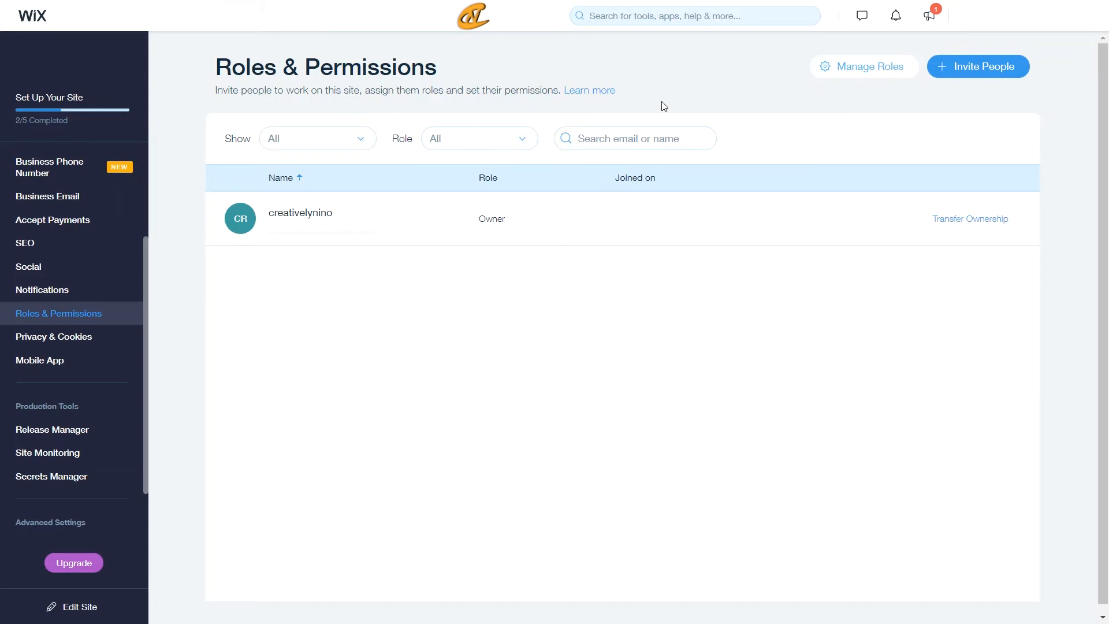
{"action": "mouse_move", "coordinate": [774, 82]}
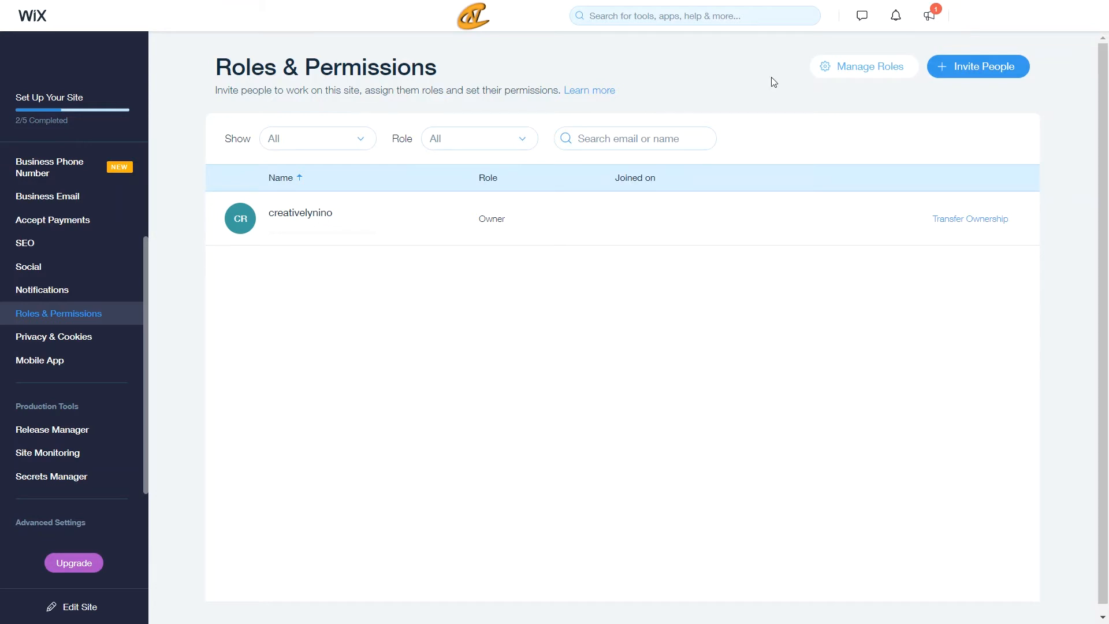
Step: Show the Manage Roles page listing the predefined general, store and blog roles
{"action": "left_click", "coordinate": [862, 66]}
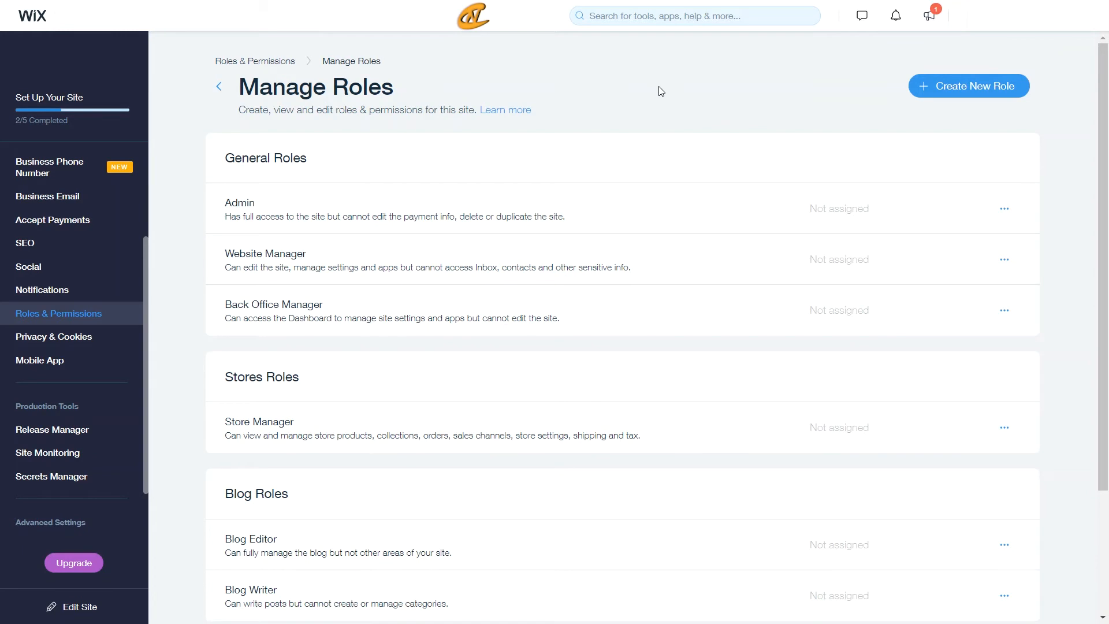
{"action": "scroll", "scroll_direction": "down", "scroll_amount": 3}
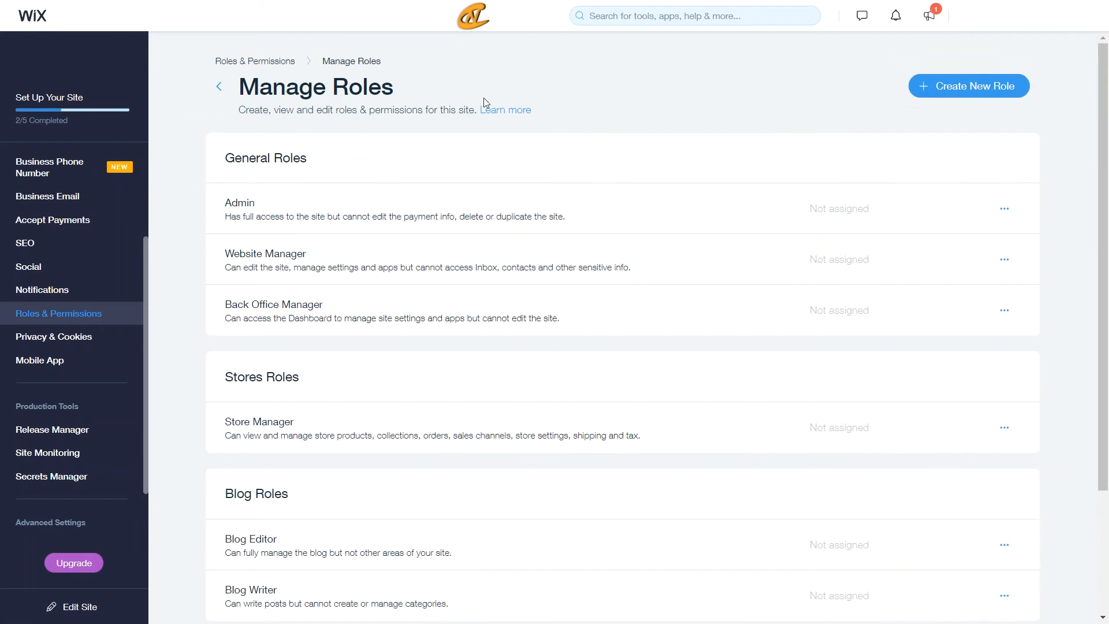
{"action": "mouse_move", "coordinate": [487, 106]}
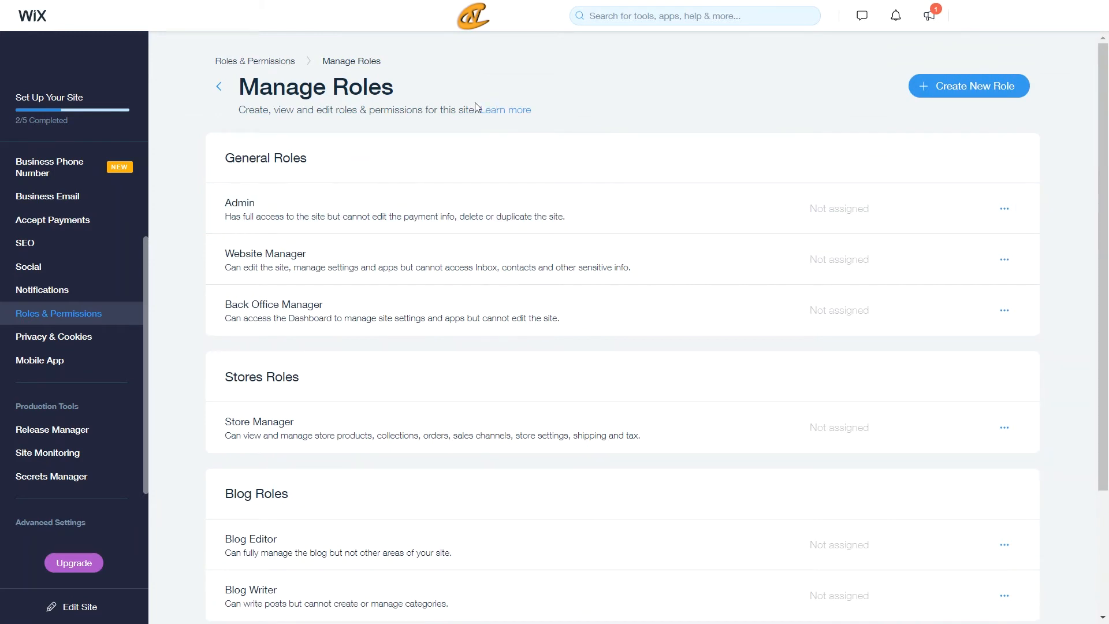
{"action": "mouse_move", "coordinate": [909, 85]}
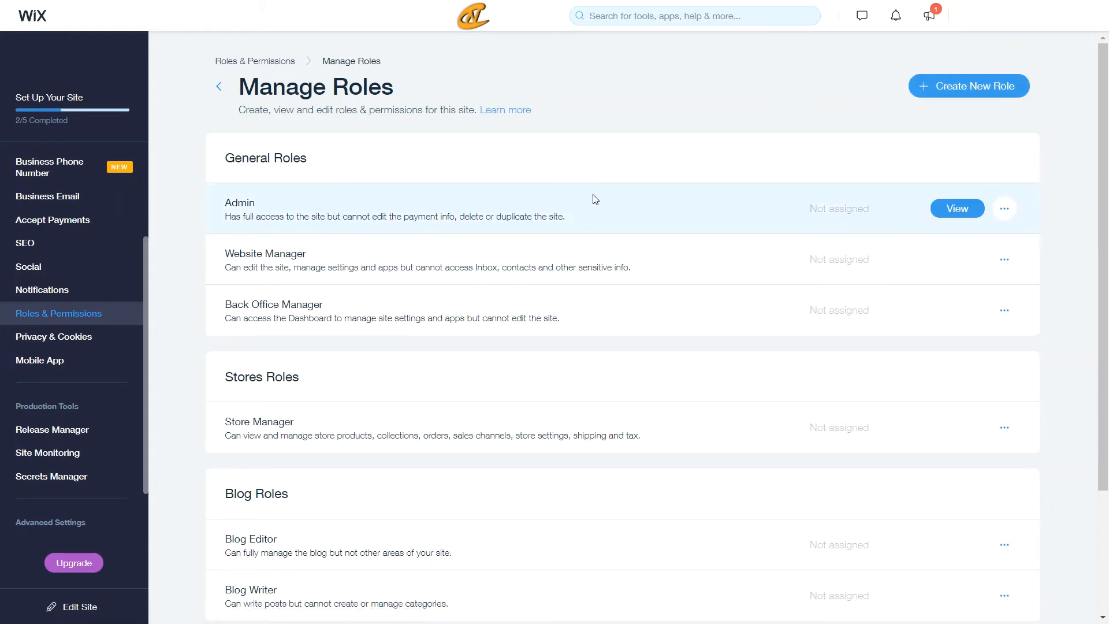
{"action": "mouse_move", "coordinate": [534, 207]}
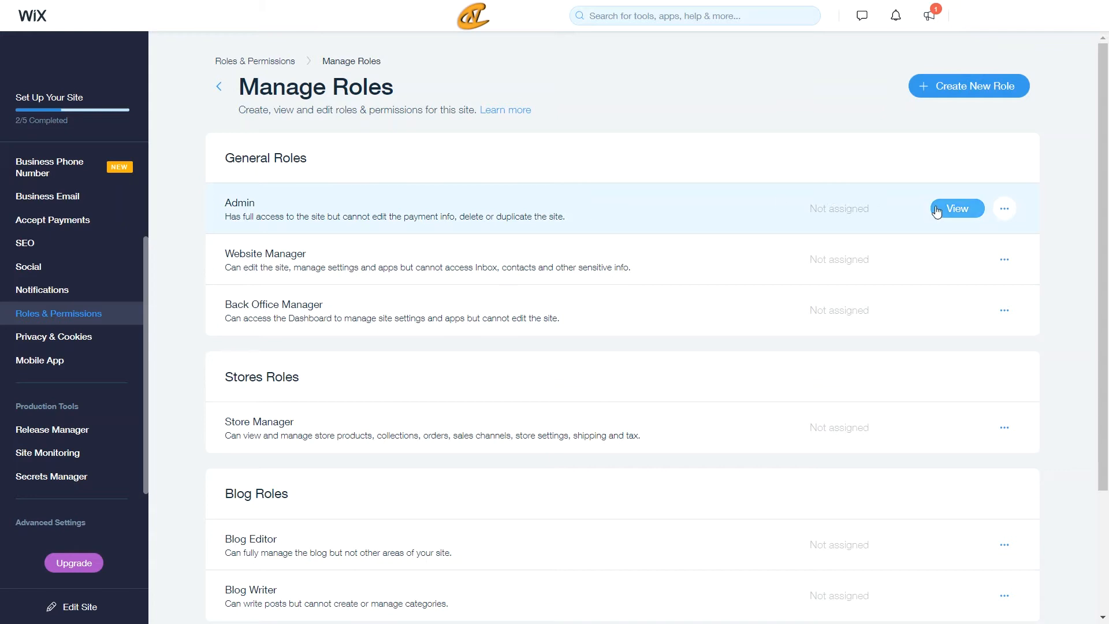
{"action": "mouse_move", "coordinate": [877, 209]}
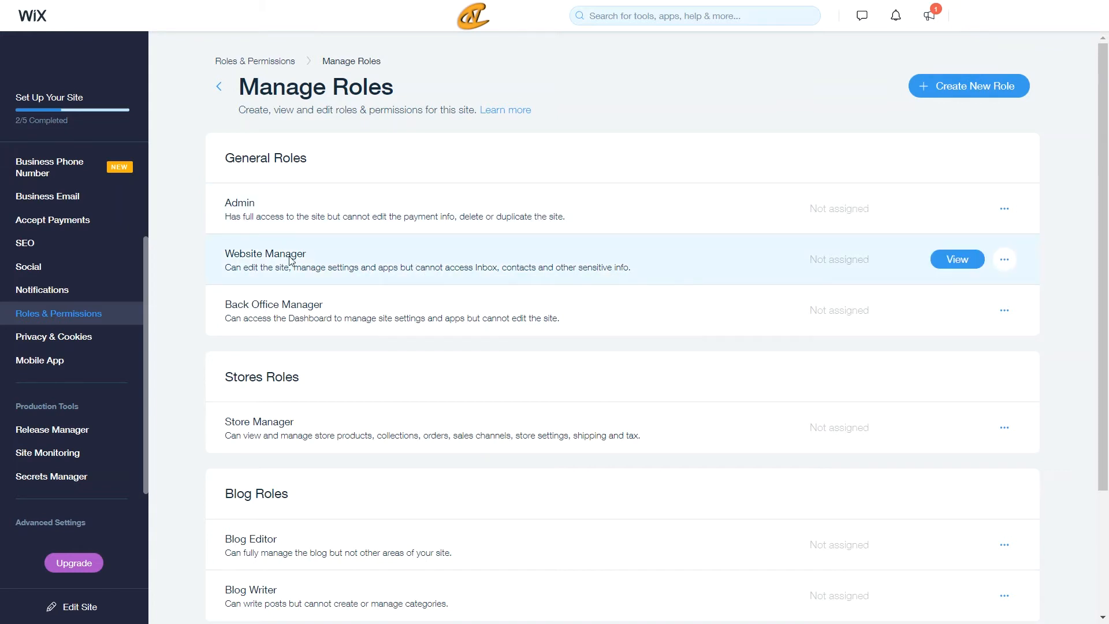
{"action": "mouse_move", "coordinate": [749, 196]}
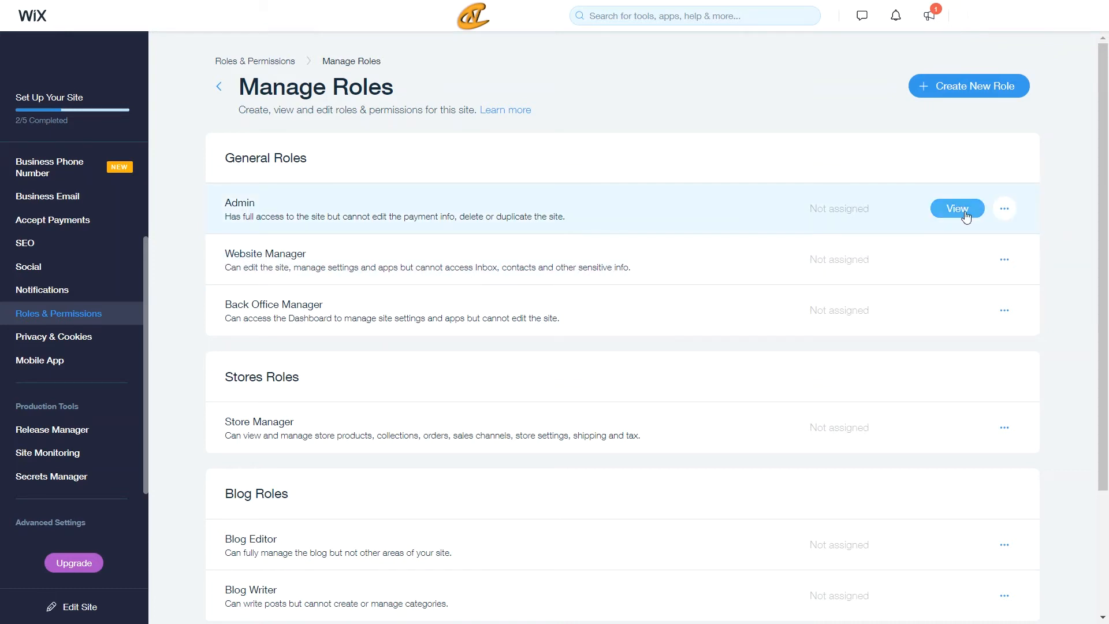
Step: View the Admin role's details and expand its Sites permission group
{"action": "left_click", "coordinate": [956, 208]}
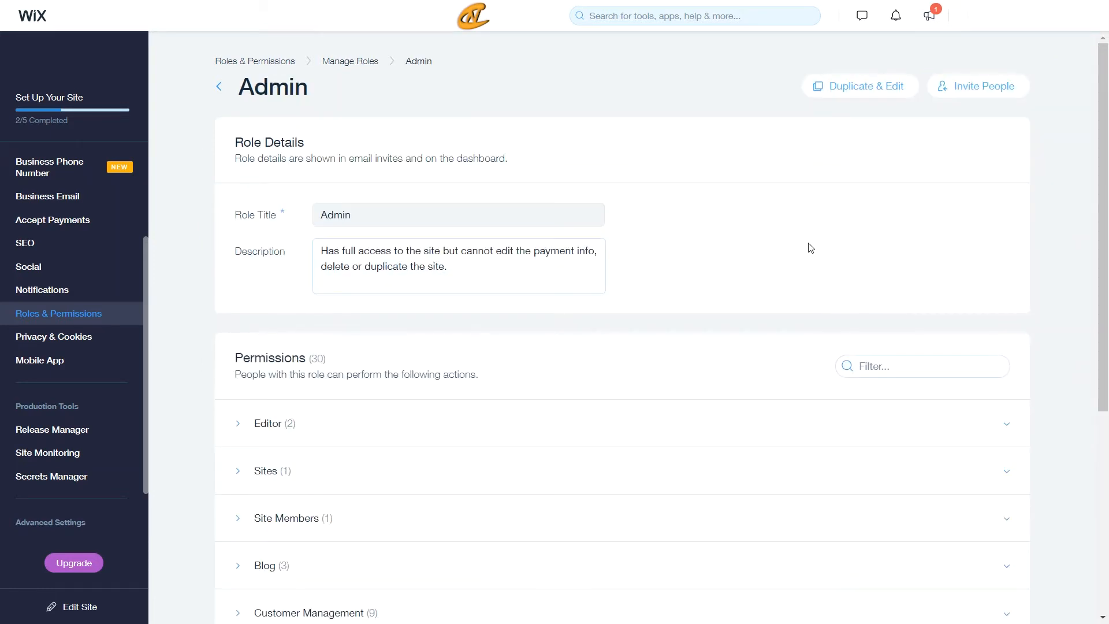
{"action": "scroll", "scroll_direction": "down", "scroll_amount": 3}
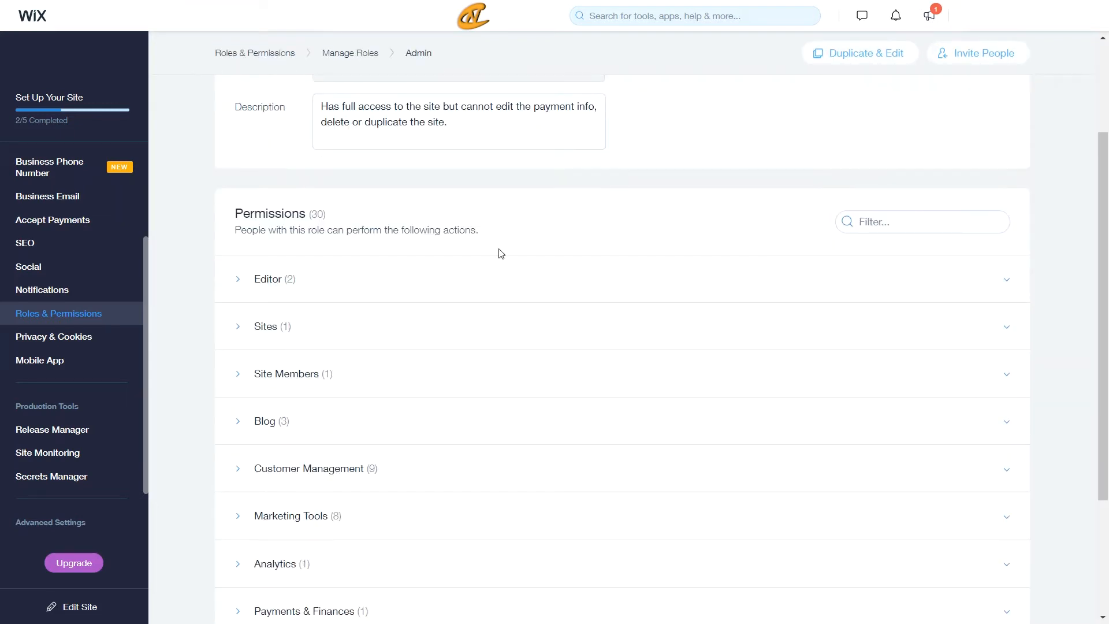
{"action": "mouse_move", "coordinate": [367, 273]}
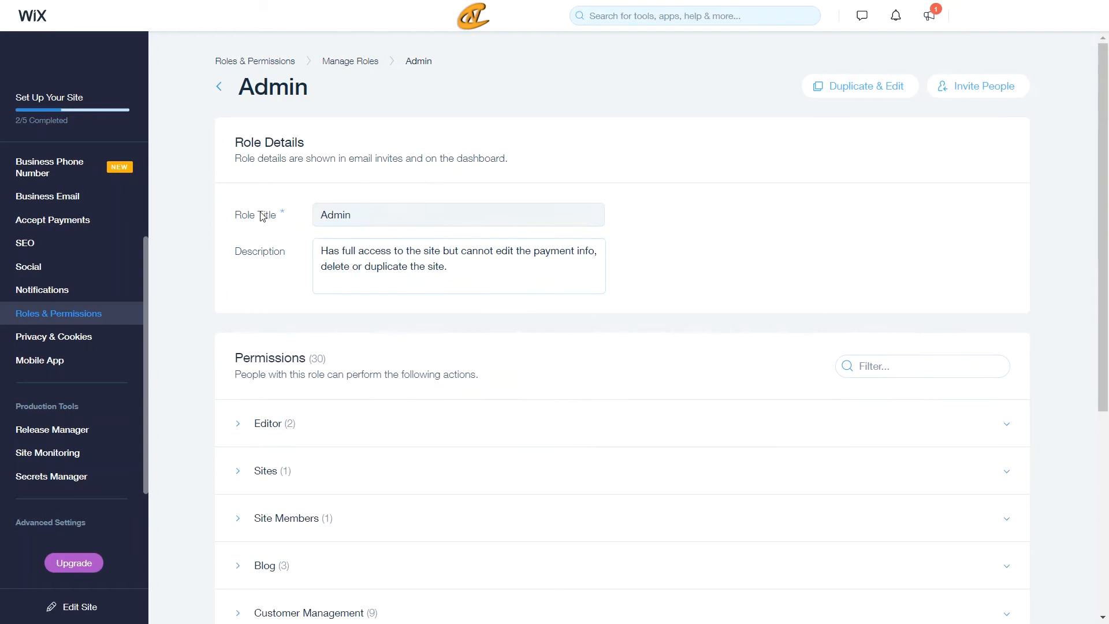
{"action": "scroll", "scroll_direction": "down", "scroll_amount": 3}
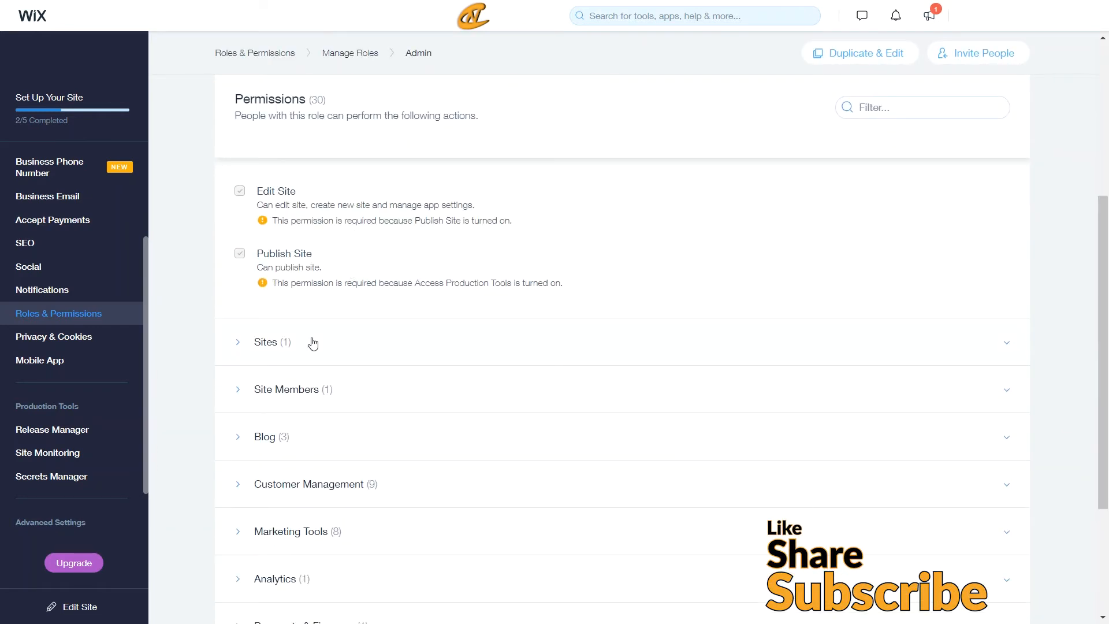
{"action": "left_click", "coordinate": [267, 342]}
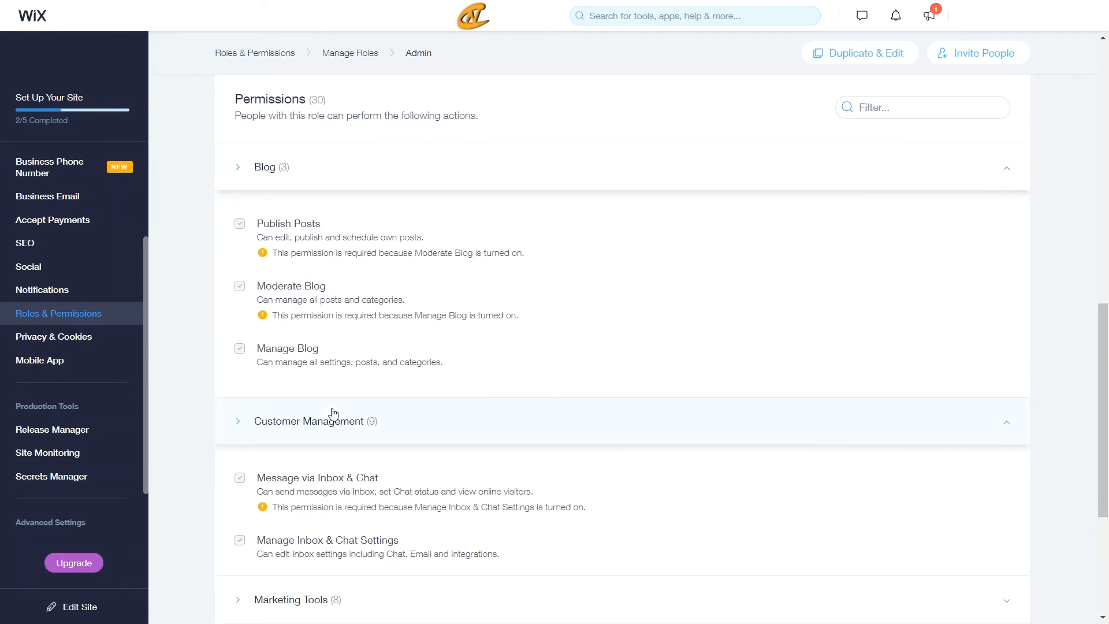
{"action": "scroll", "scroll_direction": "down", "scroll_amount": 3}
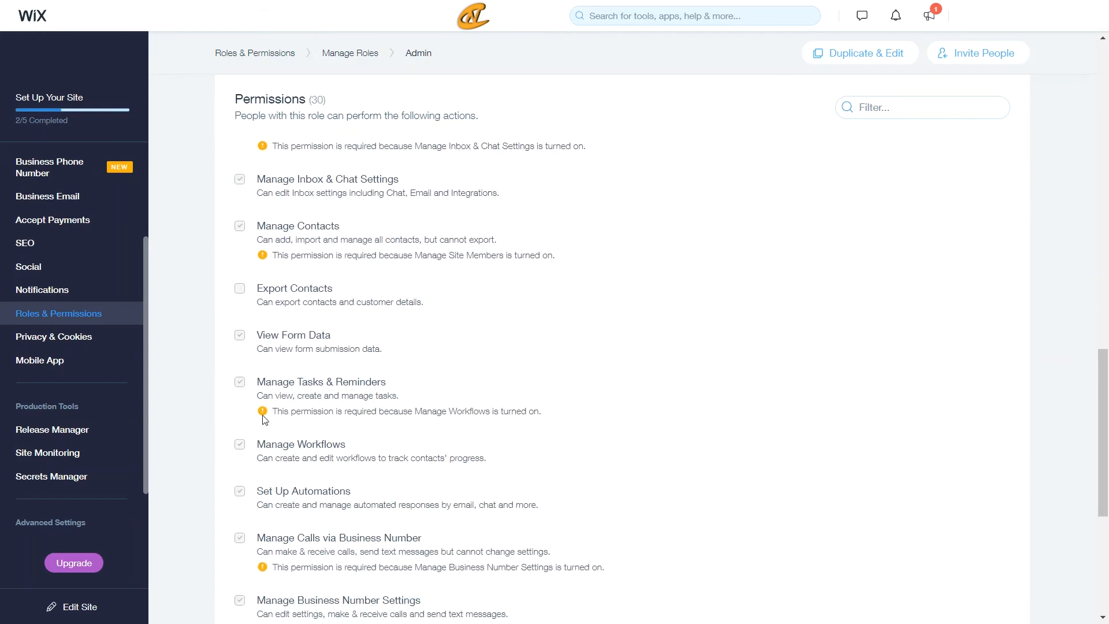
{"action": "scroll", "scroll_direction": "down", "scroll_amount": 3}
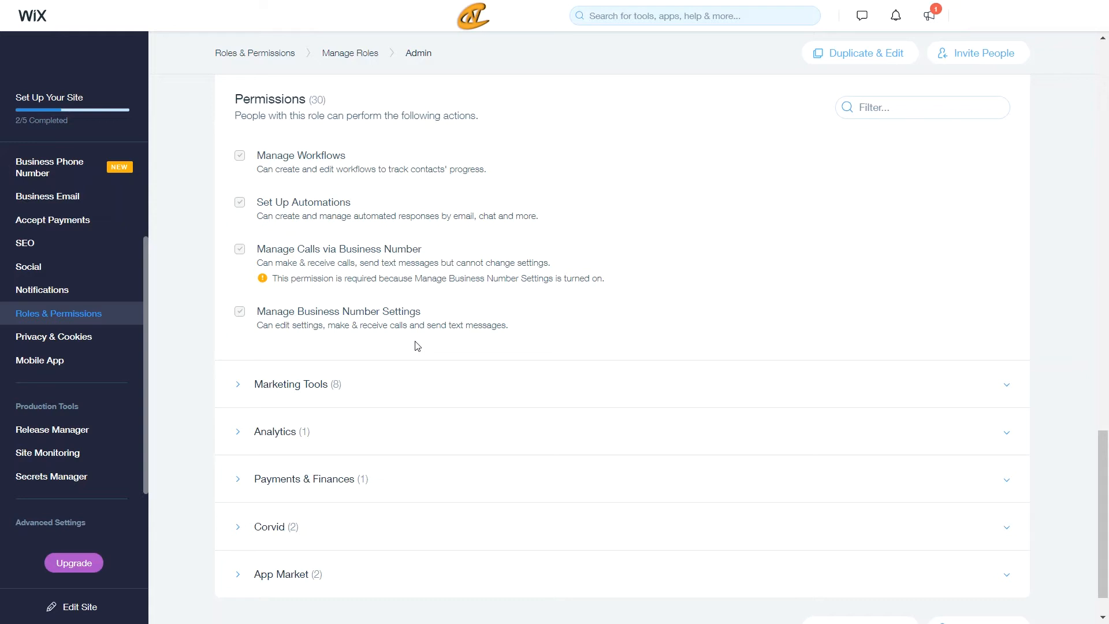
{"action": "mouse_move", "coordinate": [303, 488]}
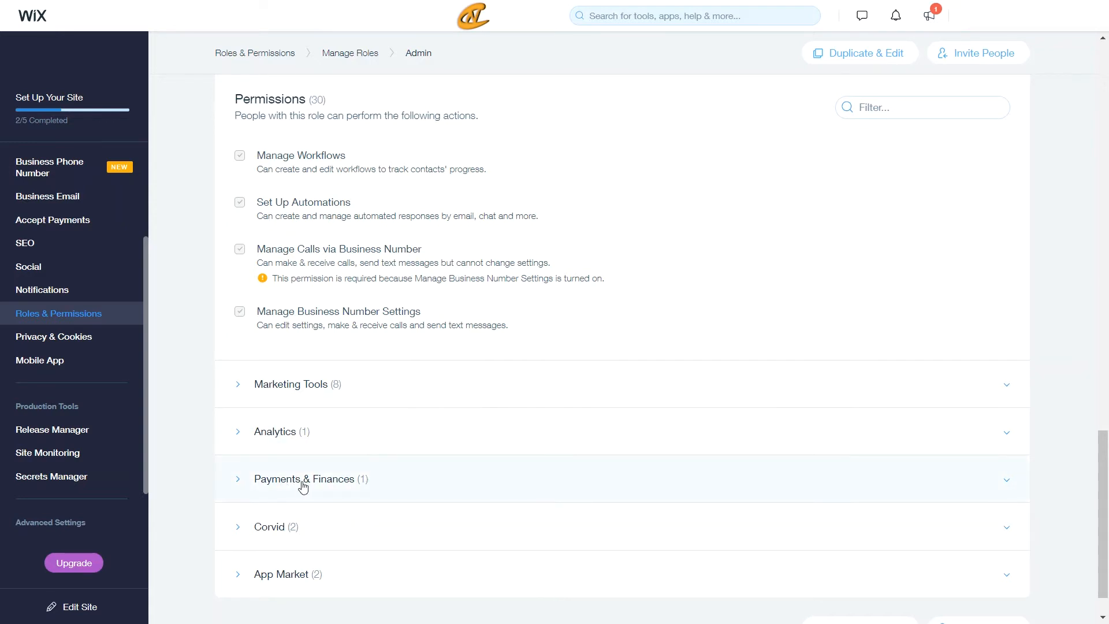
{"action": "mouse_move", "coordinate": [328, 485]}
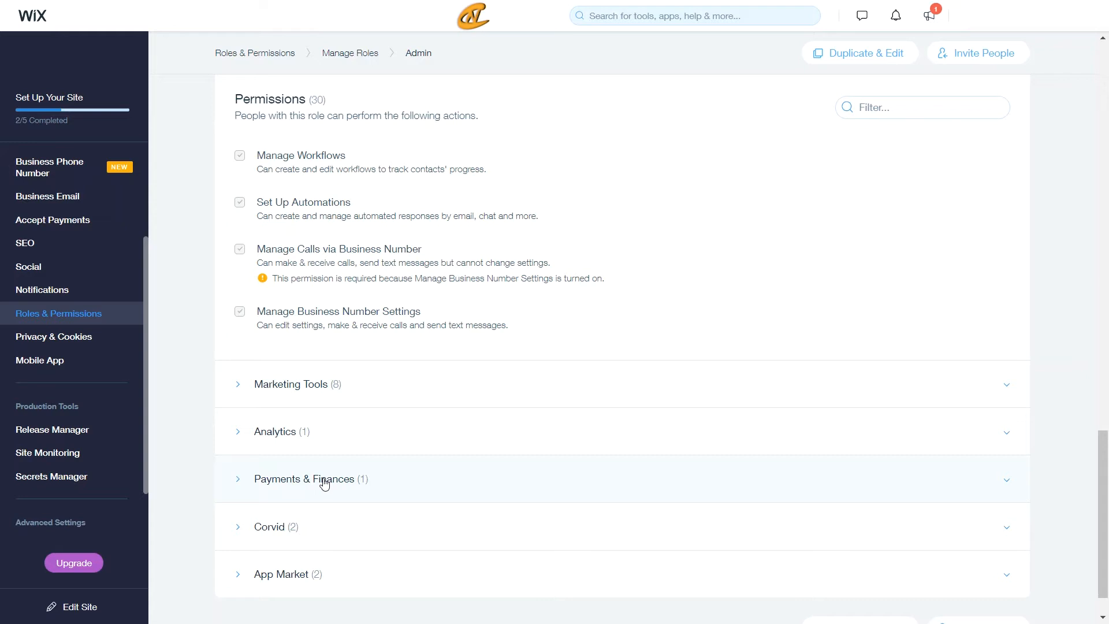
Step: Expand the Admin role's Payments & Finances group and inspect its description
{"action": "left_click", "coordinate": [304, 478]}
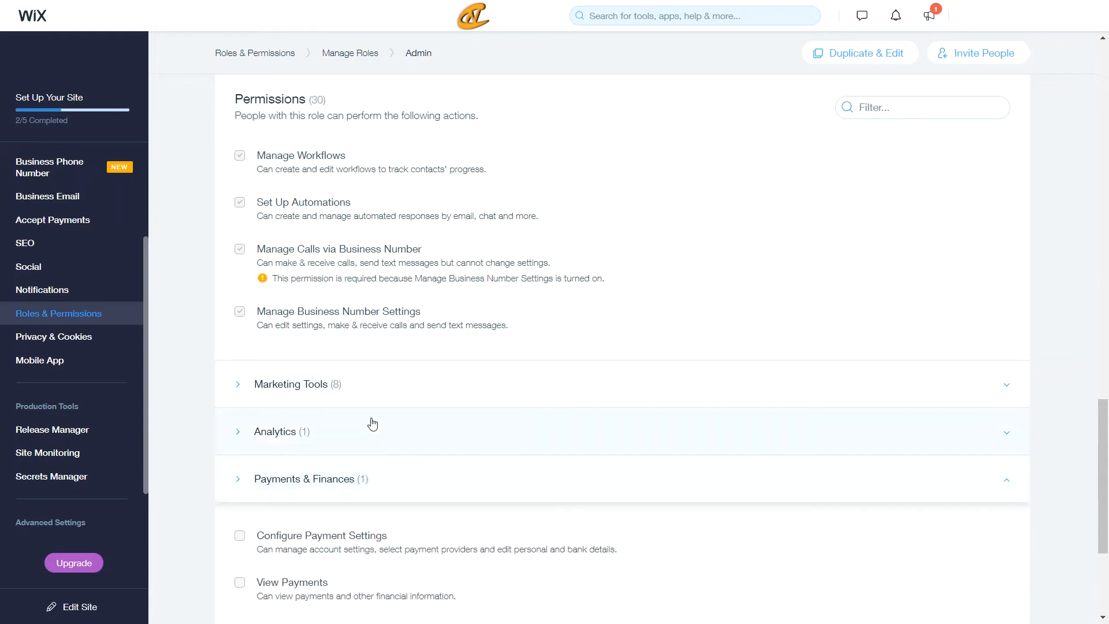
{"action": "scroll", "scroll_direction": "down", "scroll_amount": 3}
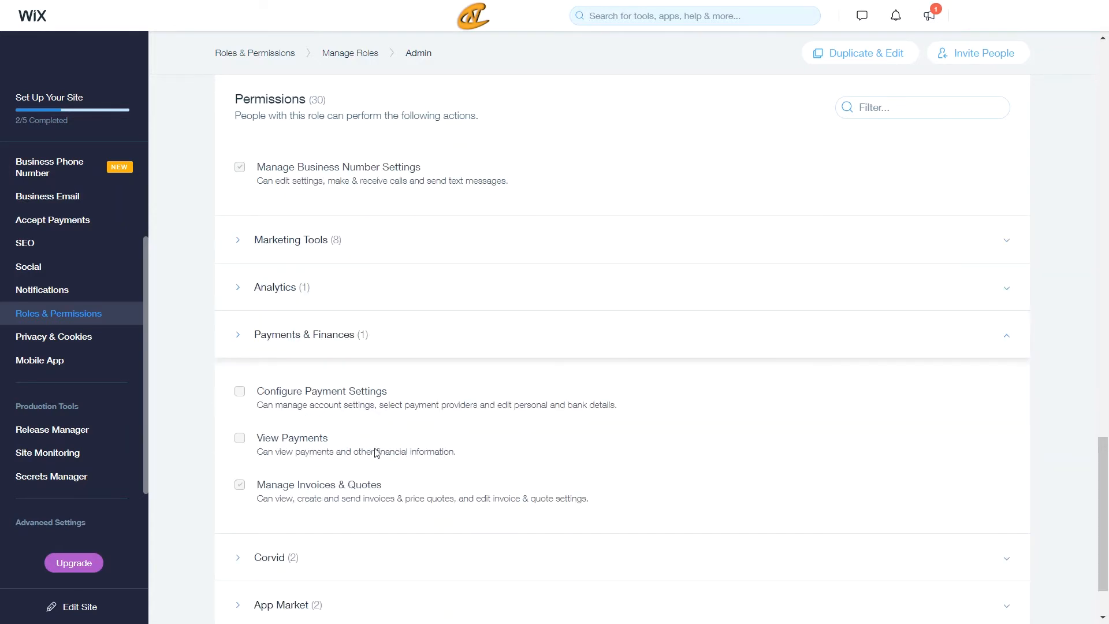
{"action": "scroll", "scroll_direction": "down", "scroll_amount": 3}
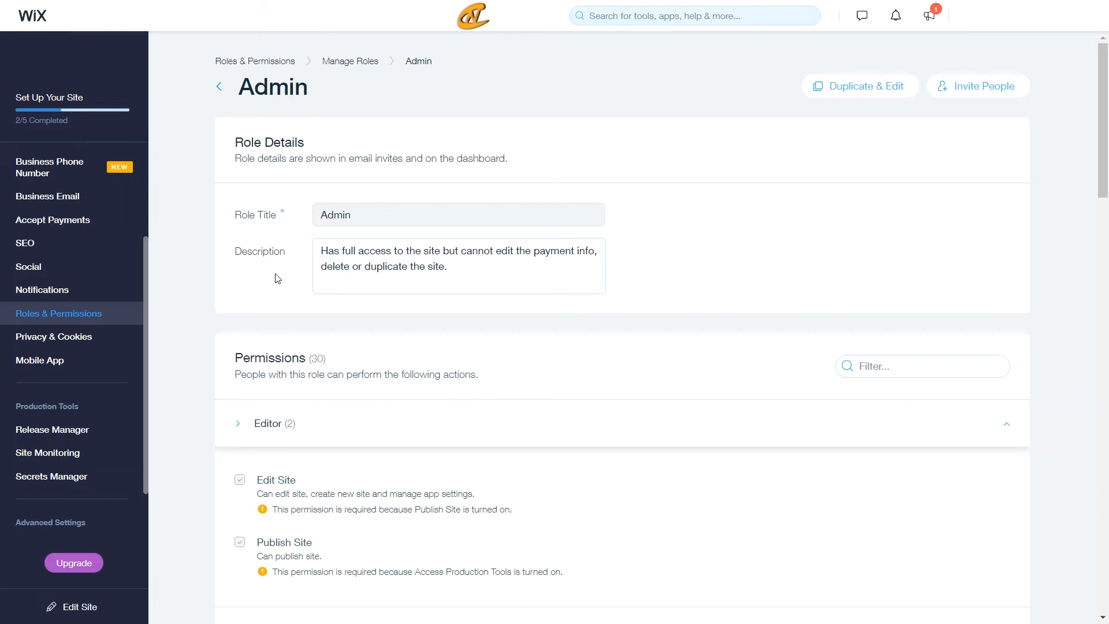
{"action": "left_click", "coordinate": [459, 265]}
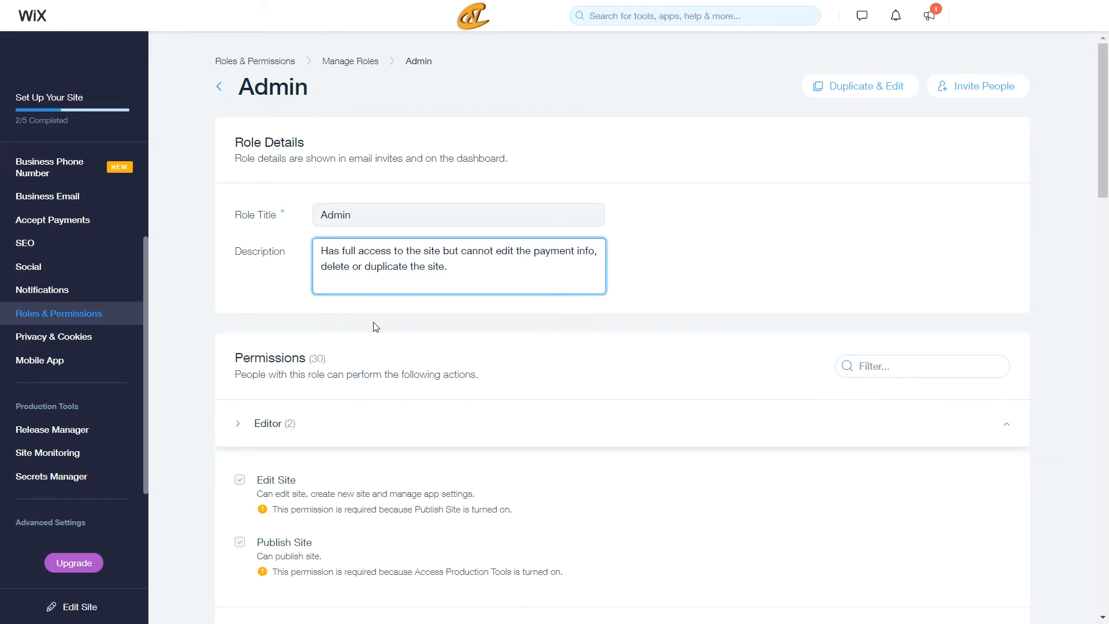
{"action": "scroll", "scroll_direction": "down", "scroll_amount": 3}
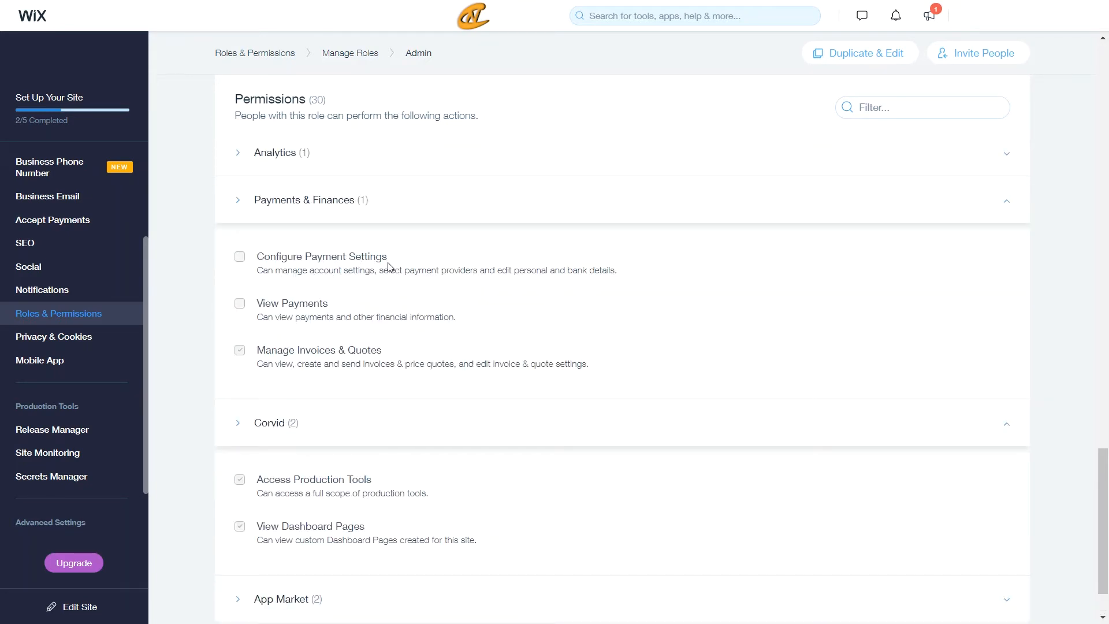
{"action": "scroll", "scroll_direction": "down", "scroll_amount": 3}
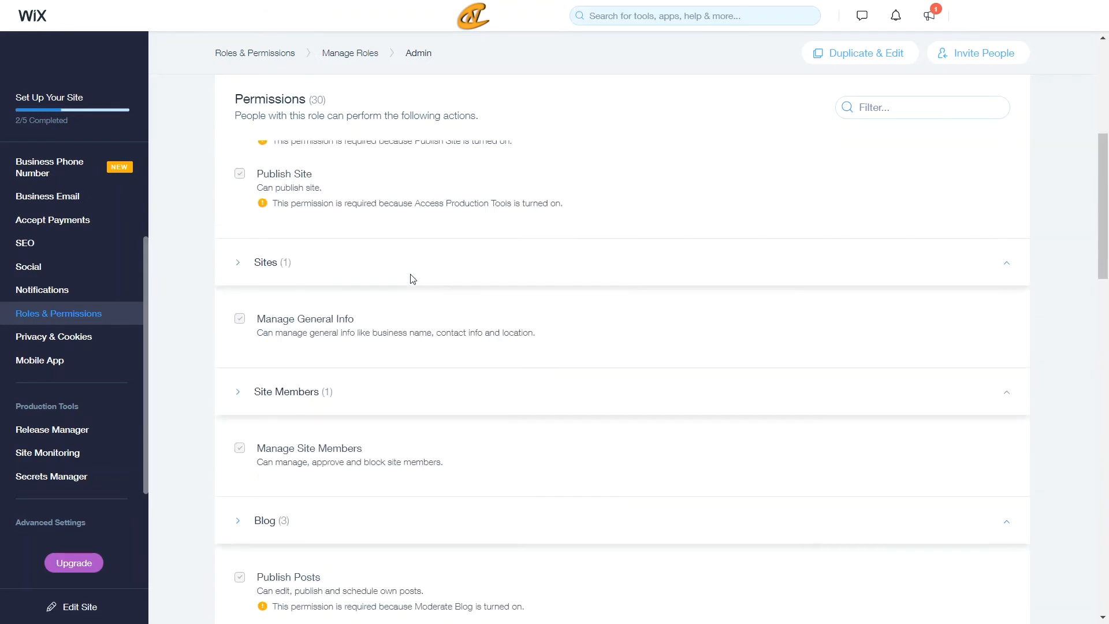
{"action": "scroll", "scroll_direction": "up", "scroll_amount": 3}
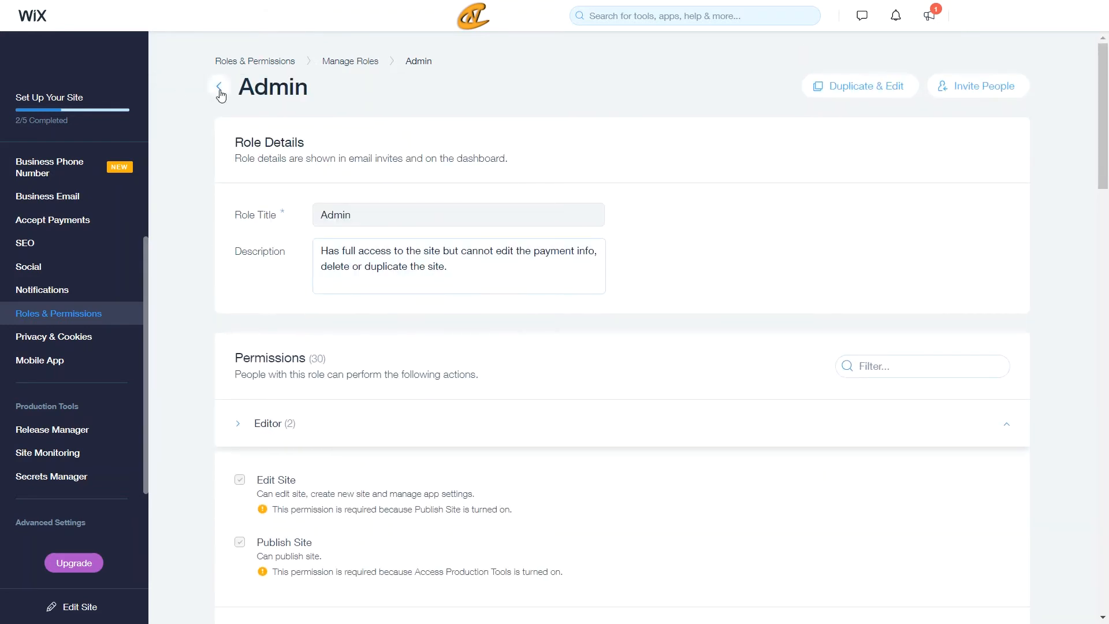
Step: Return to the Manage Roles list and reopen the Admin role's details for review
{"action": "left_click", "coordinate": [218, 86]}
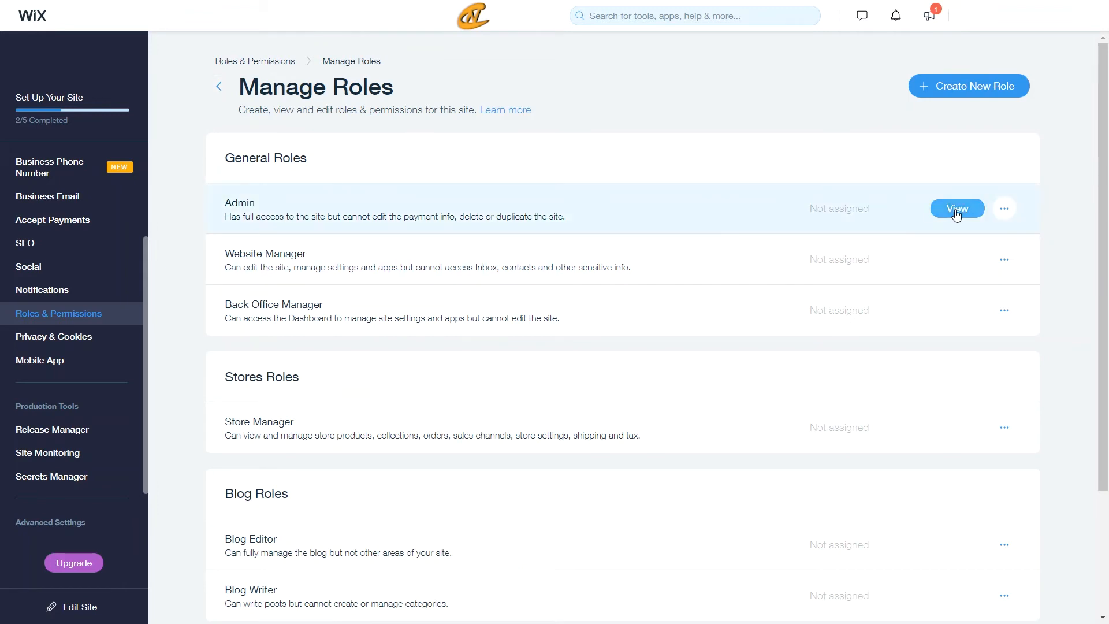
{"action": "left_click", "coordinate": [956, 208]}
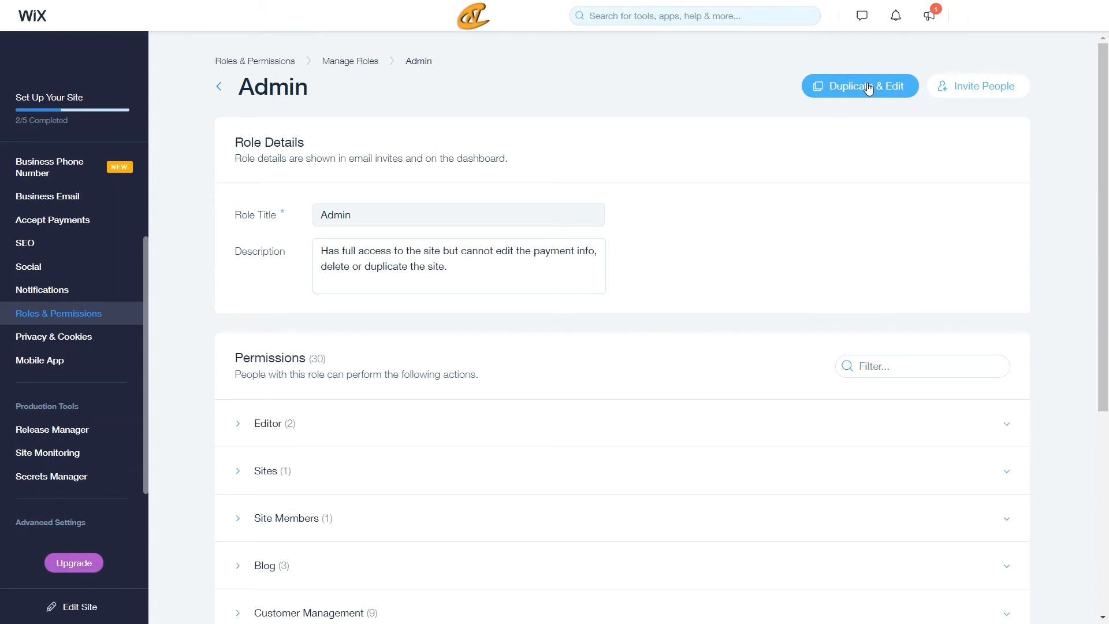
{"action": "mouse_move", "coordinate": [850, 102]}
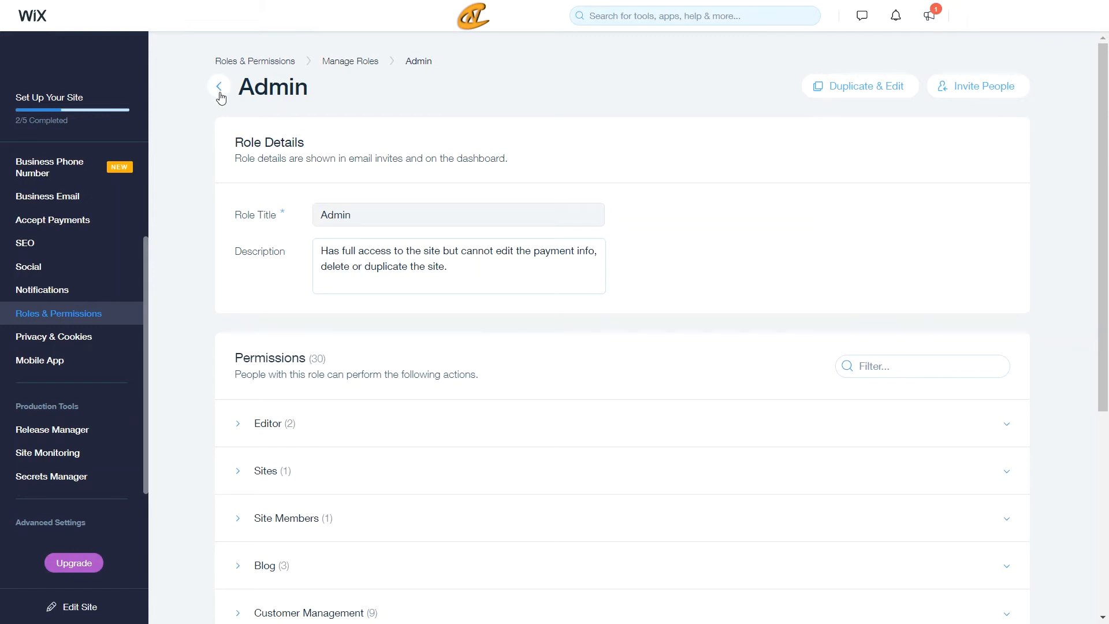
{"action": "mouse_move", "coordinate": [464, 93]}
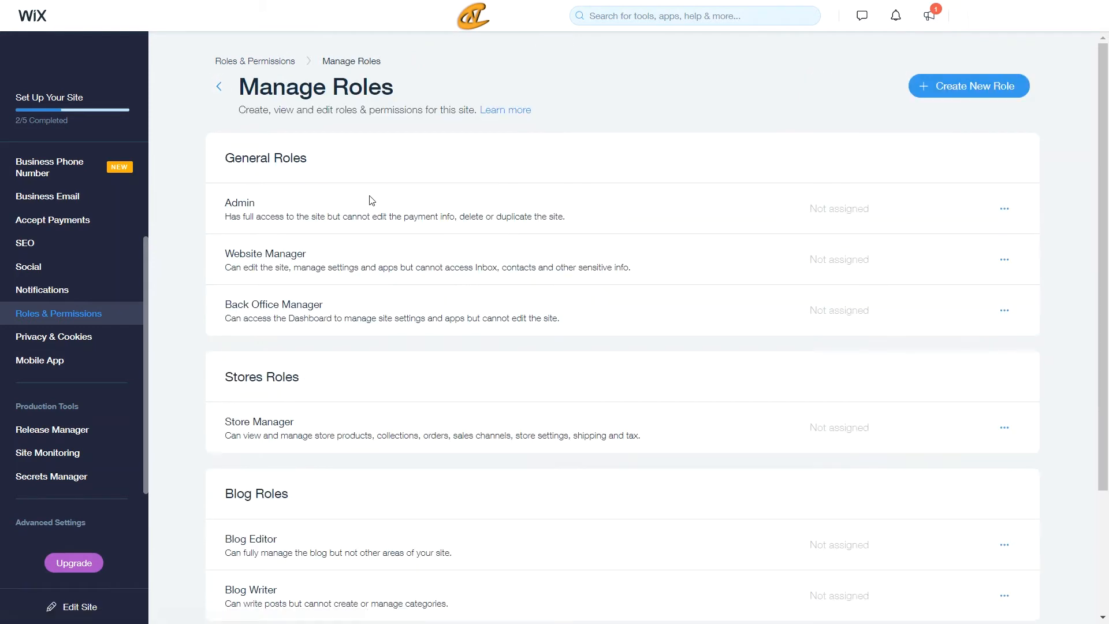
{"action": "mouse_move", "coordinate": [390, 317]}
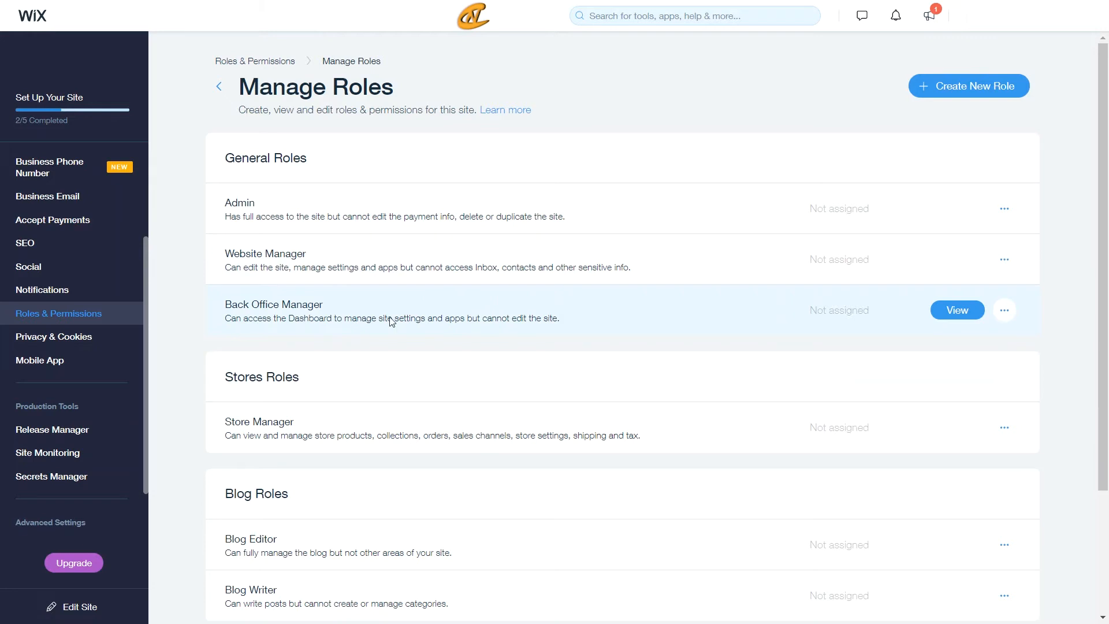
{"action": "scroll", "scroll_direction": "down", "scroll_amount": 3}
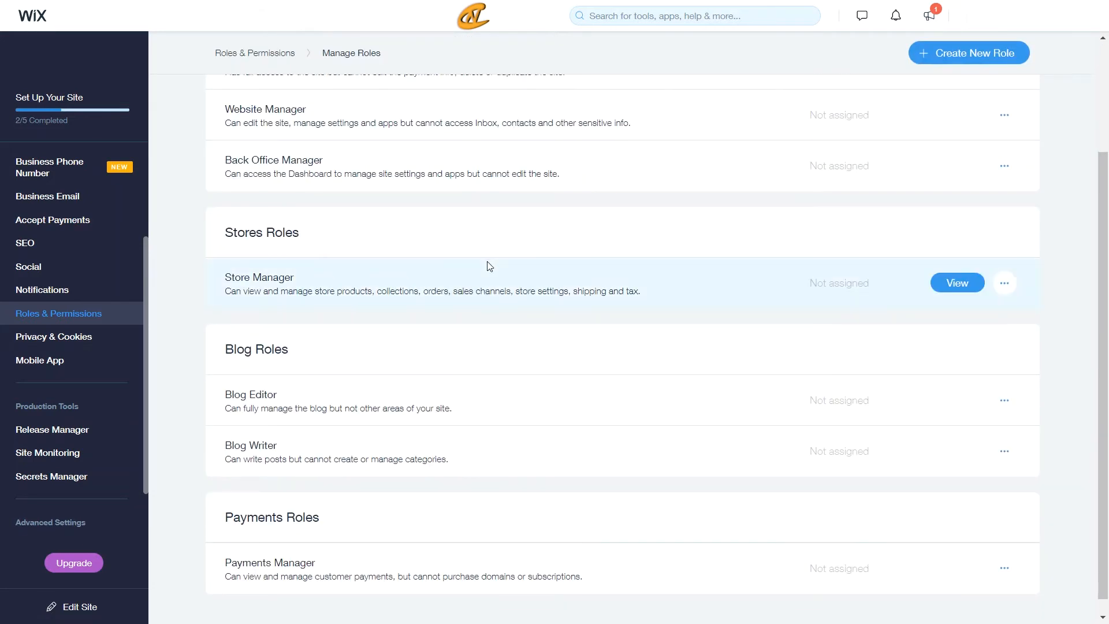
{"action": "mouse_move", "coordinate": [487, 251]}
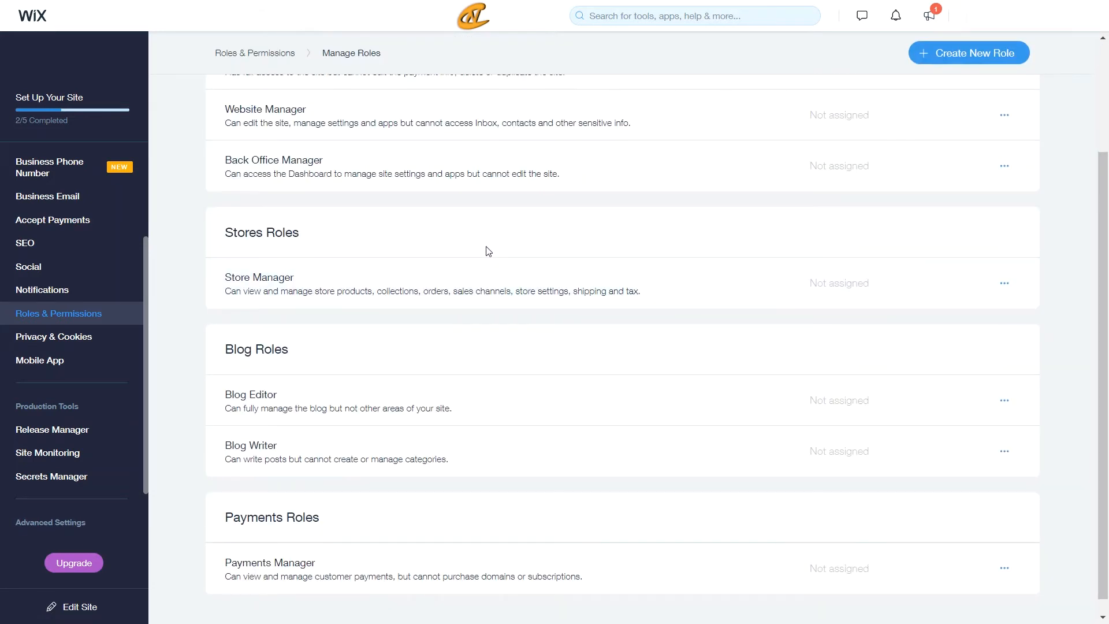
{"action": "mouse_move", "coordinate": [502, 260]}
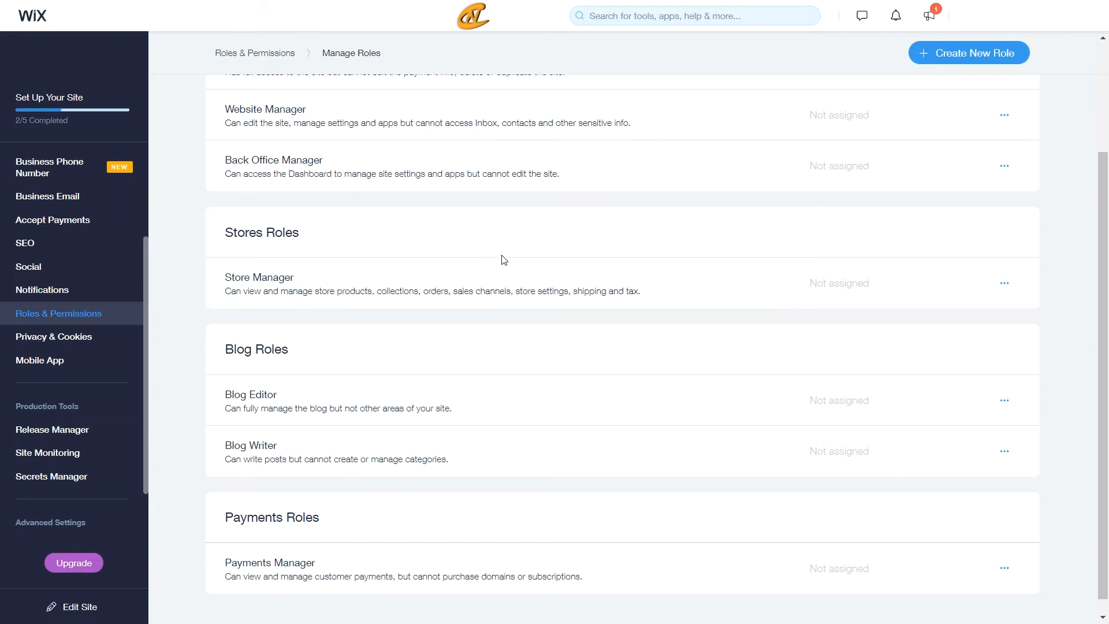
{"action": "scroll", "scroll_direction": "up", "scroll_amount": 3}
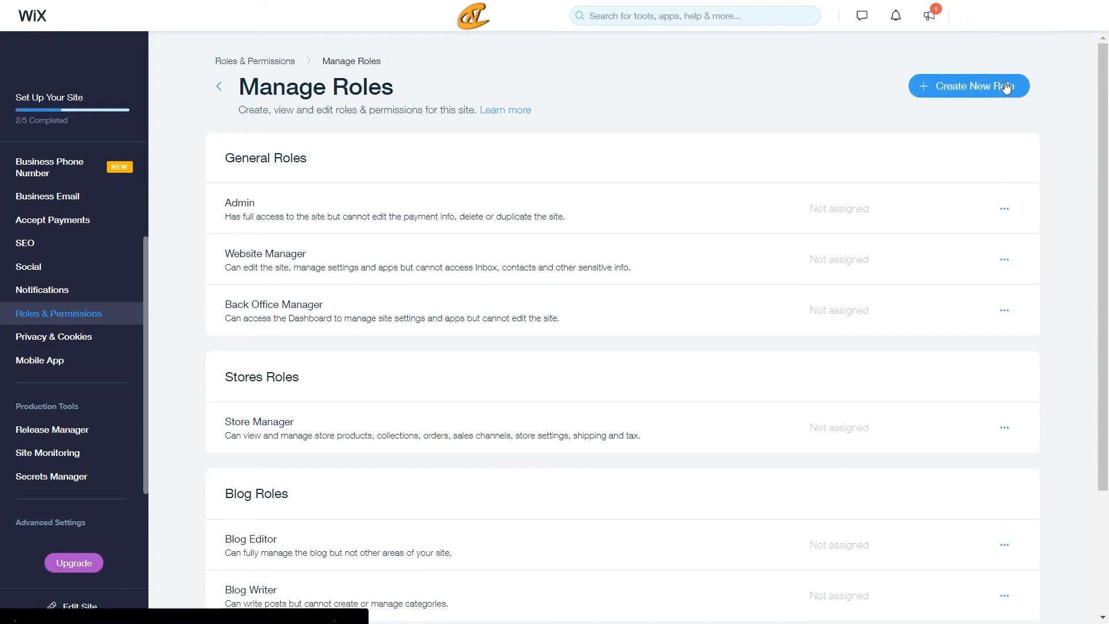
Step: Create a new custom role and title it 'Limited Owner'
{"action": "left_click", "coordinate": [969, 85]}
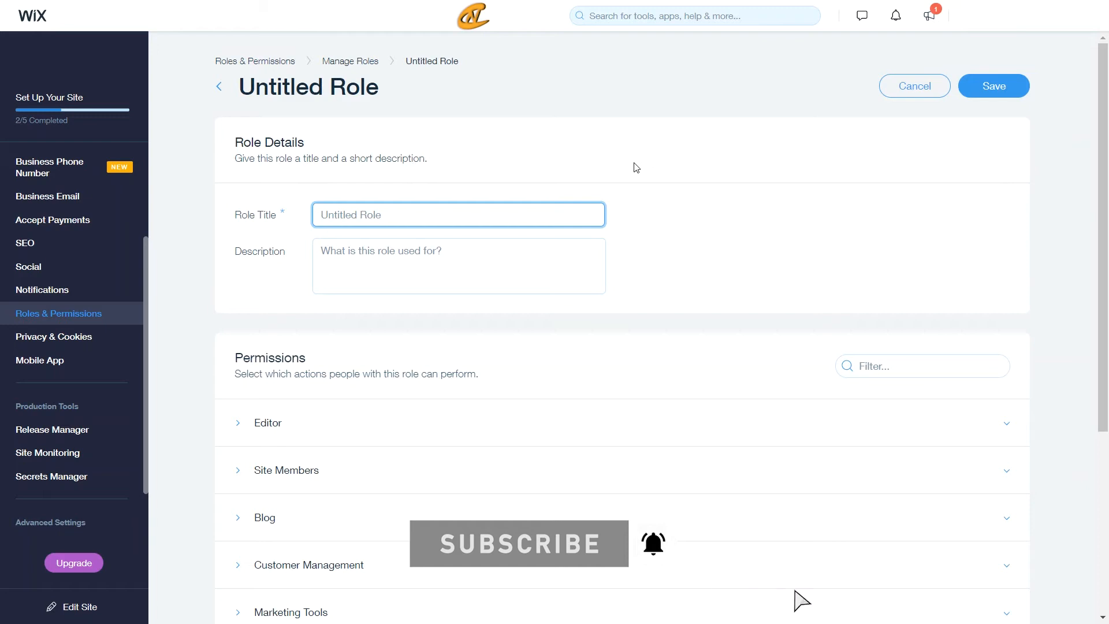
{"action": "left_click", "coordinate": [457, 215]}
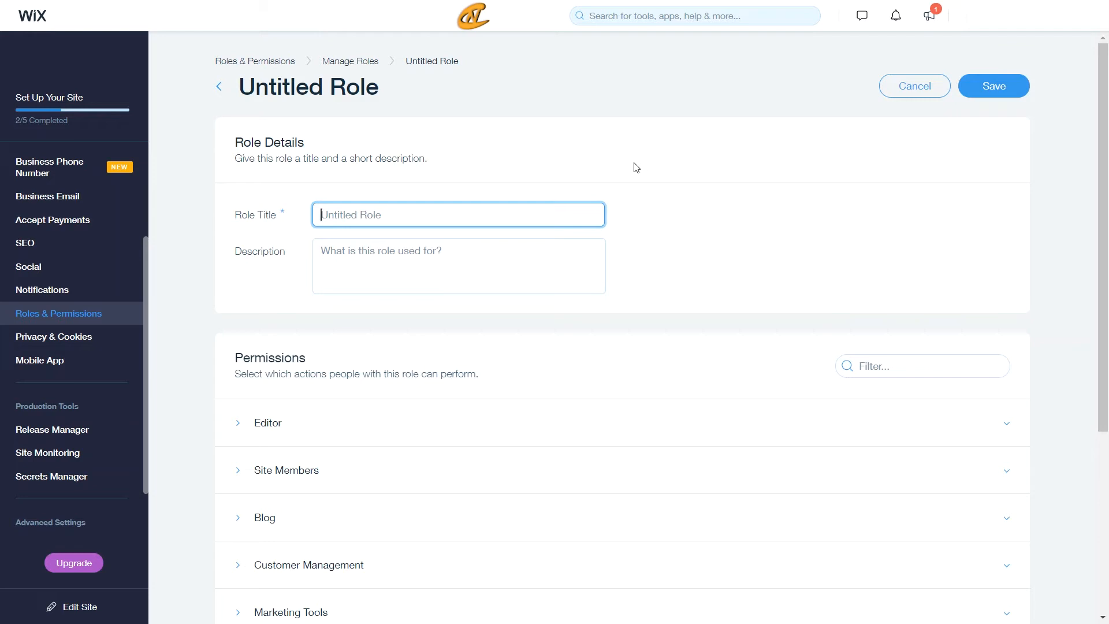
{"action": "type", "text": "Limi"}
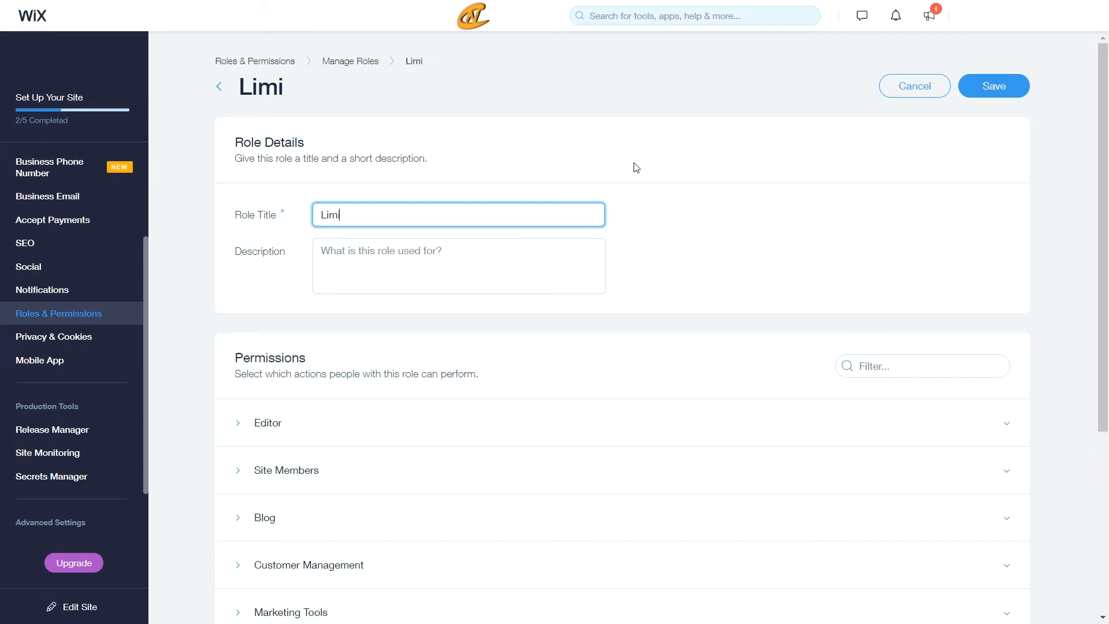
{"action": "type", "text": "ted Owne"}
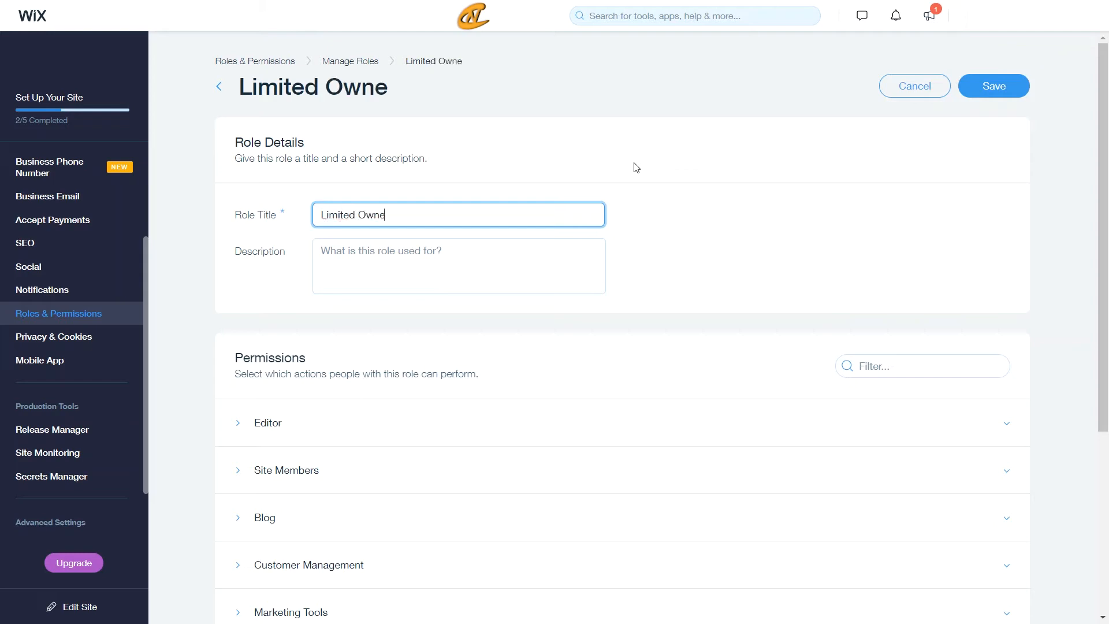
{"action": "type", "text": "r"}
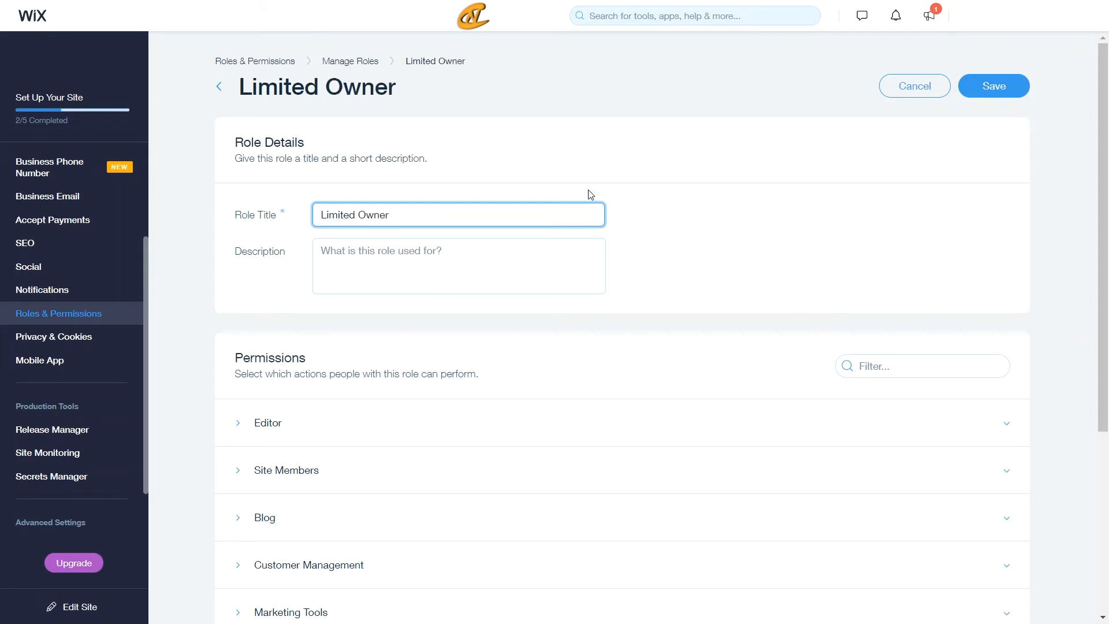
Step: Enter the description 'Ownership to the fullest of permissions.'
{"action": "left_click", "coordinate": [459, 266]}
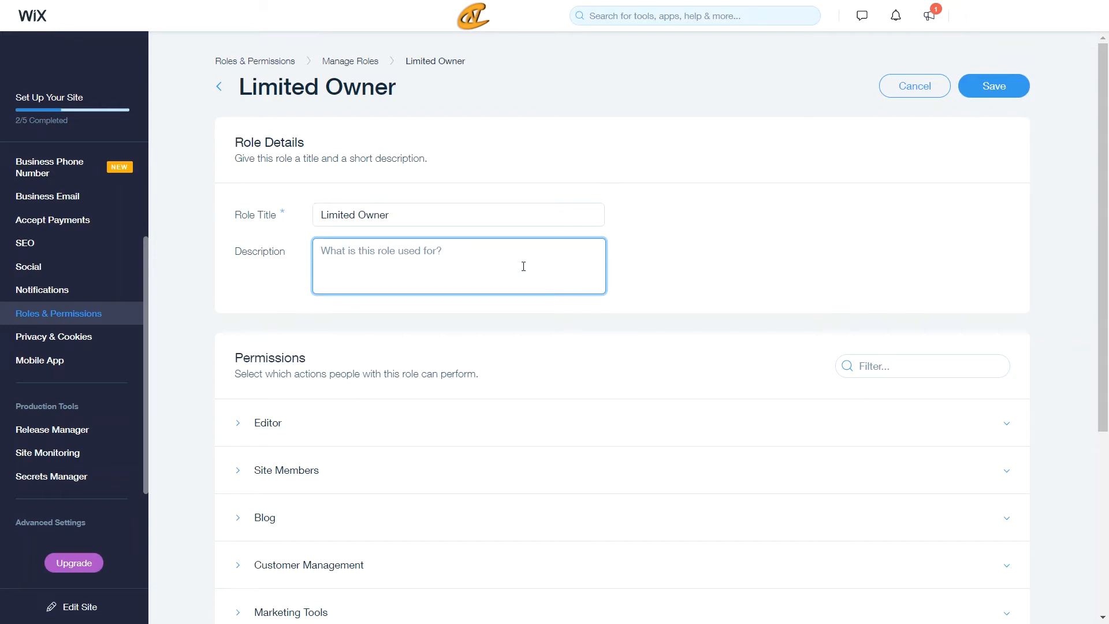
{"action": "type", "text": "Ownership to the fullest of"}
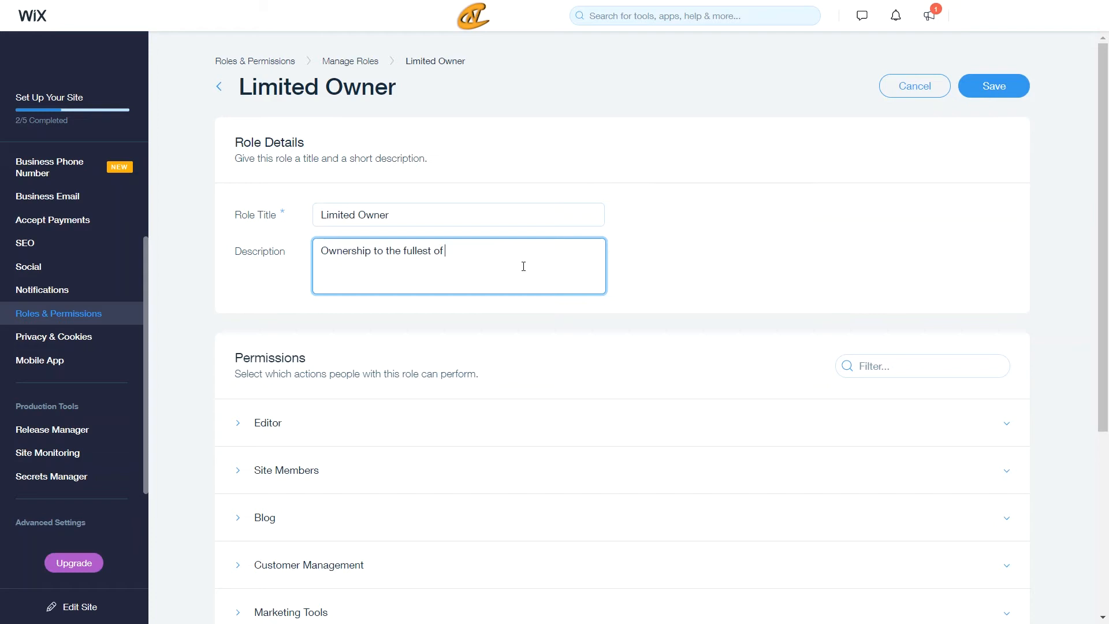
{"action": "type", "text": "permissions"}
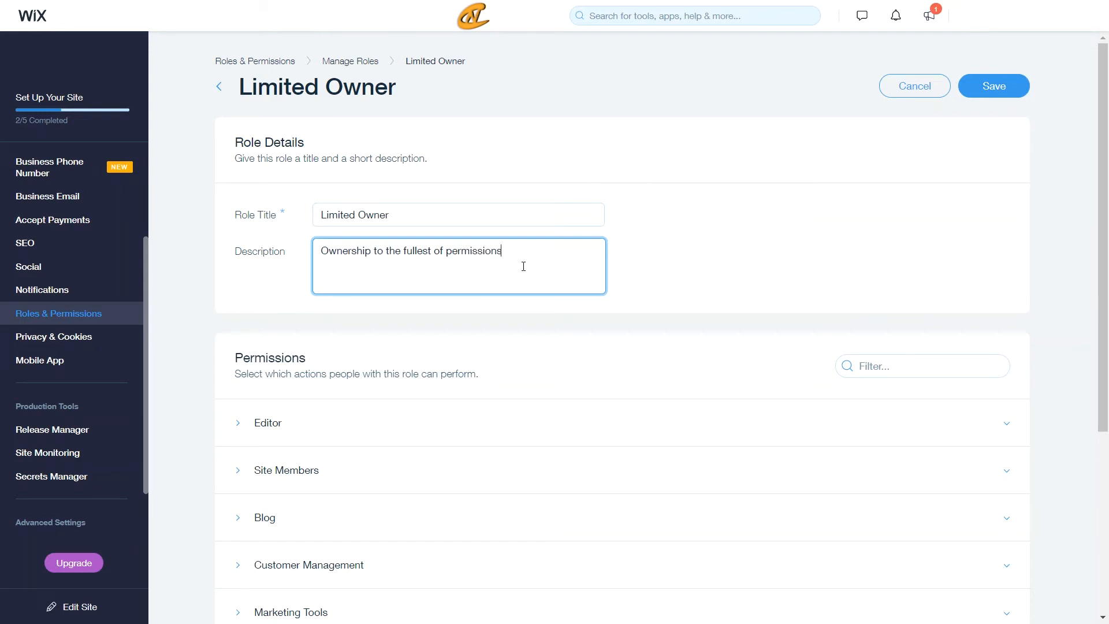
{"action": "type", "text": "."}
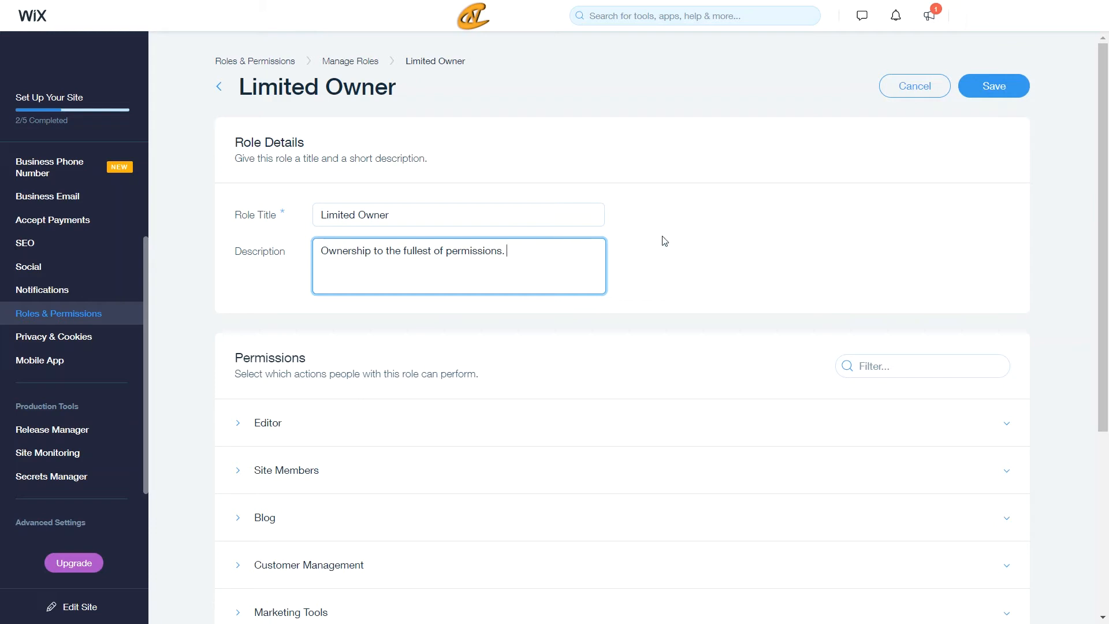
{"action": "scroll", "scroll_direction": "down", "scroll_amount": 3}
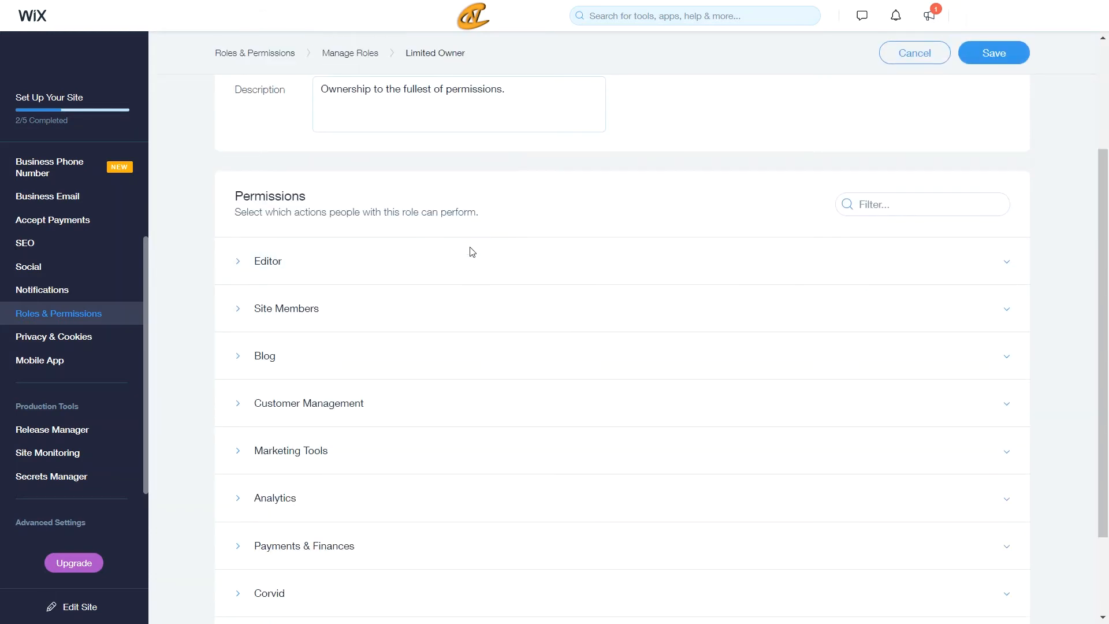
{"action": "scroll", "scroll_direction": "down", "scroll_amount": 3}
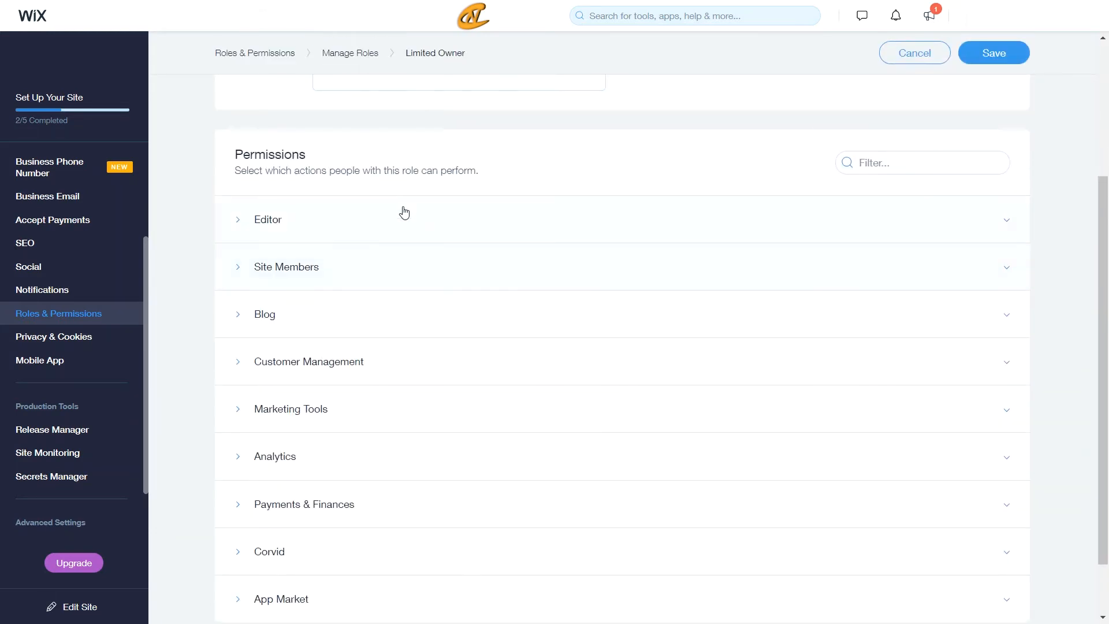
{"action": "left_click", "coordinate": [267, 220]}
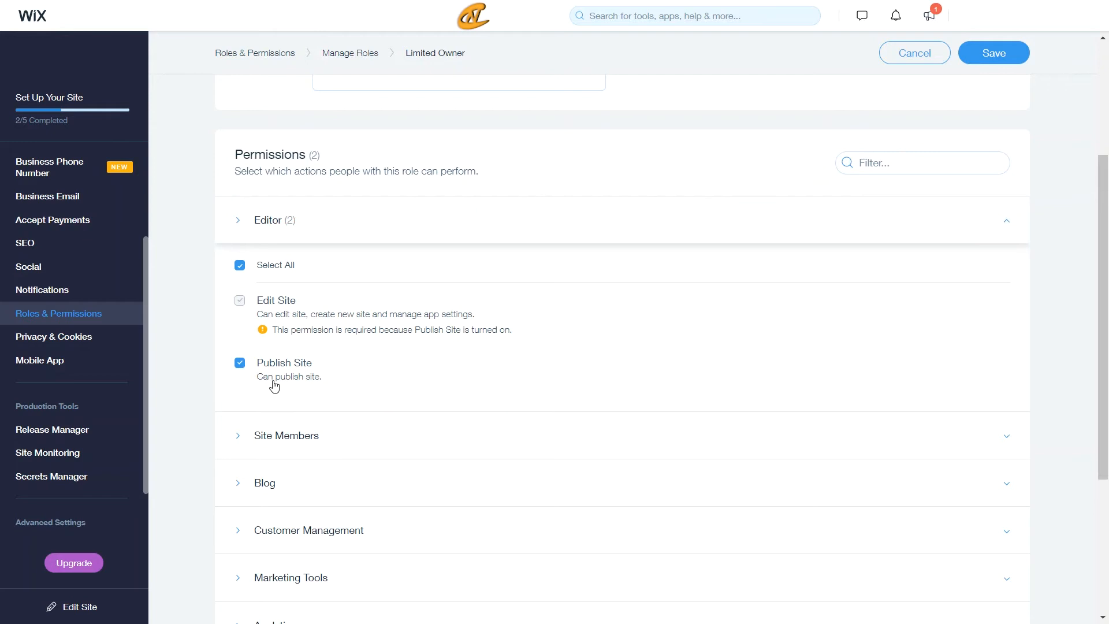
{"action": "mouse_move", "coordinate": [268, 399]}
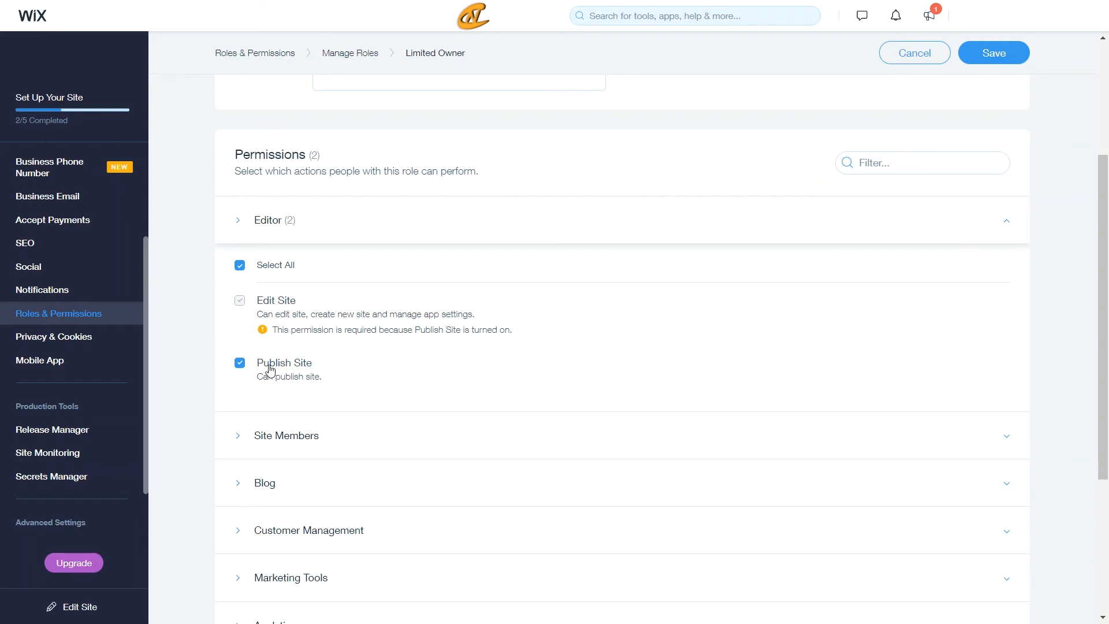
{"action": "mouse_move", "coordinate": [323, 267]}
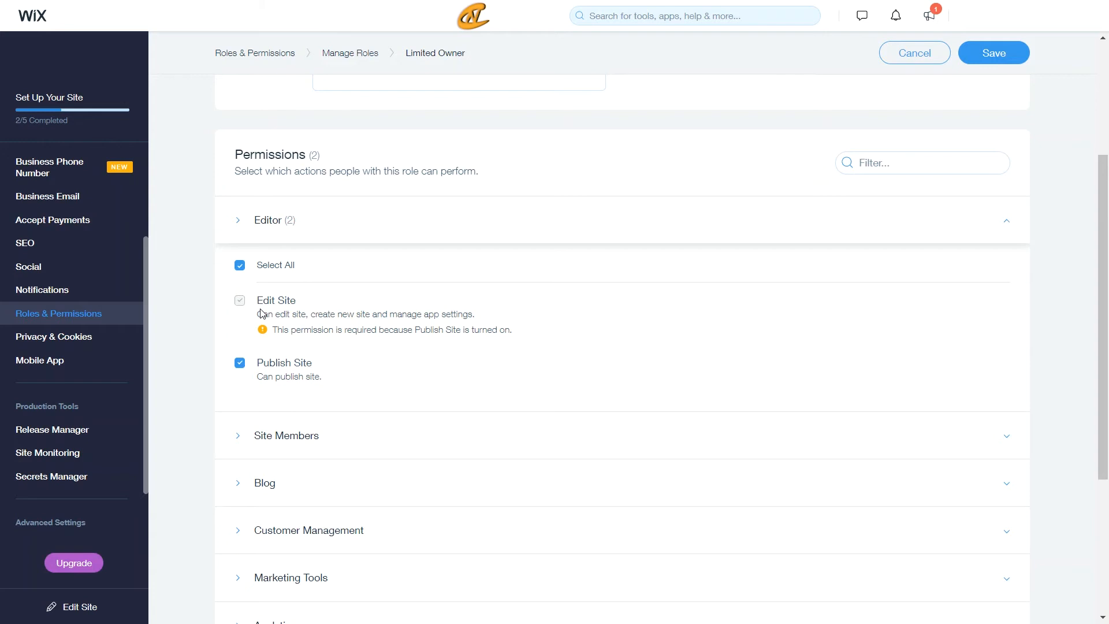
{"action": "mouse_move", "coordinate": [286, 349]}
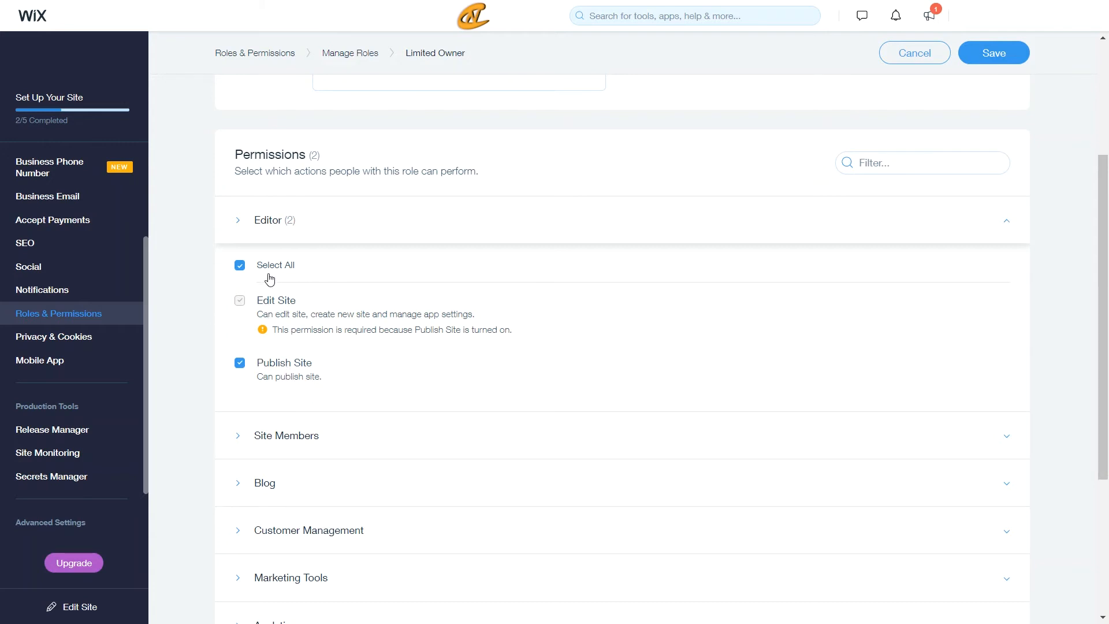
Step: Enable Manage Site Members under the Site Members group for Limited Owner
{"action": "left_click", "coordinate": [275, 219]}
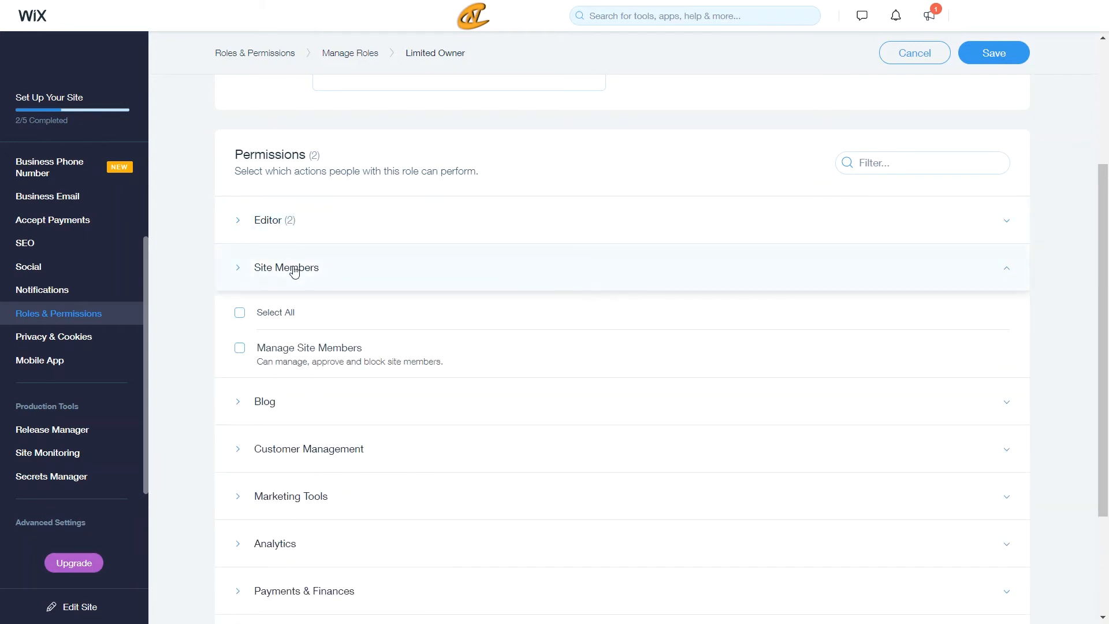
{"action": "scroll", "scroll_direction": "down", "scroll_amount": 3}
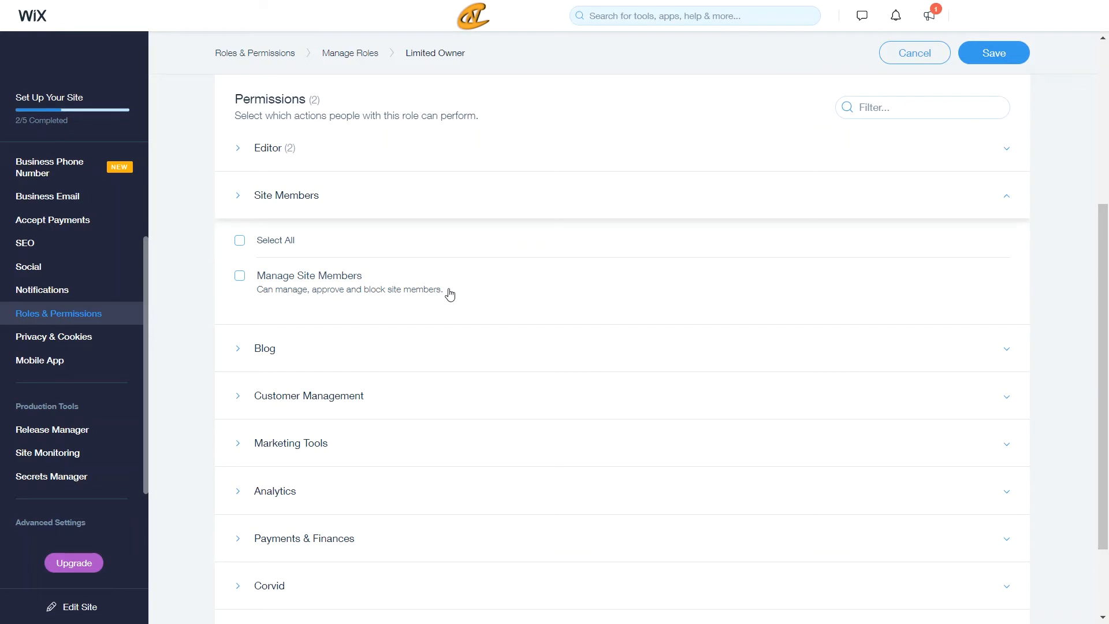
{"action": "left_click", "coordinate": [239, 240]}
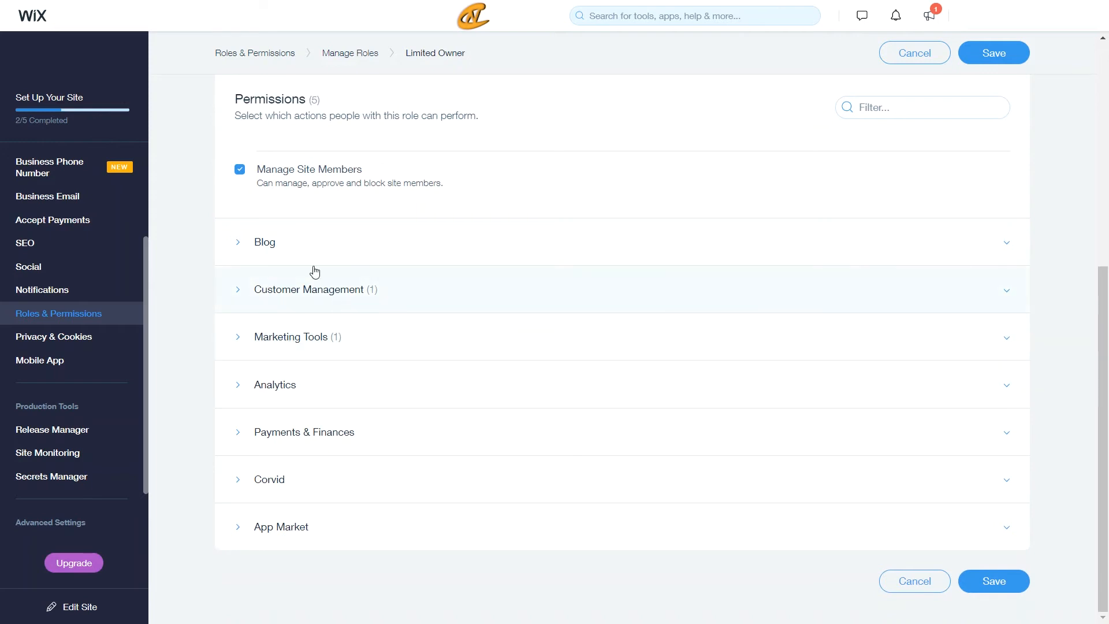
{"action": "mouse_move", "coordinate": [305, 293]}
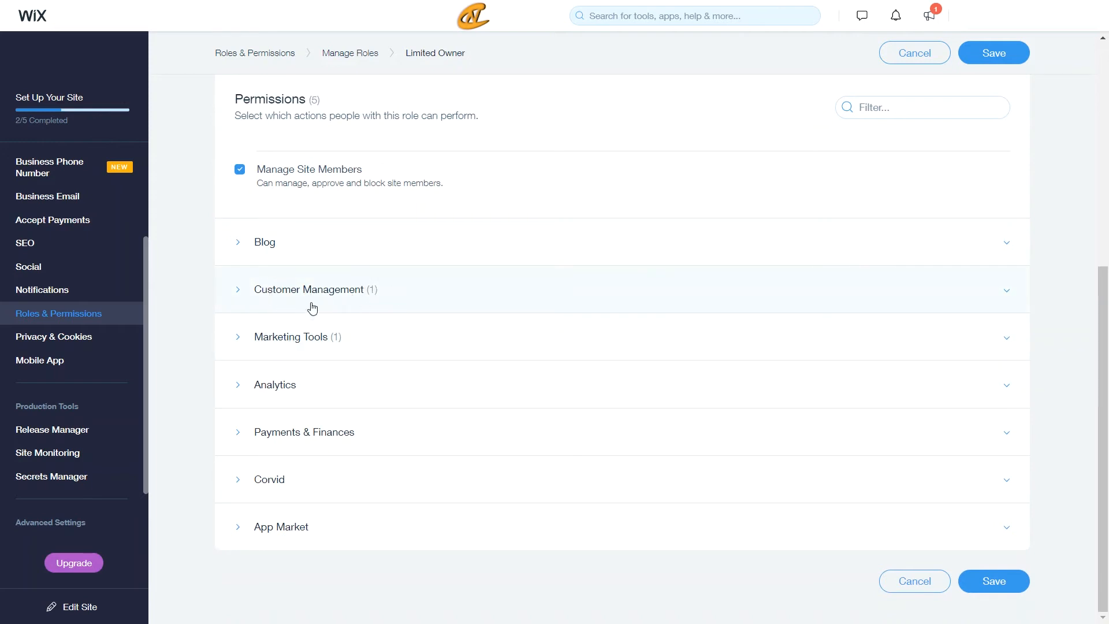
{"action": "mouse_move", "coordinate": [315, 292]}
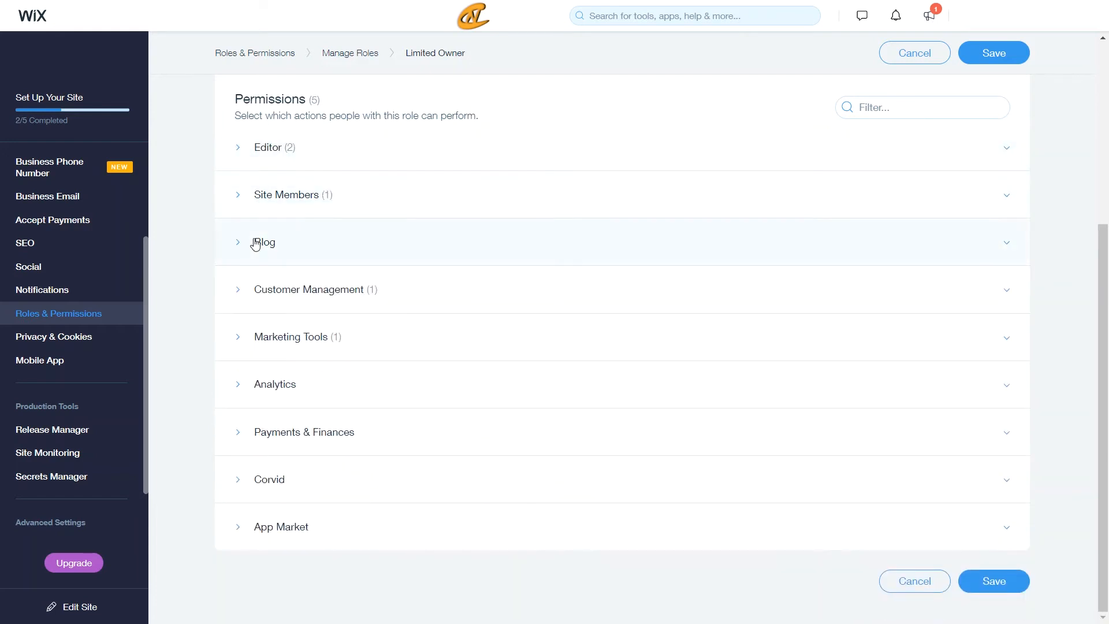
Step: Select All in the Blog group so all three blog permissions are granted
{"action": "left_click", "coordinate": [264, 242]}
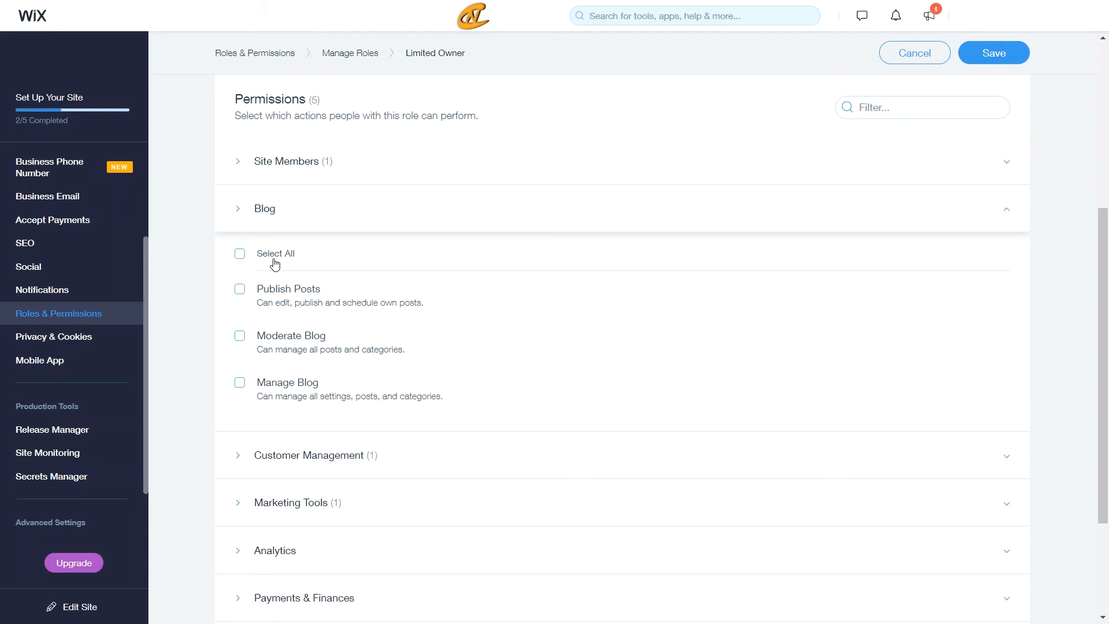
{"action": "left_click", "coordinate": [239, 253]}
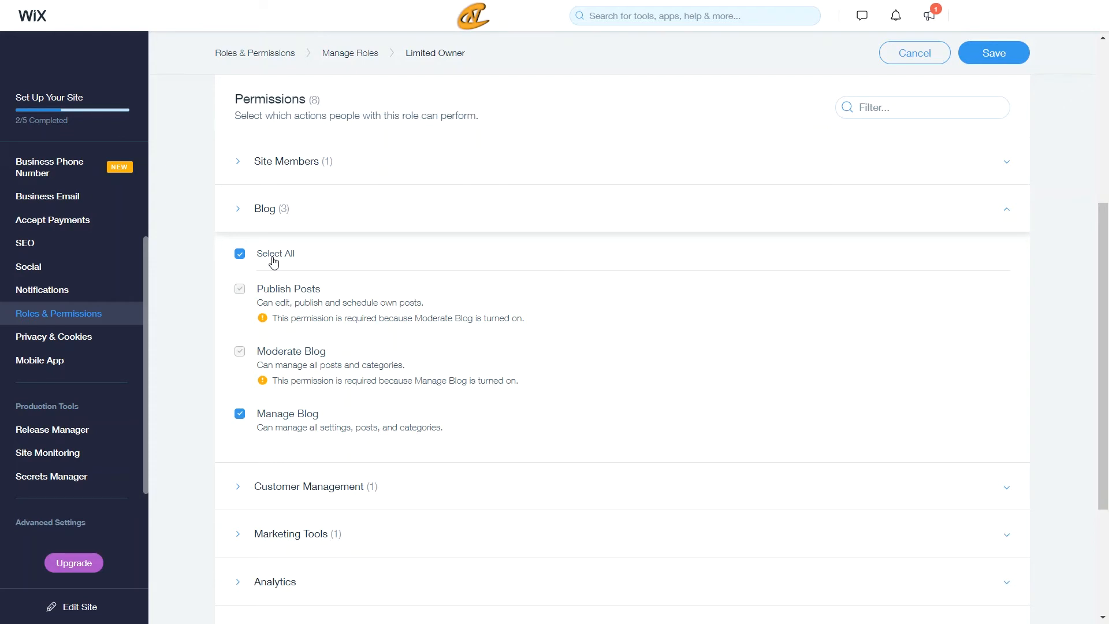
{"action": "mouse_move", "coordinate": [527, 270]}
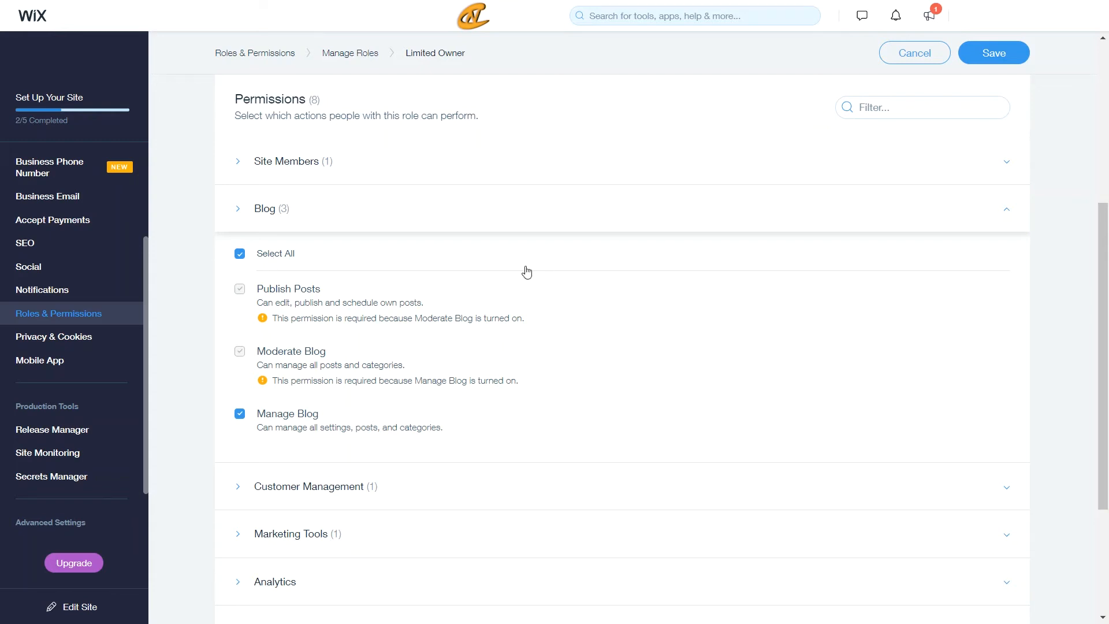
Step: Select All in the Customer Management group to grant every customer management permission
{"action": "left_click", "coordinate": [265, 208]}
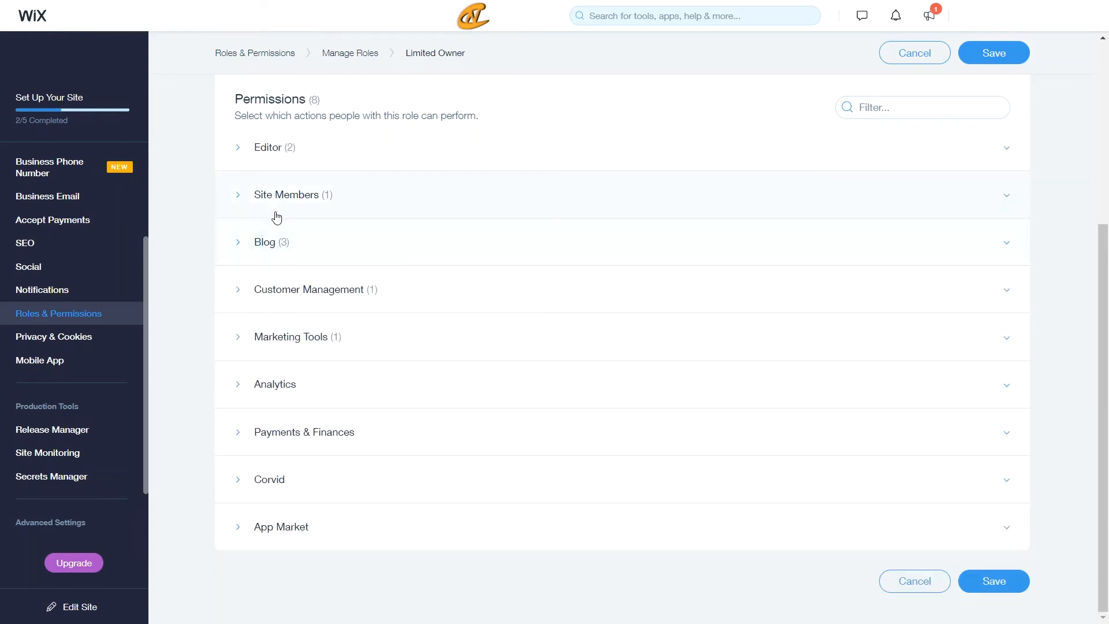
{"action": "left_click", "coordinate": [309, 289]}
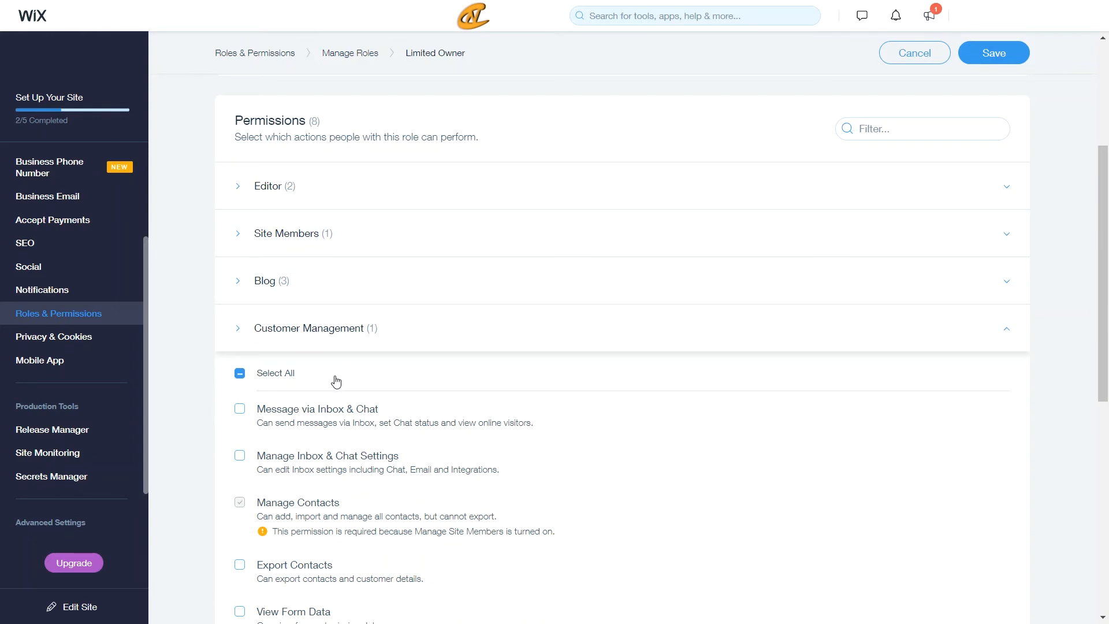
{"action": "mouse_move", "coordinate": [197, 88]}
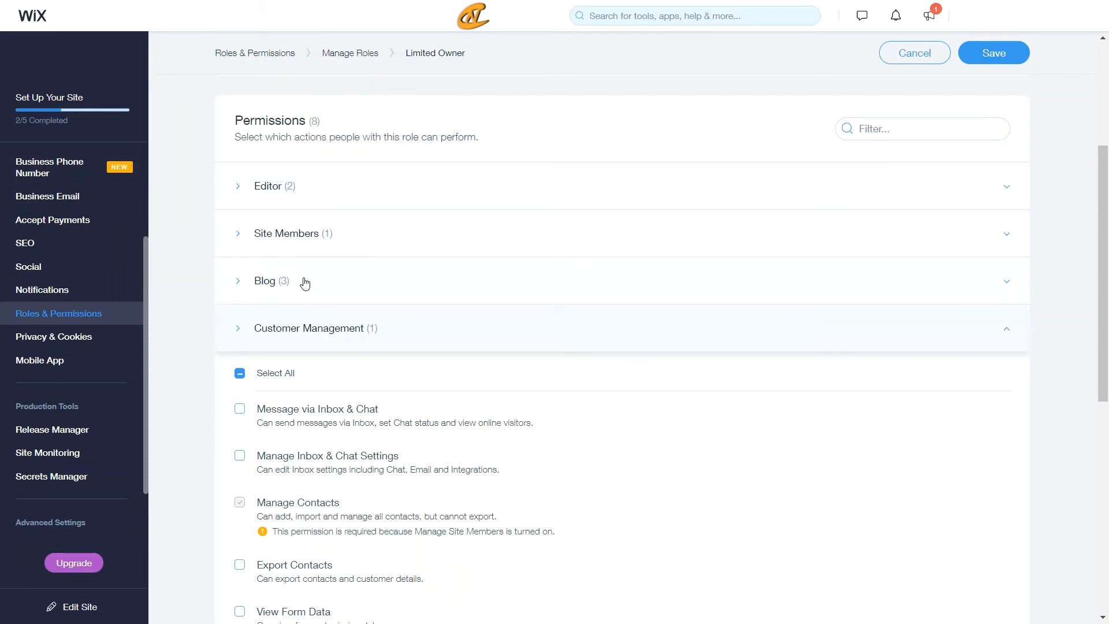
{"action": "scroll", "scroll_direction": "down", "scroll_amount": 3}
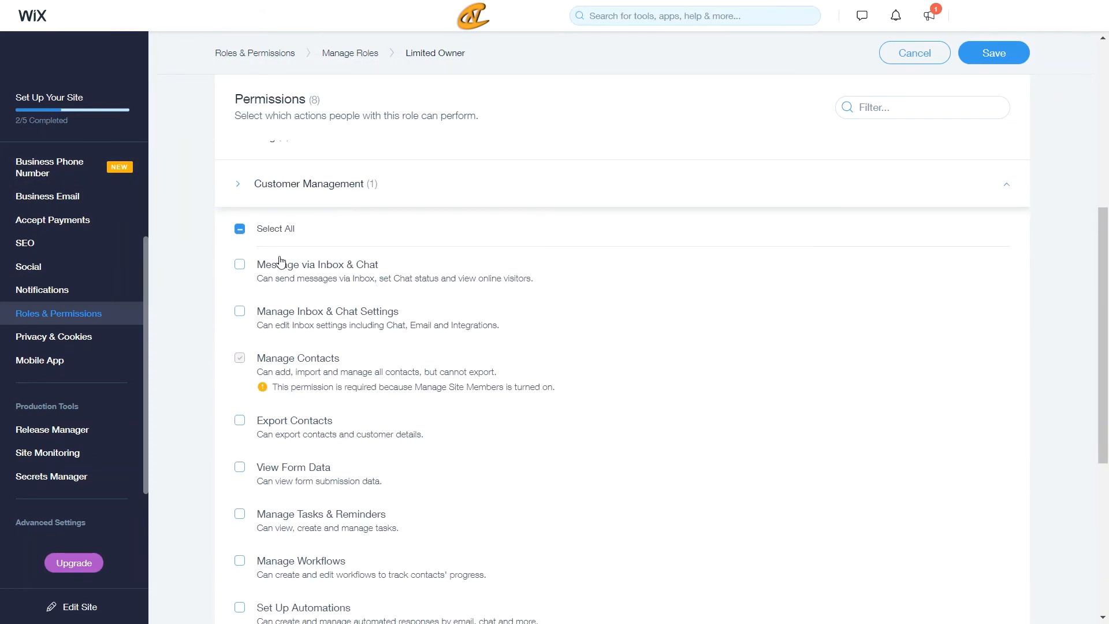
{"action": "left_click", "coordinate": [239, 229]}
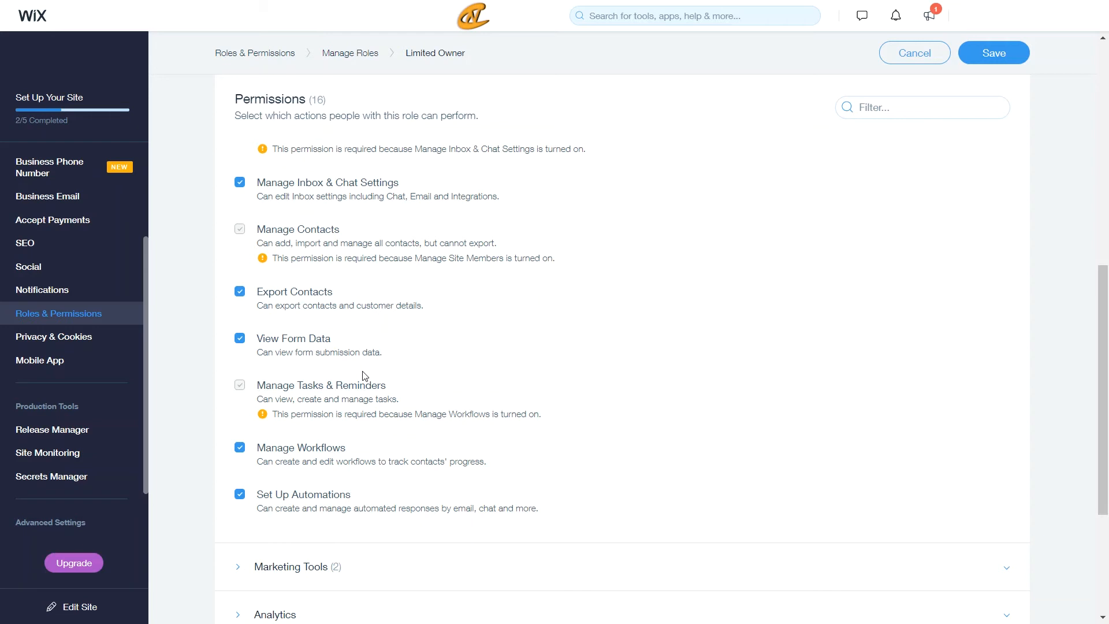
{"action": "mouse_move", "coordinate": [298, 328]}
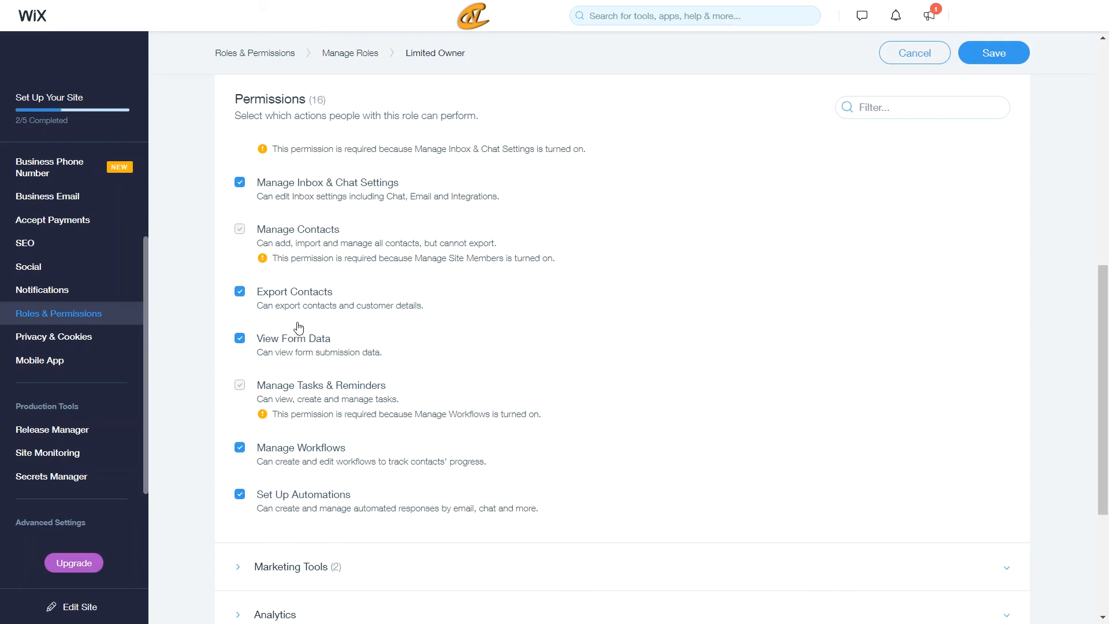
{"action": "mouse_move", "coordinate": [305, 320]}
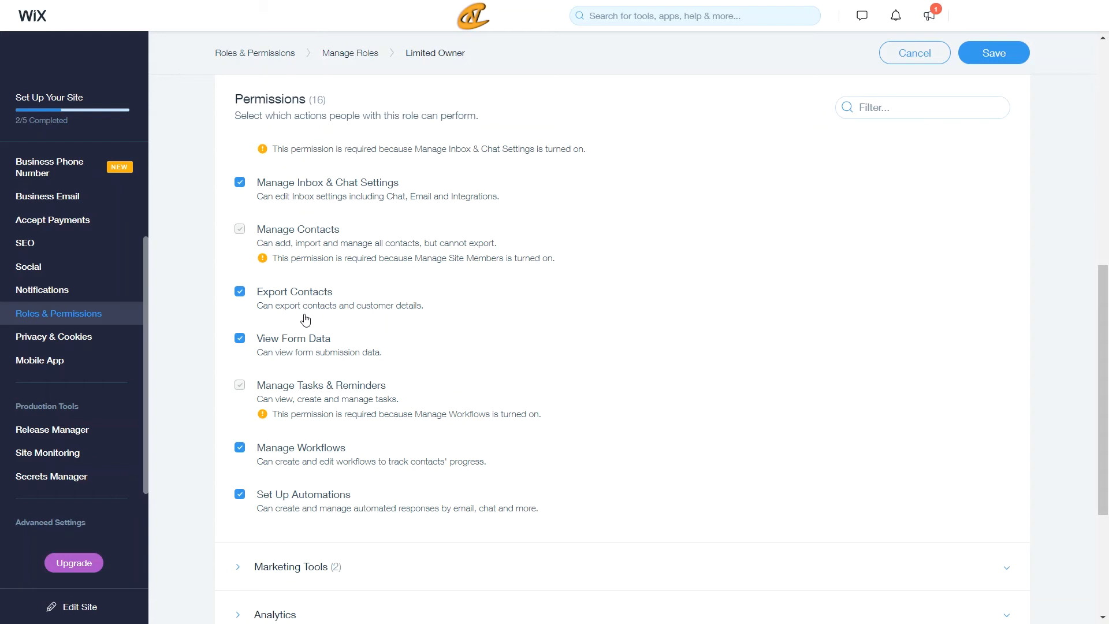
{"action": "mouse_move", "coordinate": [313, 319]}
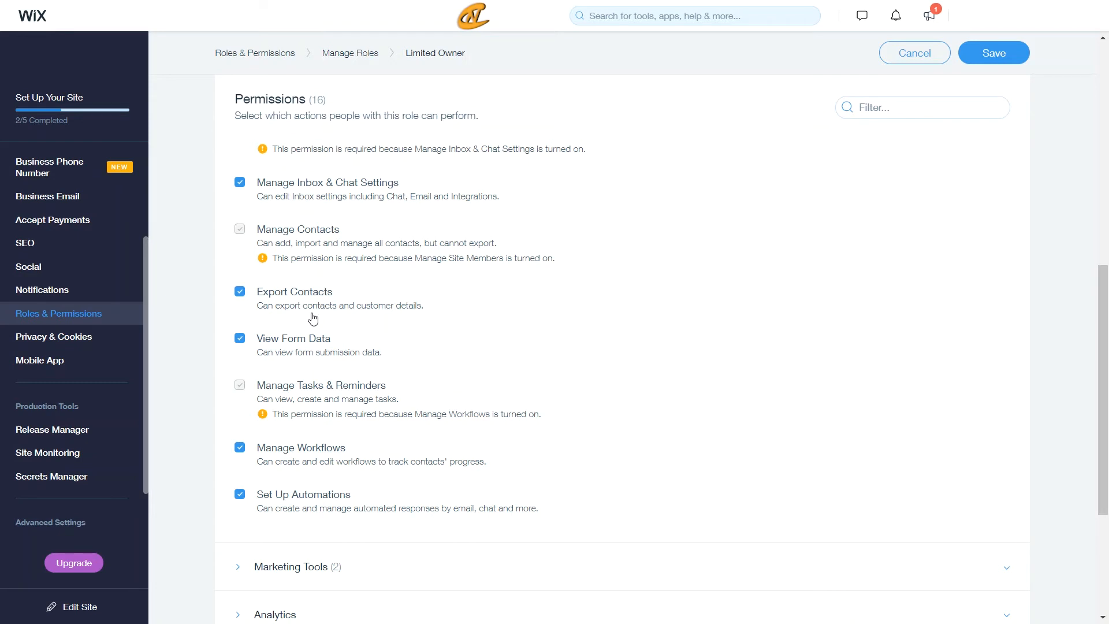
{"action": "mouse_move", "coordinate": [324, 319]}
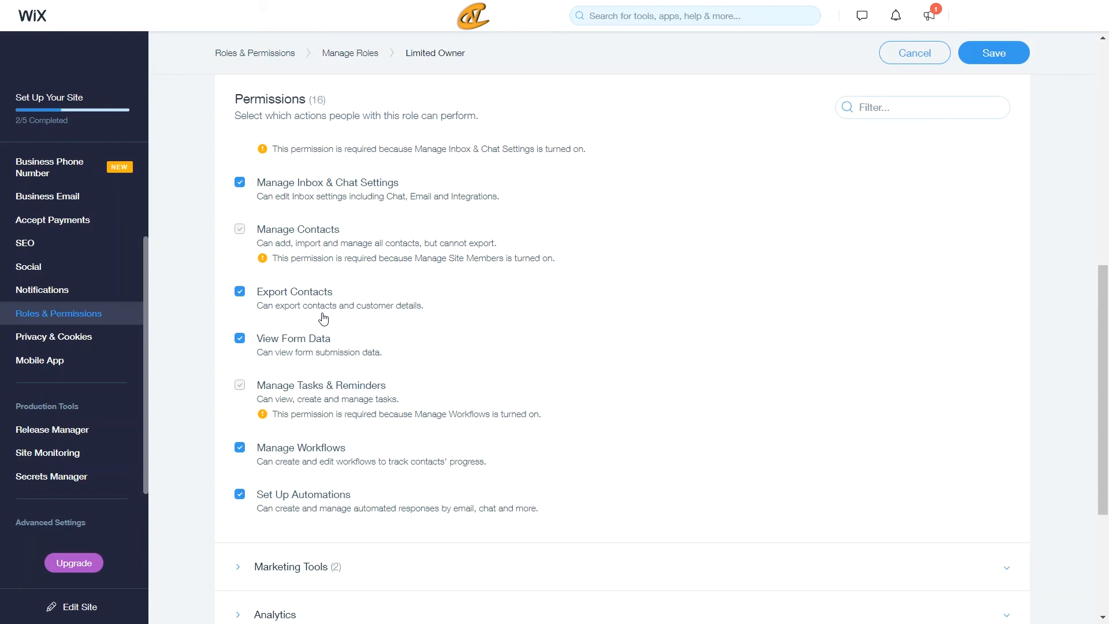
{"action": "mouse_move", "coordinate": [332, 313]}
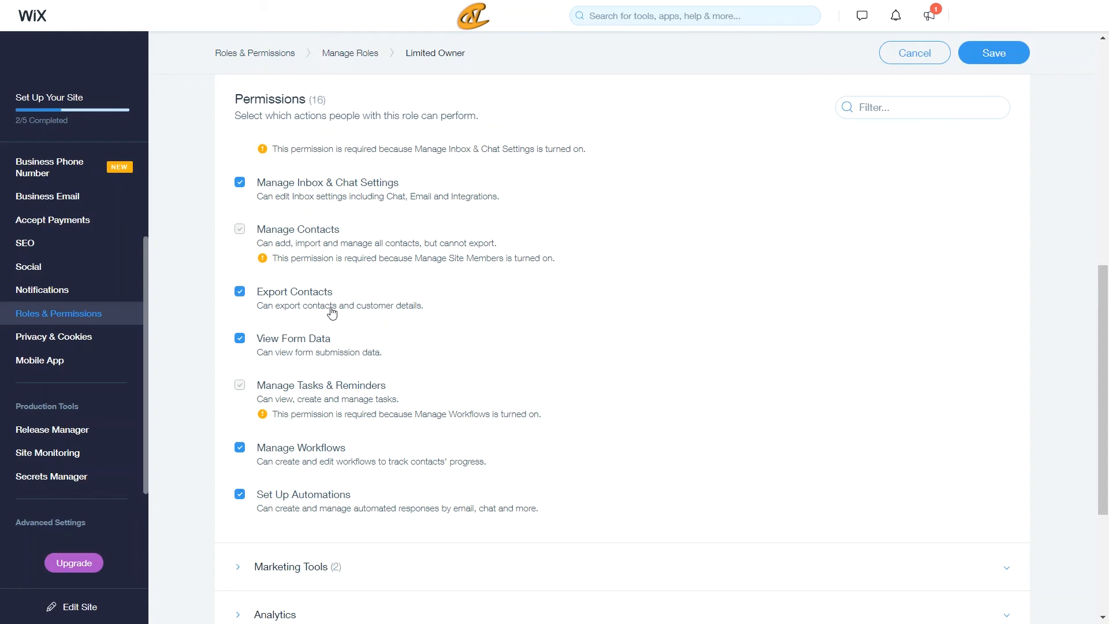
{"action": "mouse_move", "coordinate": [322, 297]}
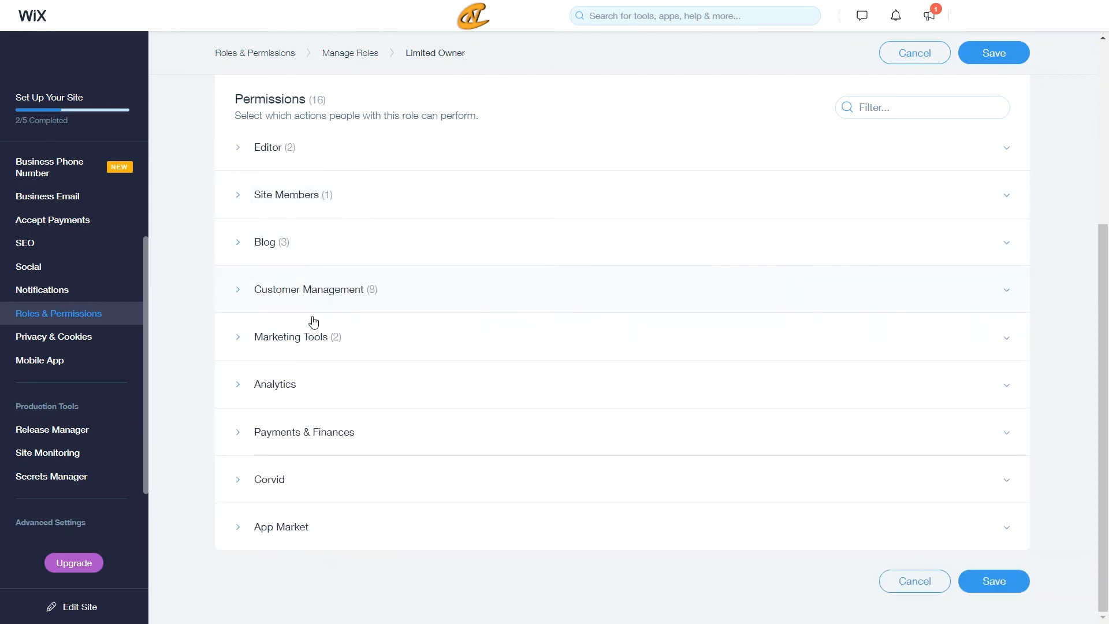
Step: Select All in the Marketing Tools group to grant every marketing tools permission
{"action": "left_click", "coordinate": [290, 336]}
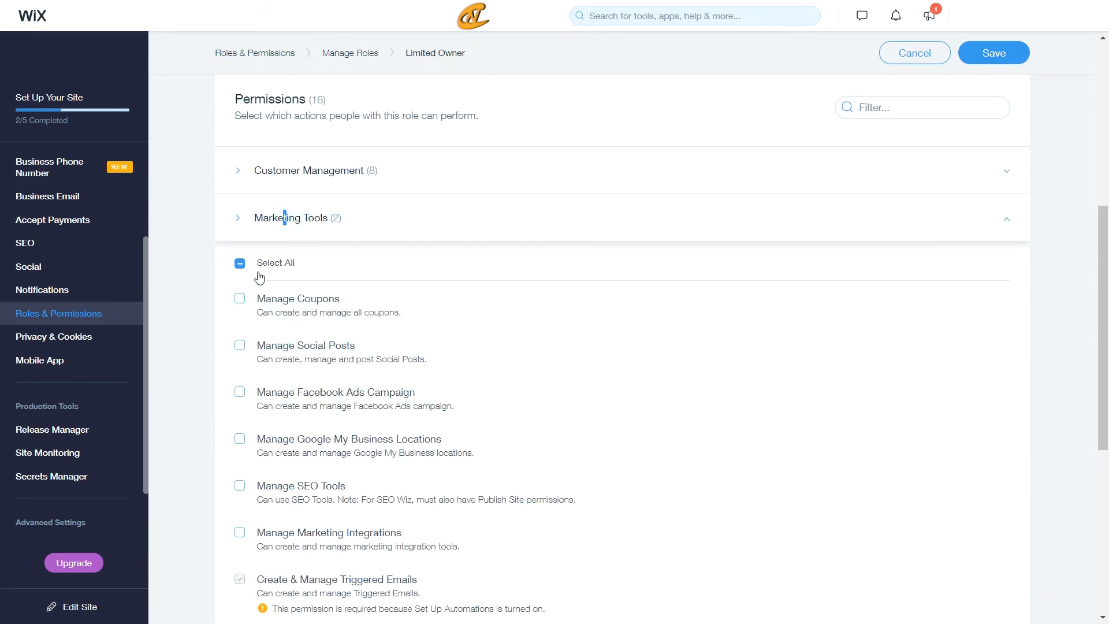
{"action": "left_click", "coordinate": [239, 263]}
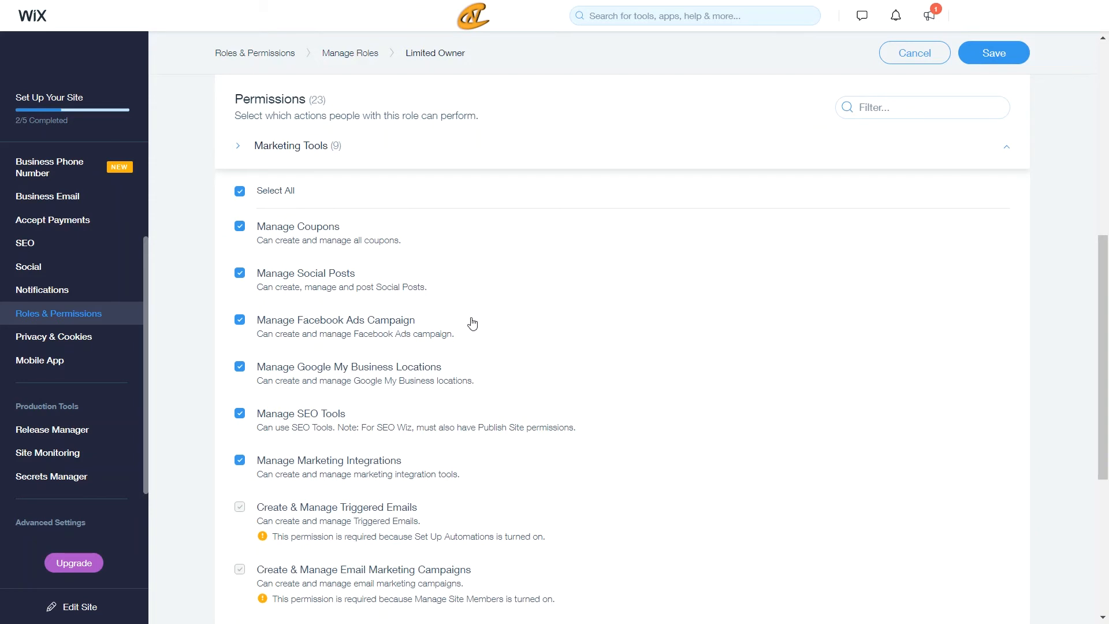
{"action": "mouse_move", "coordinate": [401, 433]}
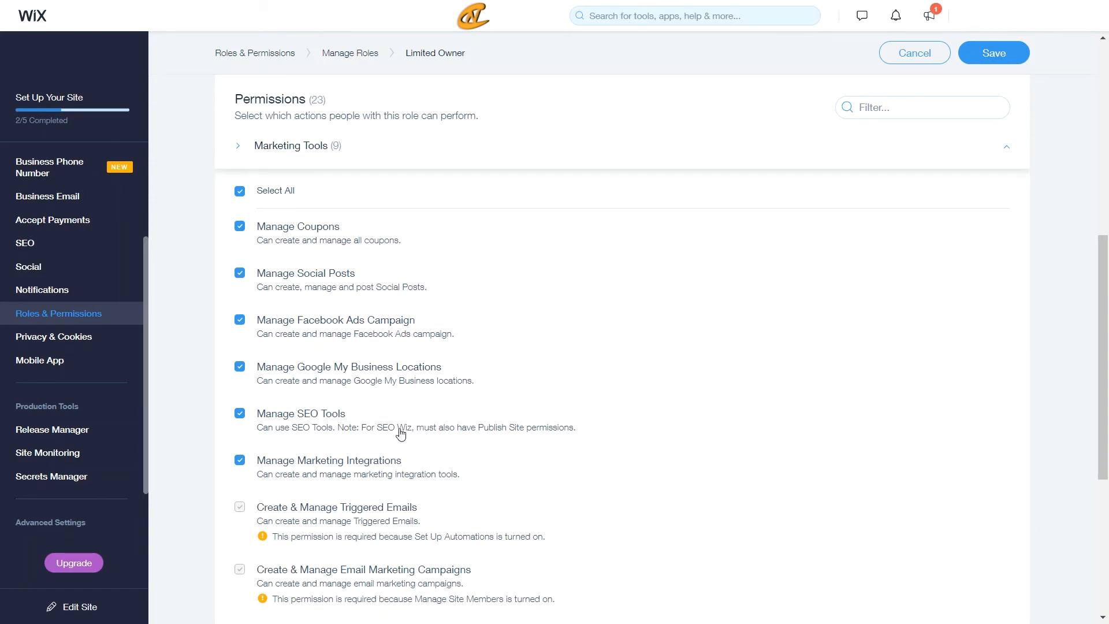
{"action": "mouse_move", "coordinate": [299, 396]}
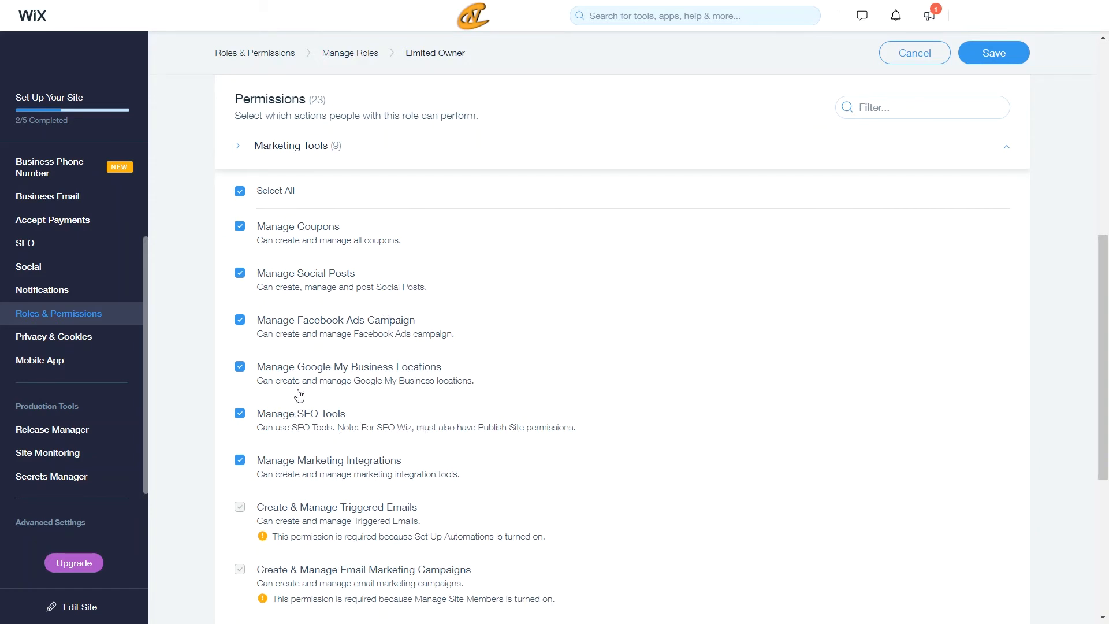
{"action": "scroll", "scroll_direction": "down", "scroll_amount": 3}
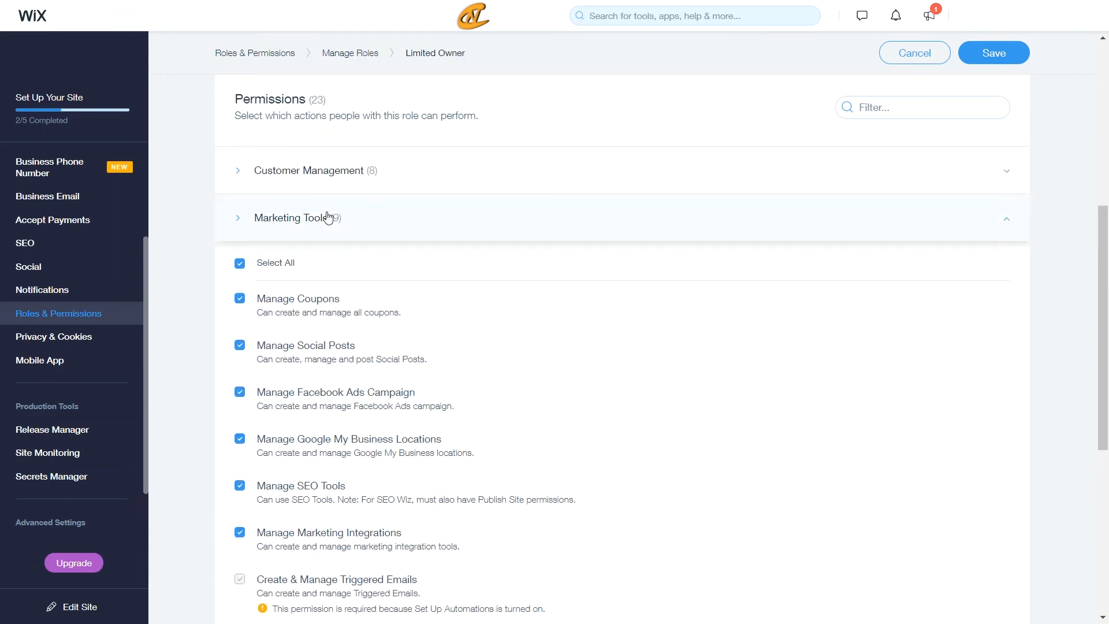
{"action": "left_click", "coordinate": [297, 218]}
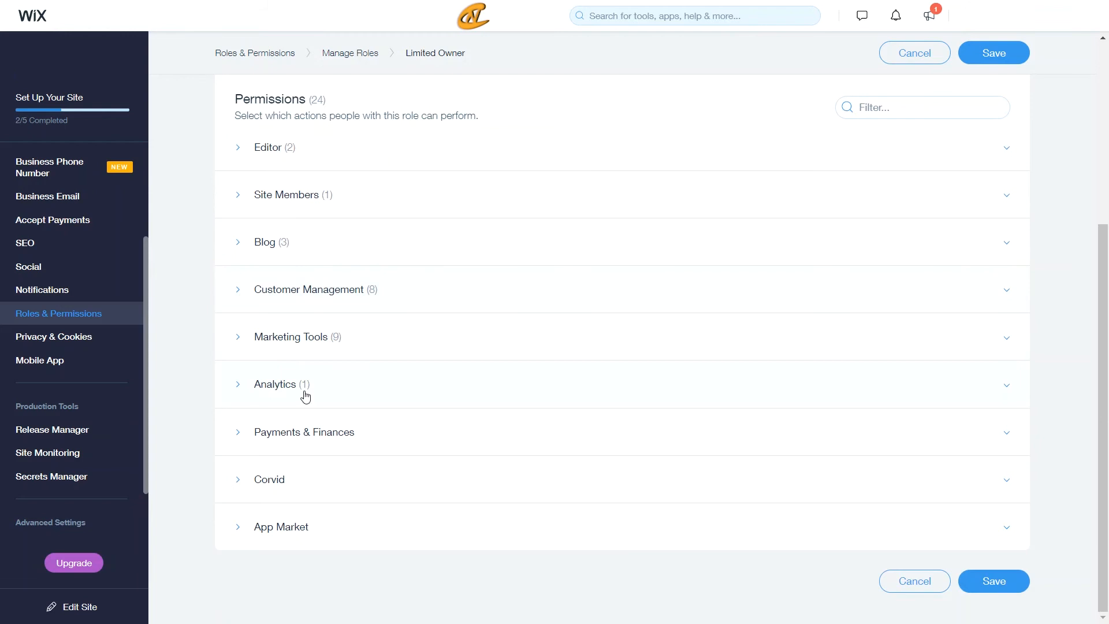
Step: Select All in Payments & Finances: Configure Payment Settings, View Payments, Manage Invoices & Quotes
{"action": "left_click", "coordinate": [304, 432]}
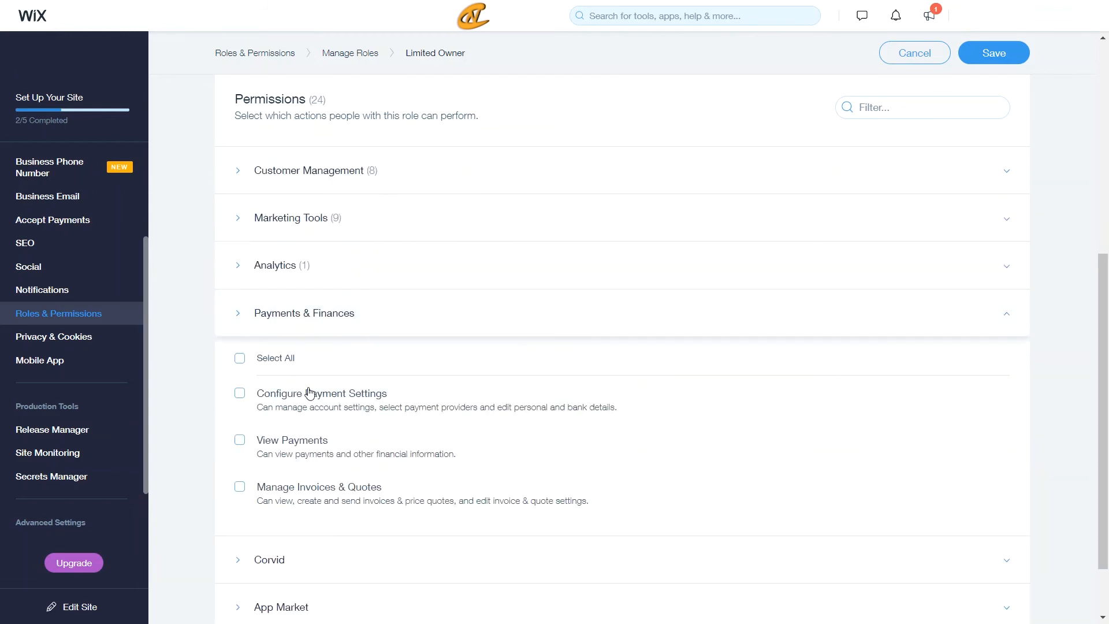
{"action": "left_click", "coordinate": [241, 359]}
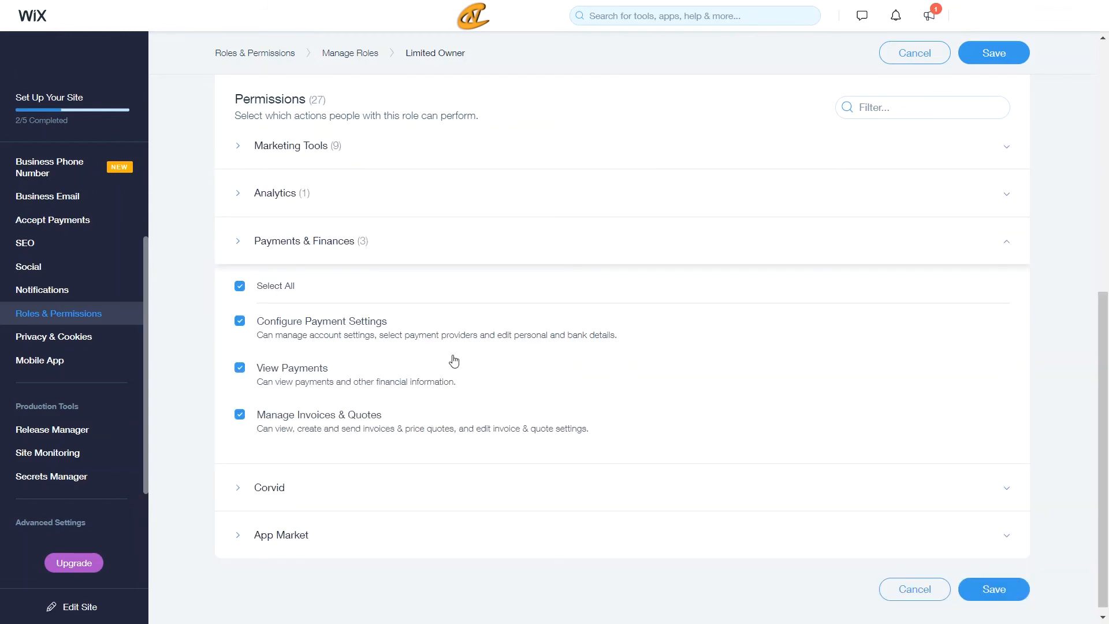
{"action": "mouse_move", "coordinate": [453, 408]}
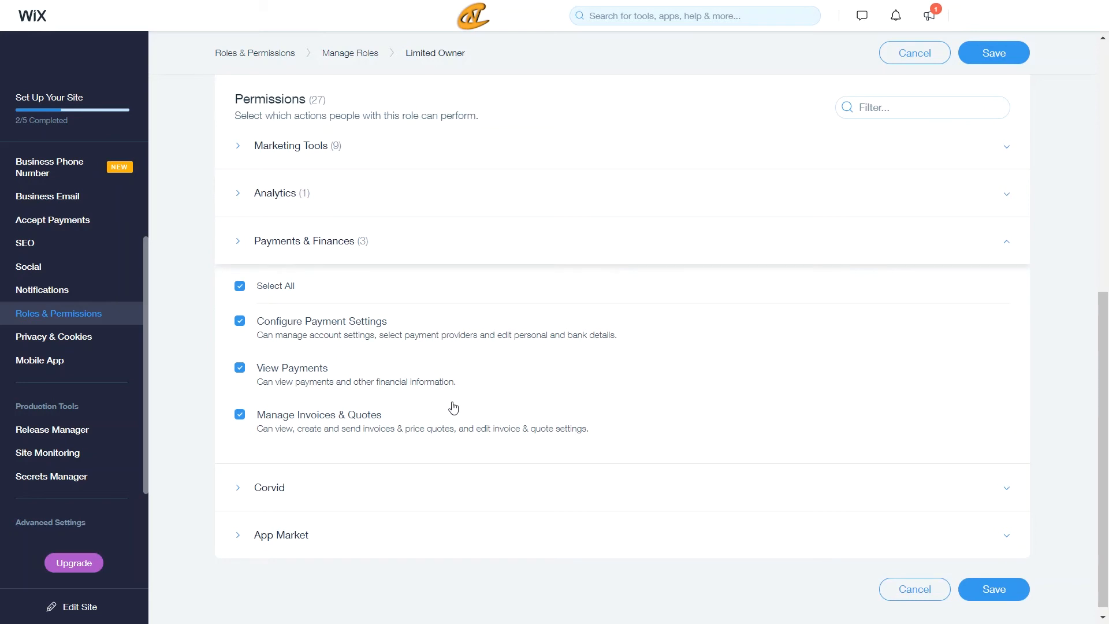
{"action": "mouse_move", "coordinate": [443, 399]}
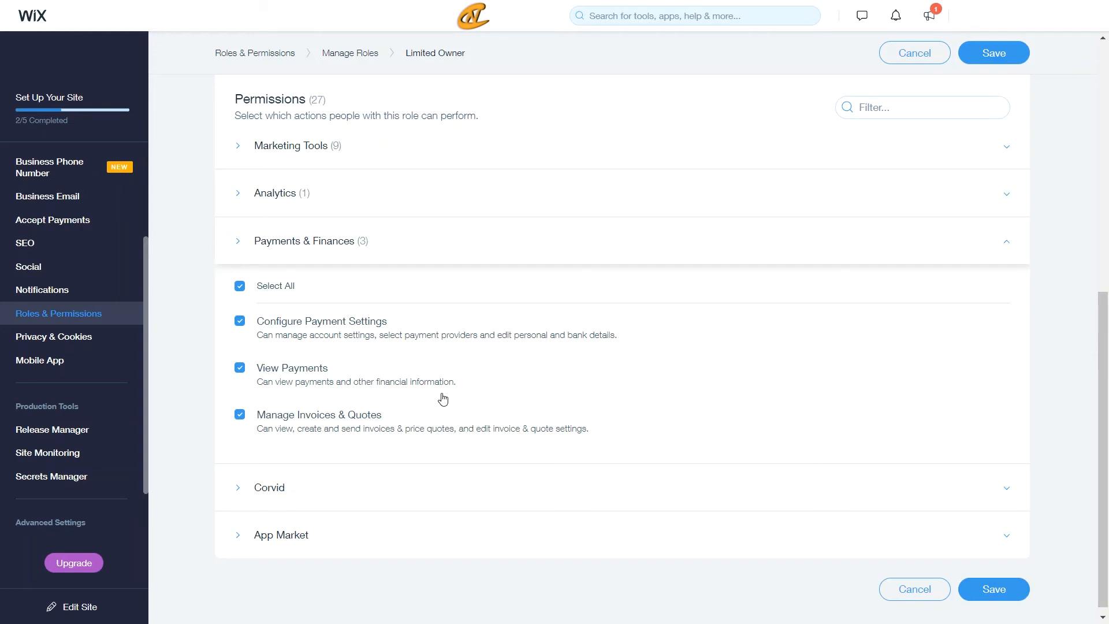
{"action": "mouse_move", "coordinate": [497, 354]}
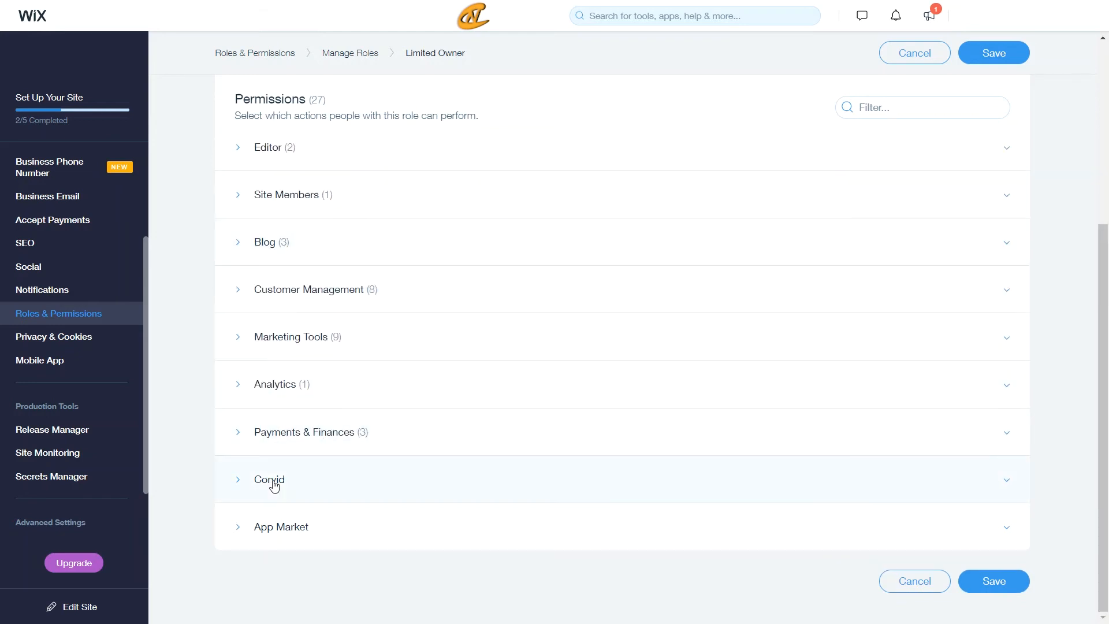
Step: Select All in the Corvid group, granting Access Production Tools and View Dashboard Pages
{"action": "left_click", "coordinate": [270, 479]}
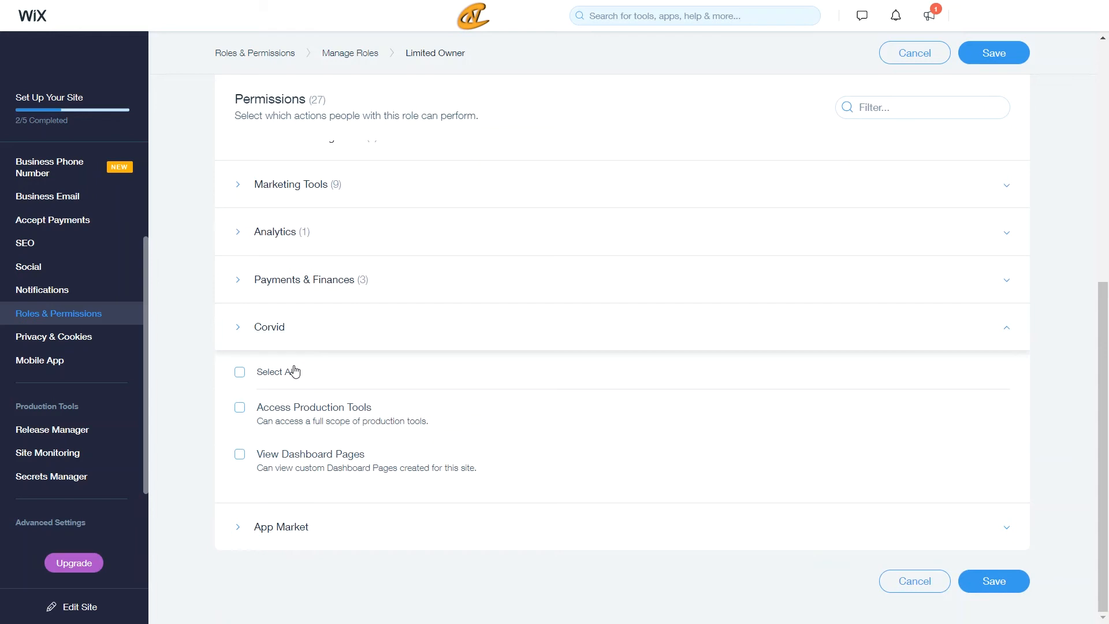
{"action": "left_click", "coordinate": [239, 371]}
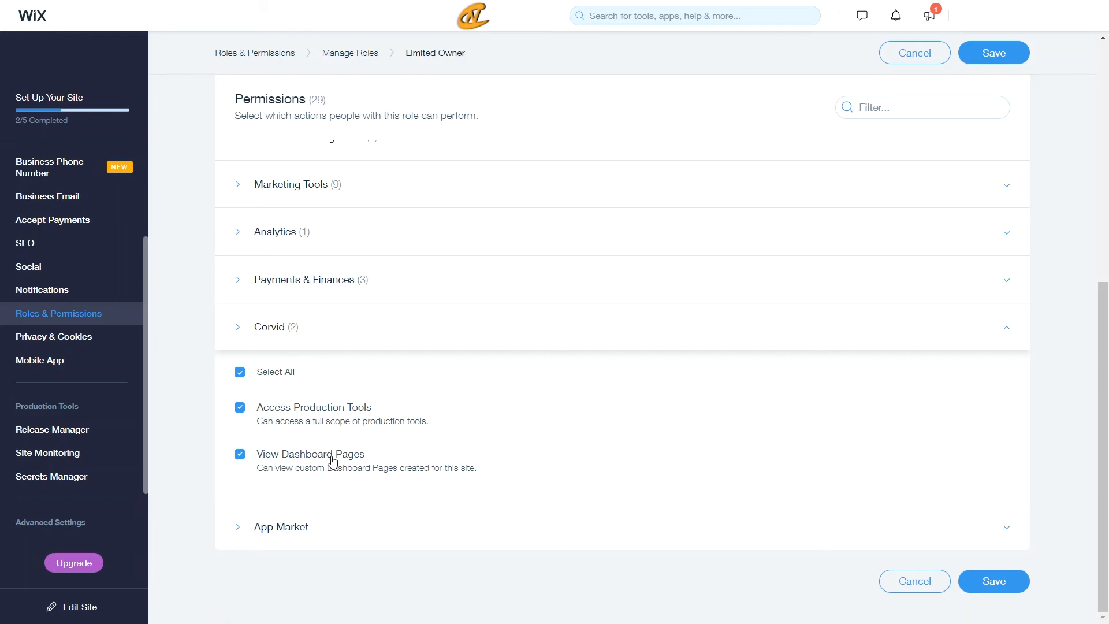
{"action": "mouse_move", "coordinate": [245, 472]}
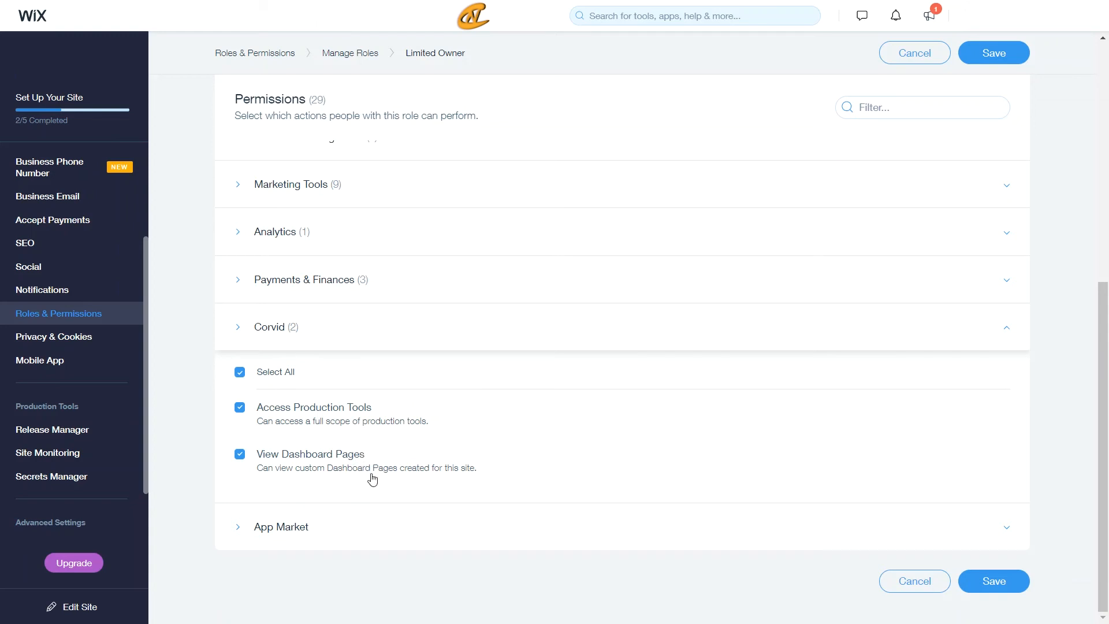
{"action": "mouse_move", "coordinate": [381, 480]}
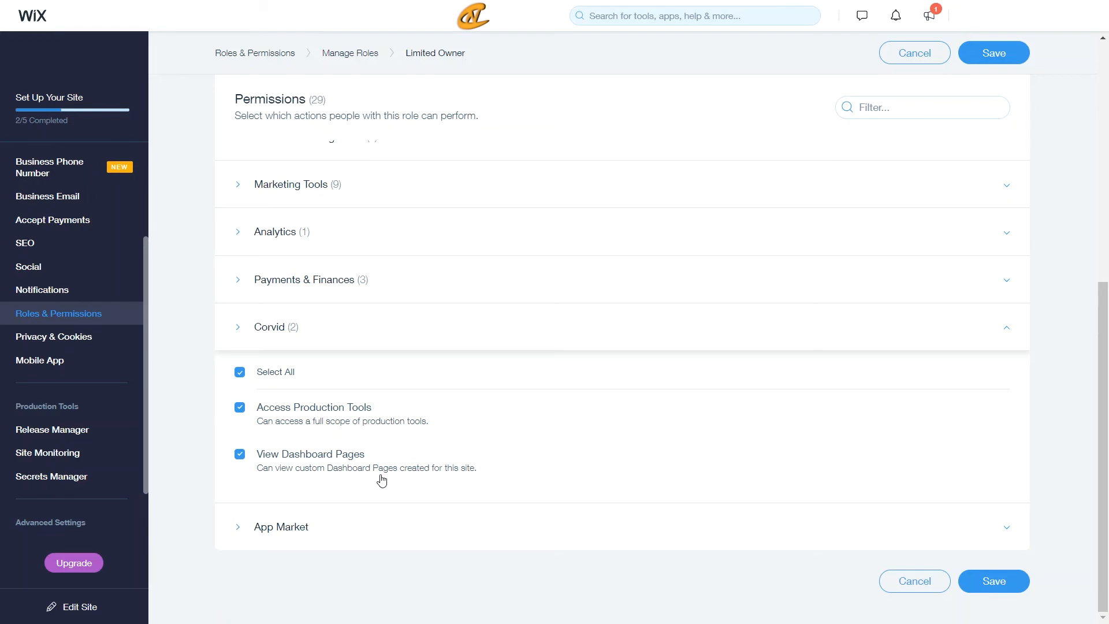
{"action": "mouse_move", "coordinate": [344, 340]}
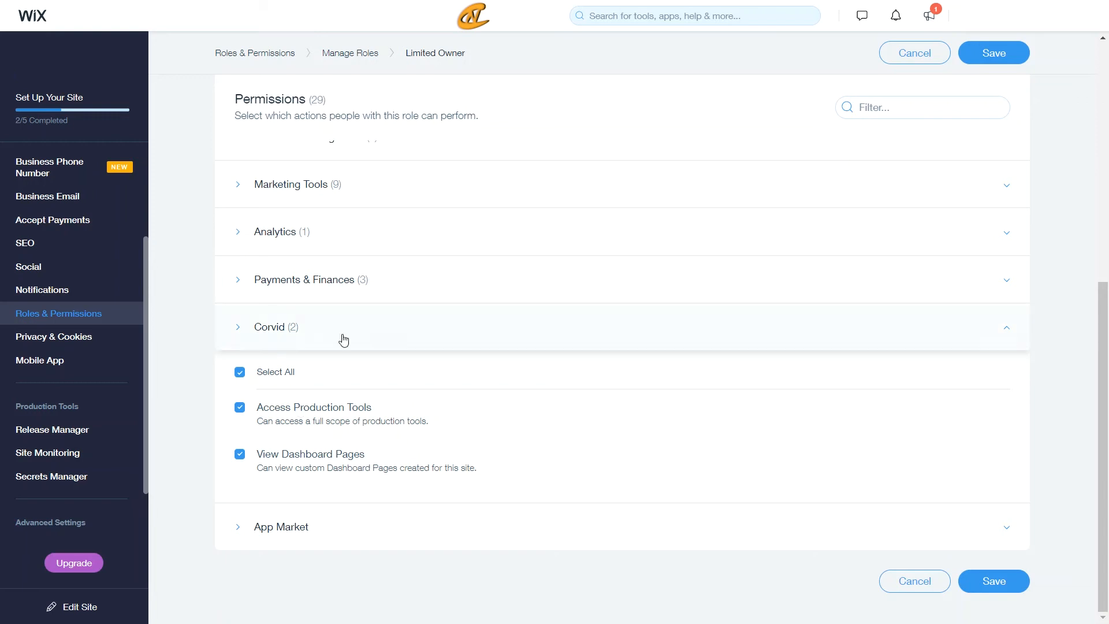
{"action": "mouse_move", "coordinate": [279, 337]}
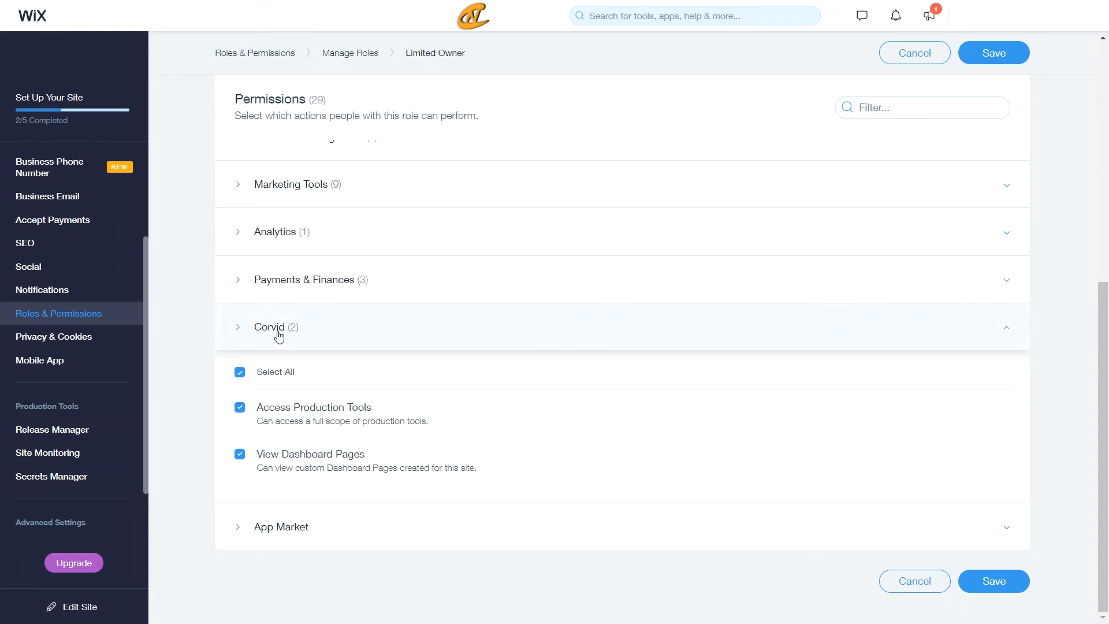
Step: Collapse the Corvid group and grant both App Market permissions, Install Apps and Manage Apps
{"action": "left_click", "coordinate": [276, 327]}
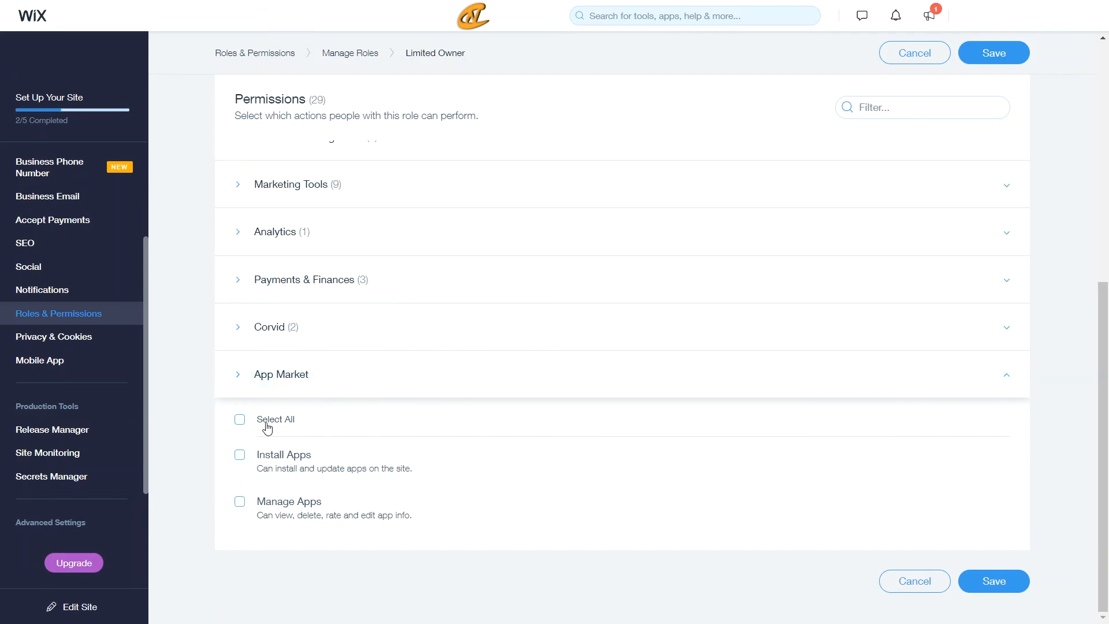
{"action": "left_click", "coordinate": [240, 418]}
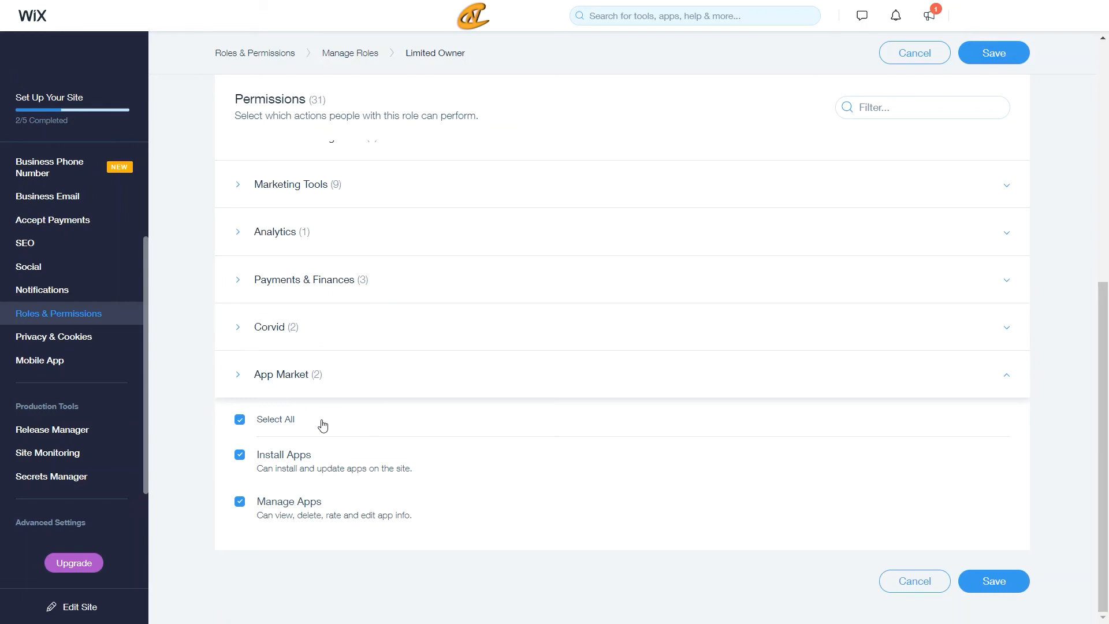
{"action": "mouse_move", "coordinate": [323, 472]}
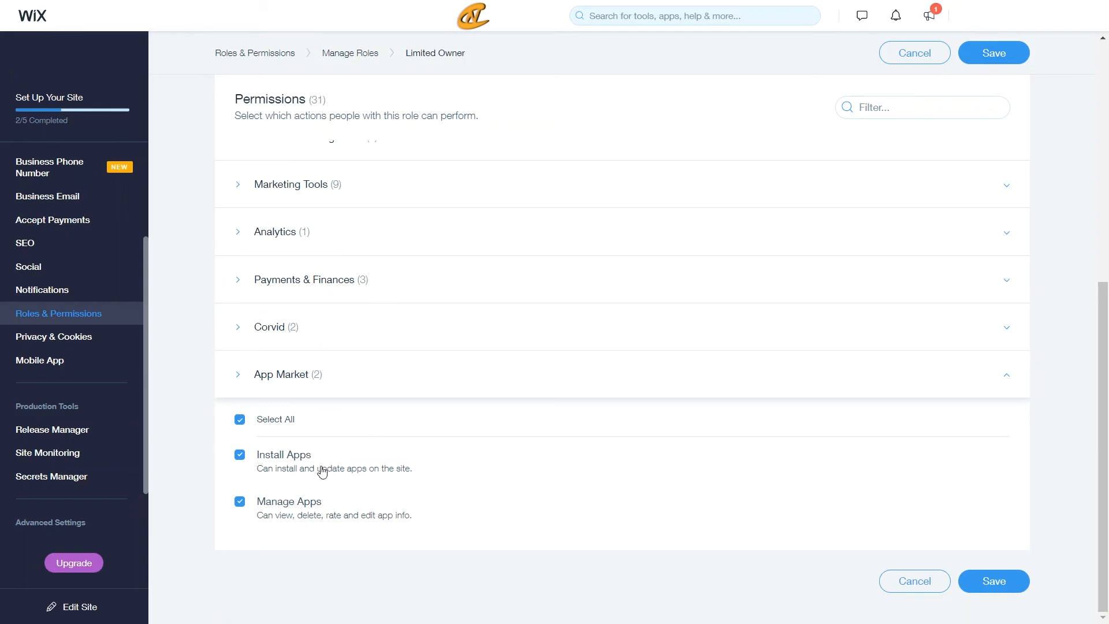
{"action": "mouse_move", "coordinate": [358, 462]}
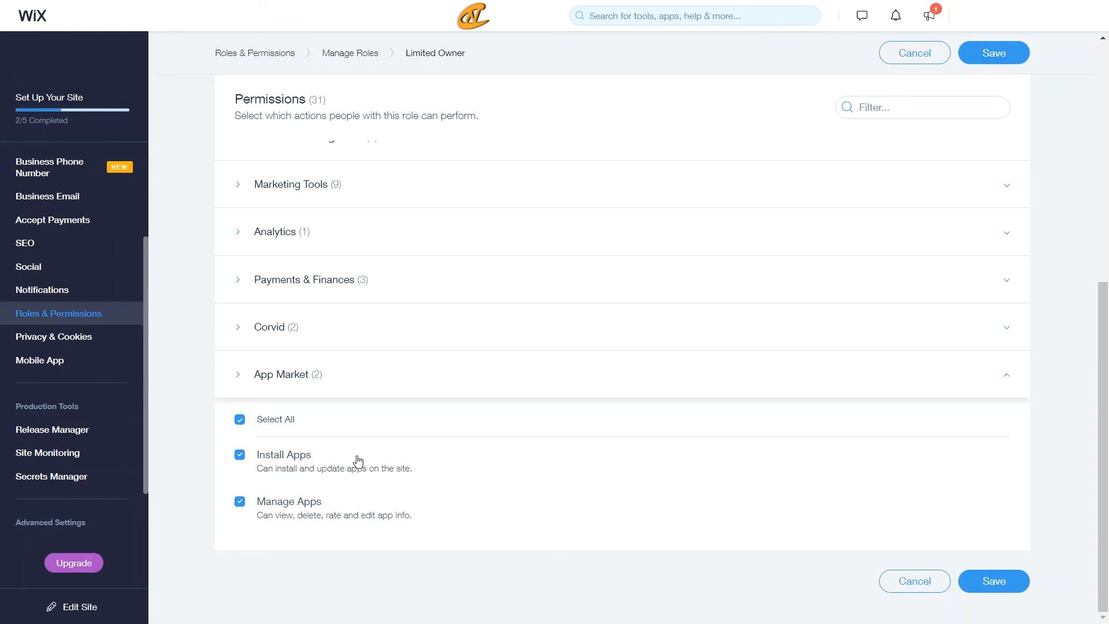
{"action": "mouse_move", "coordinate": [276, 448]}
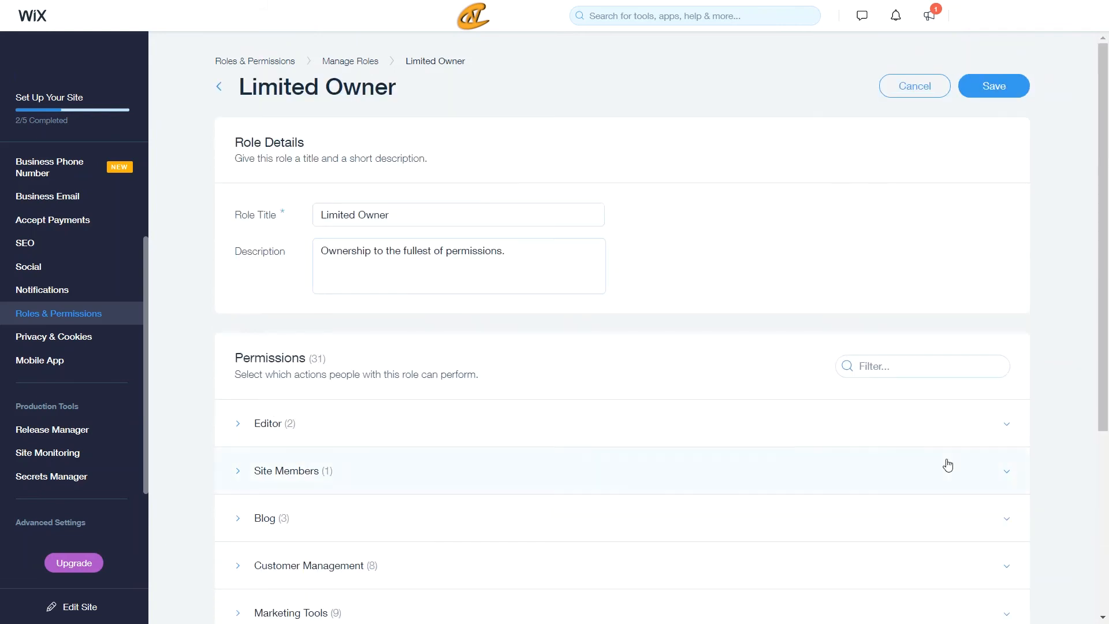
{"action": "mouse_move", "coordinate": [964, 107]}
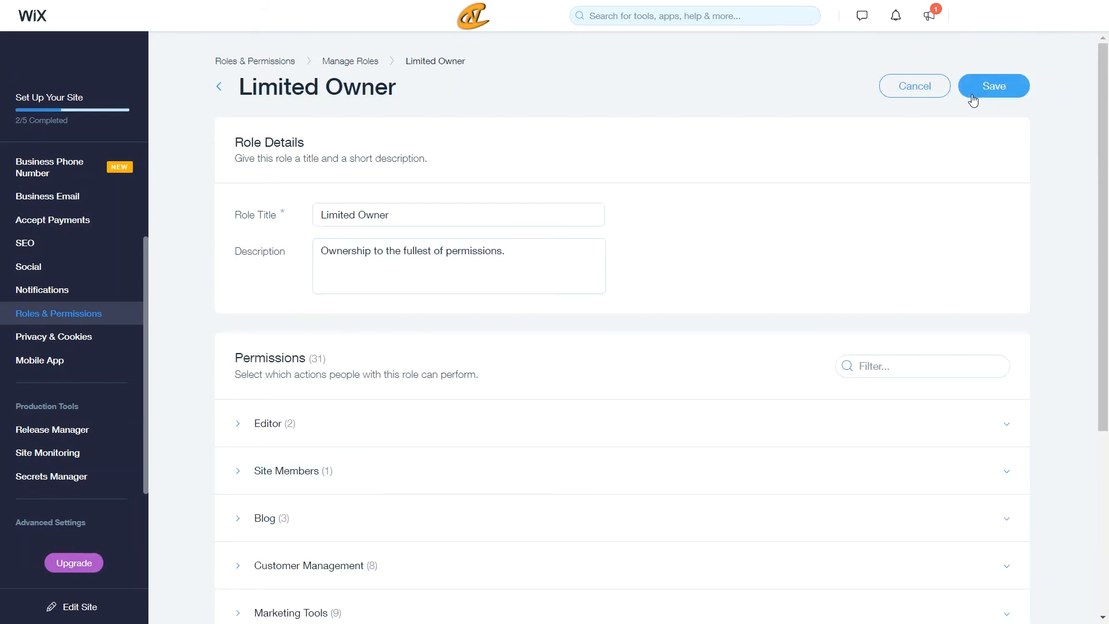
Step: Save the Limited Owner role and bring up its invite, duplicate and delete actions
{"action": "left_click", "coordinate": [993, 85]}
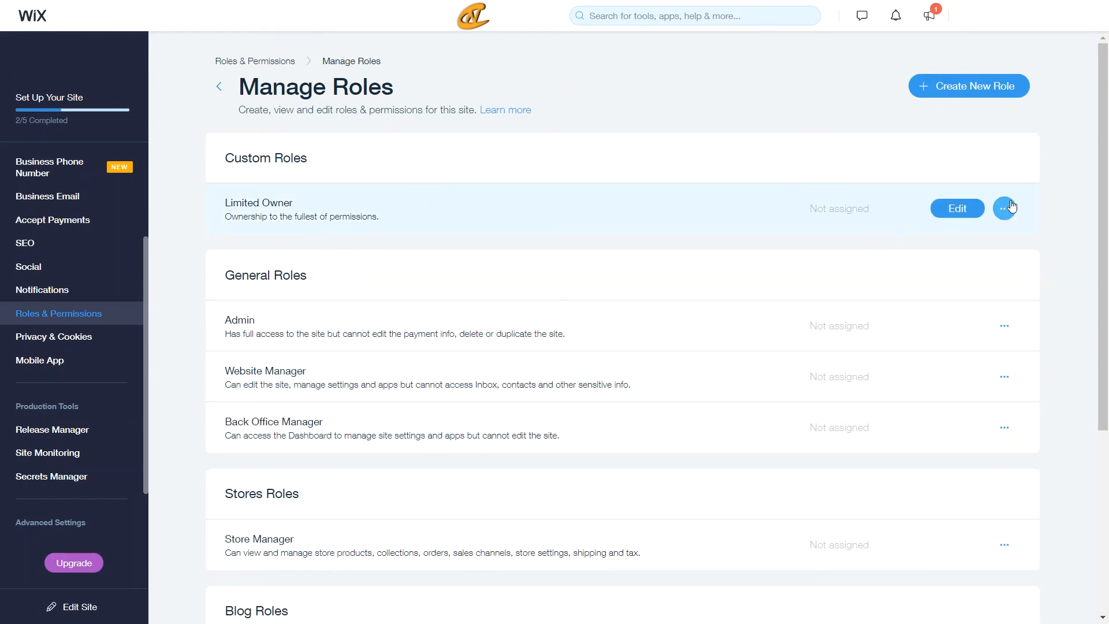
{"action": "left_click", "coordinate": [1005, 208]}
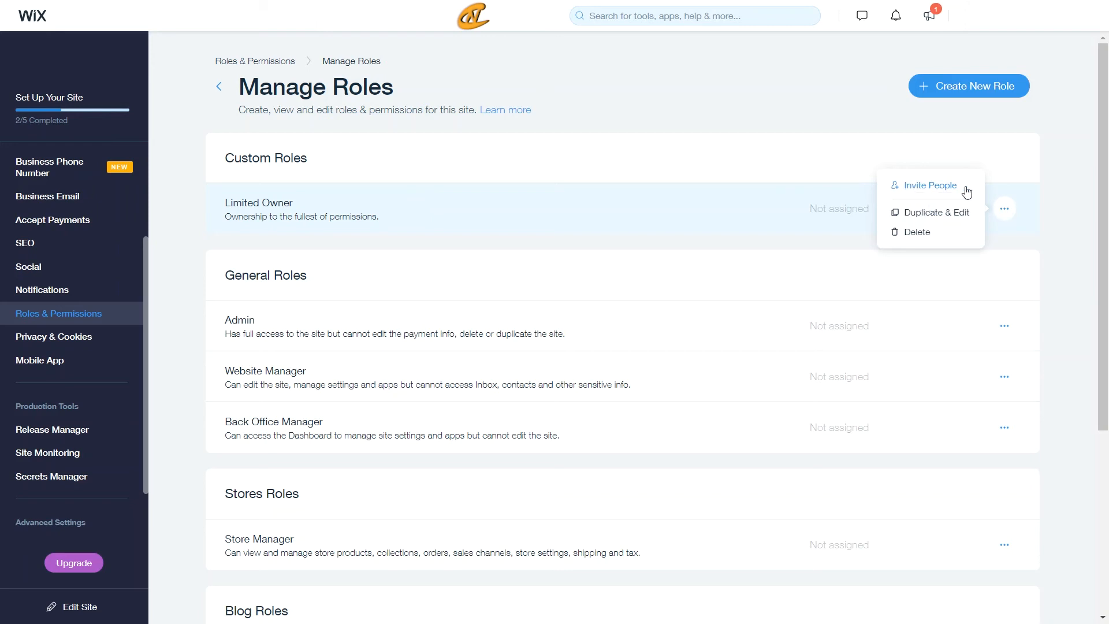
{"action": "mouse_move", "coordinate": [930, 185]}
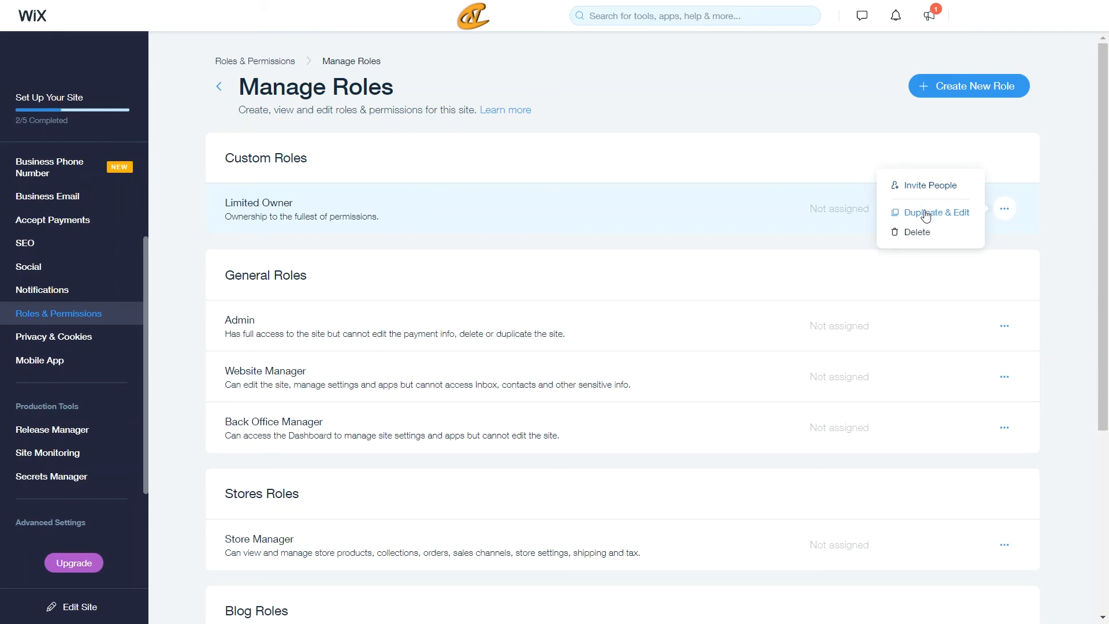
{"action": "mouse_move", "coordinate": [940, 233]}
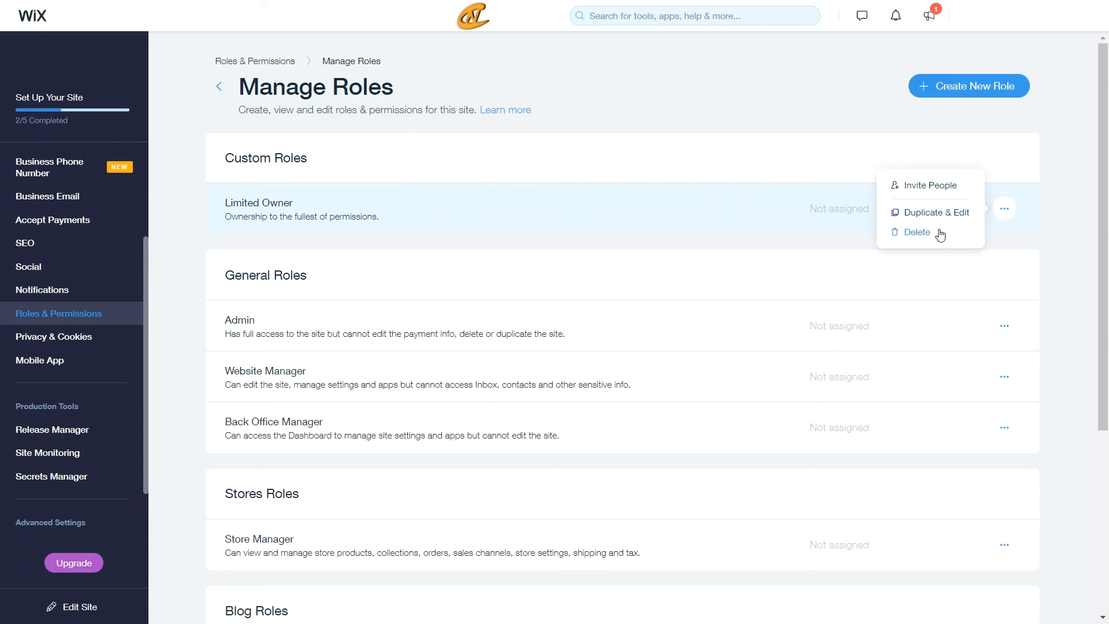
{"action": "mouse_move", "coordinate": [918, 232]}
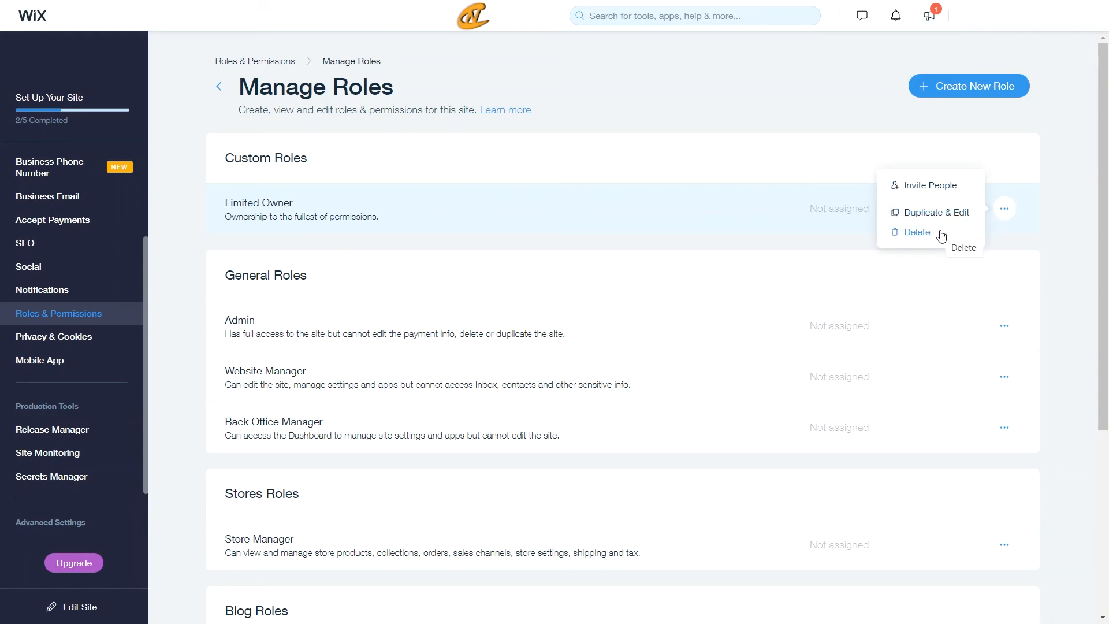
{"action": "mouse_move", "coordinate": [933, 184]}
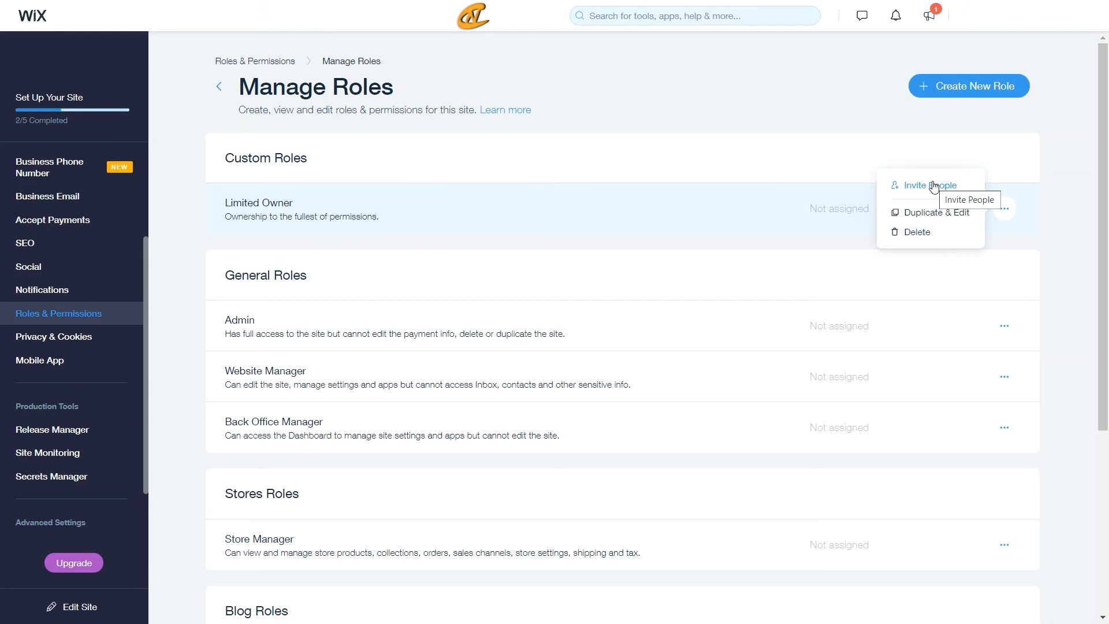
{"action": "left_click", "coordinate": [923, 185]}
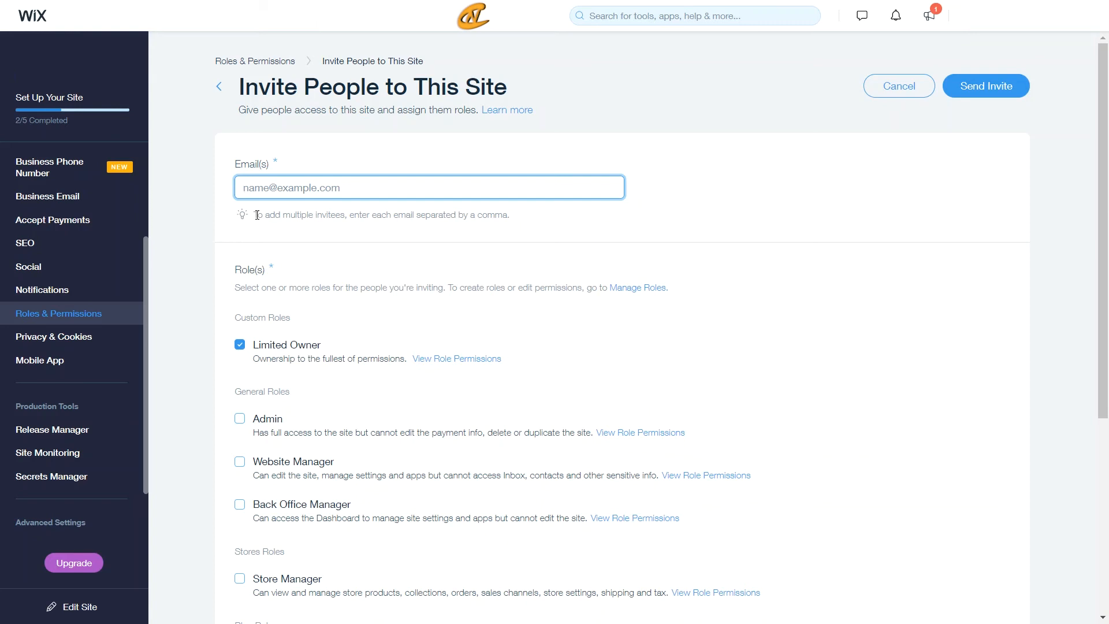
{"action": "scroll", "scroll_direction": "down", "scroll_amount": 3}
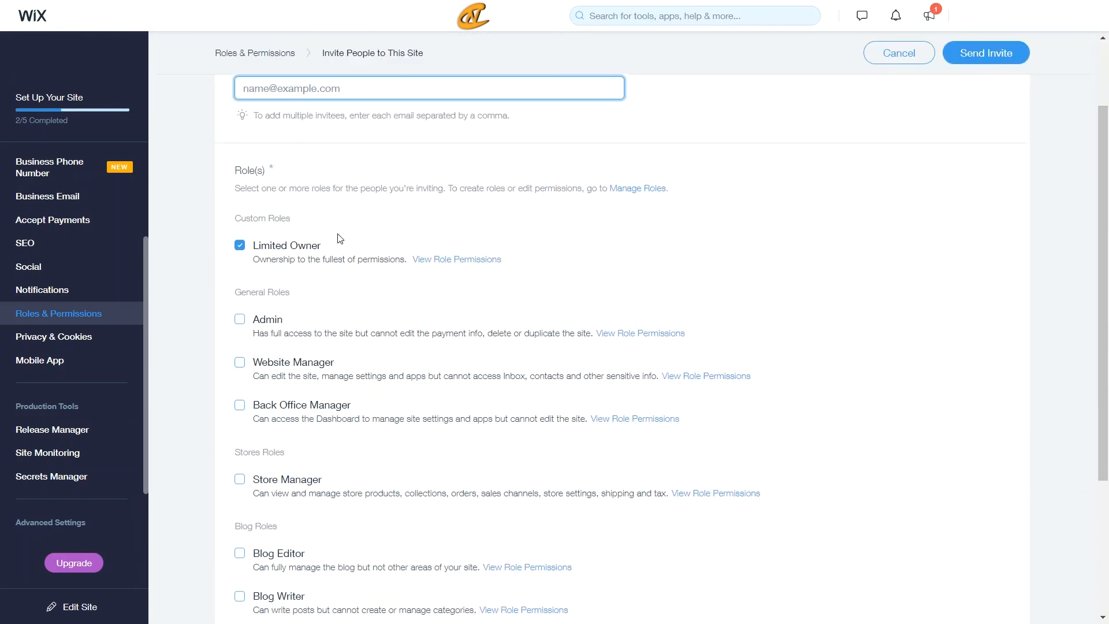
{"action": "scroll", "scroll_direction": "down", "scroll_amount": 3}
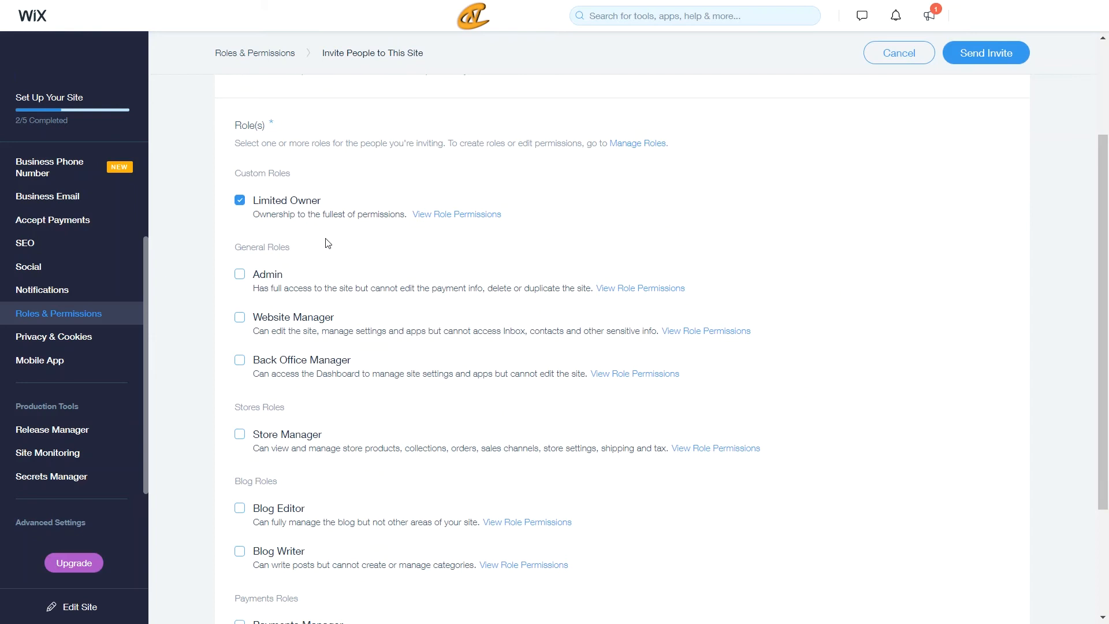
{"action": "mouse_move", "coordinate": [272, 202]}
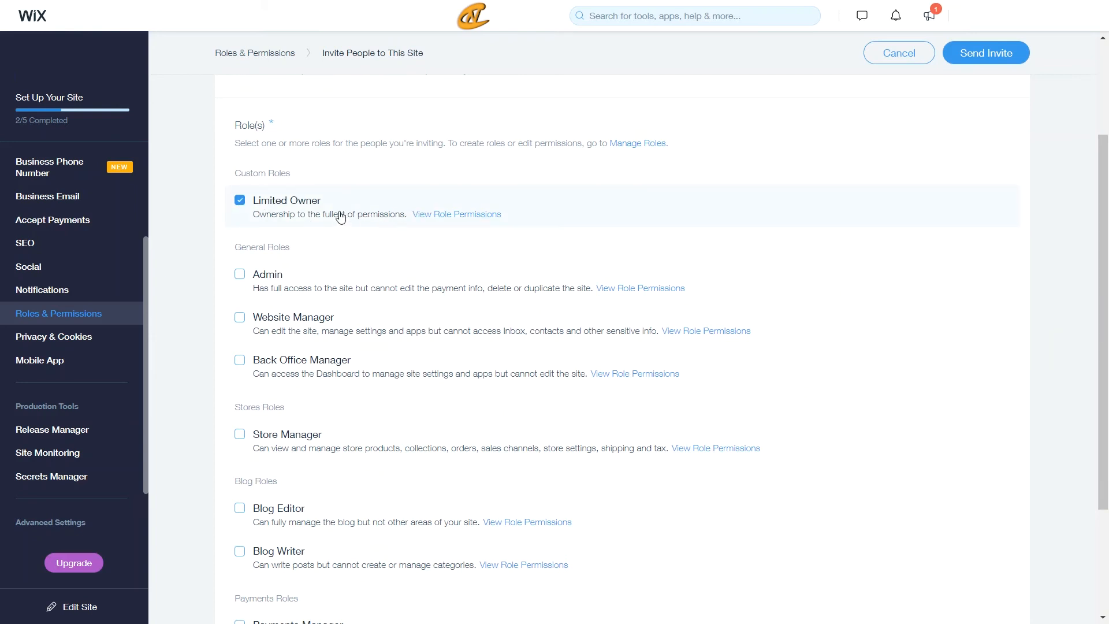
{"action": "mouse_move", "coordinate": [354, 279]}
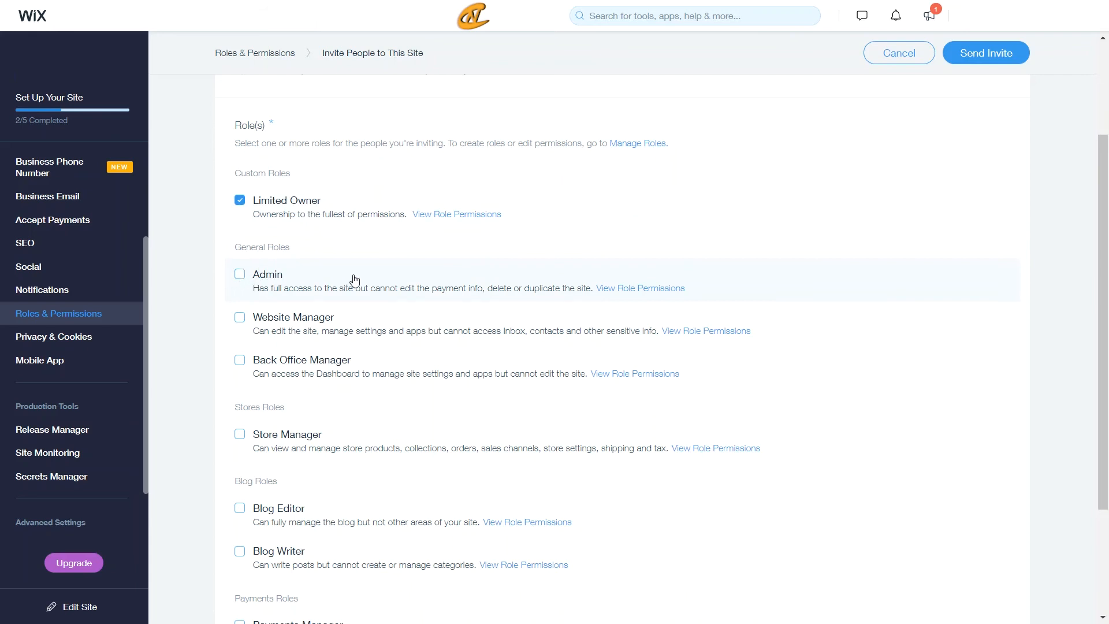
{"action": "mouse_move", "coordinate": [359, 260]}
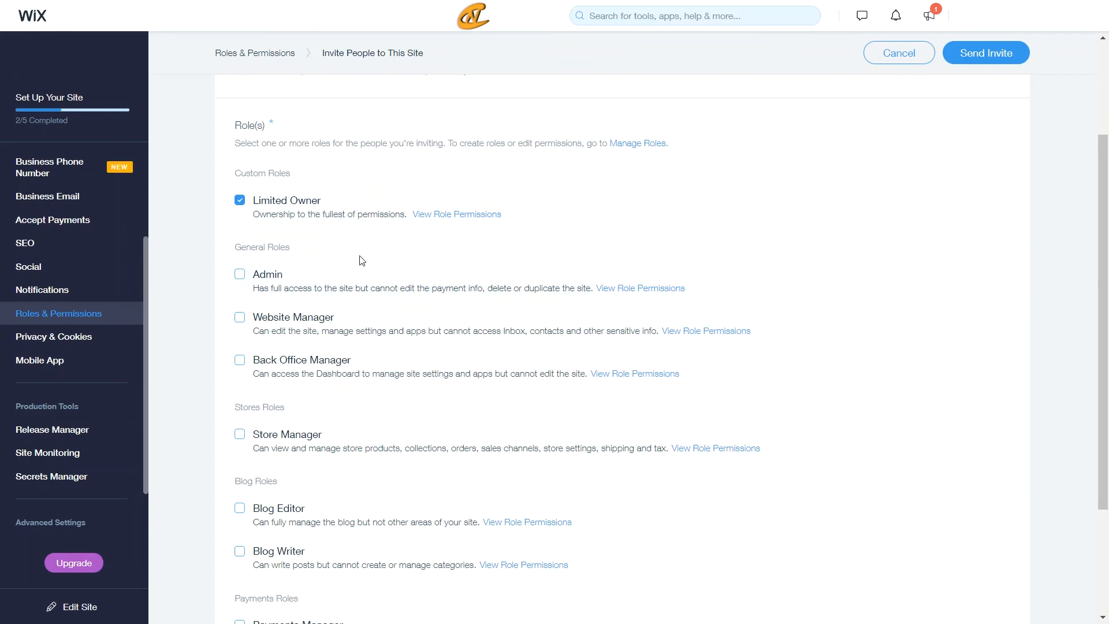
{"action": "mouse_move", "coordinate": [617, 291]}
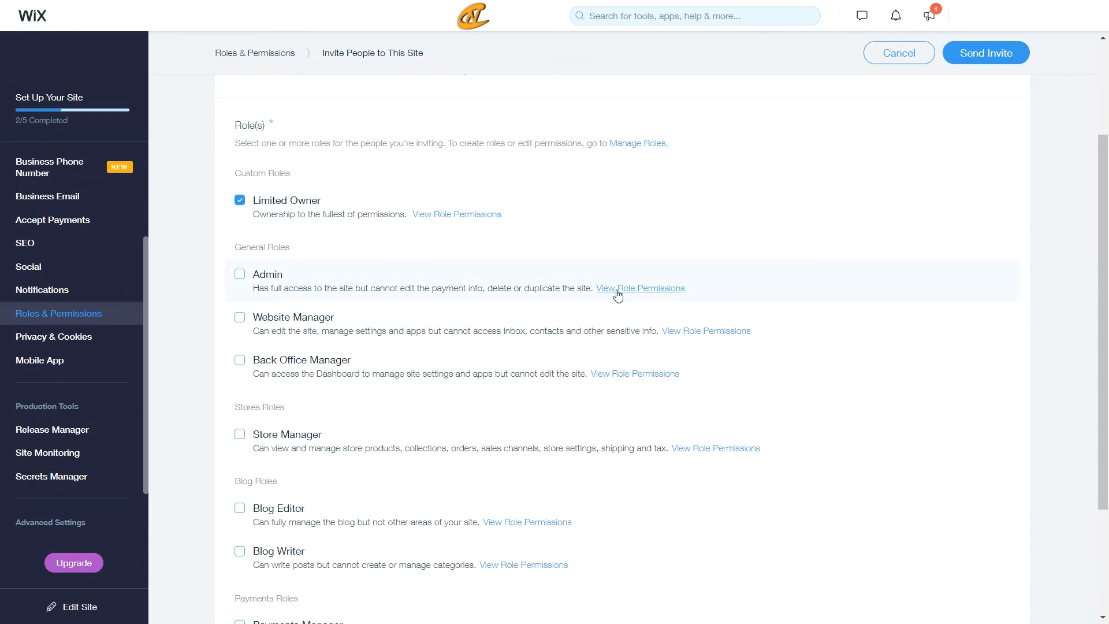
{"action": "mouse_move", "coordinate": [558, 333]}
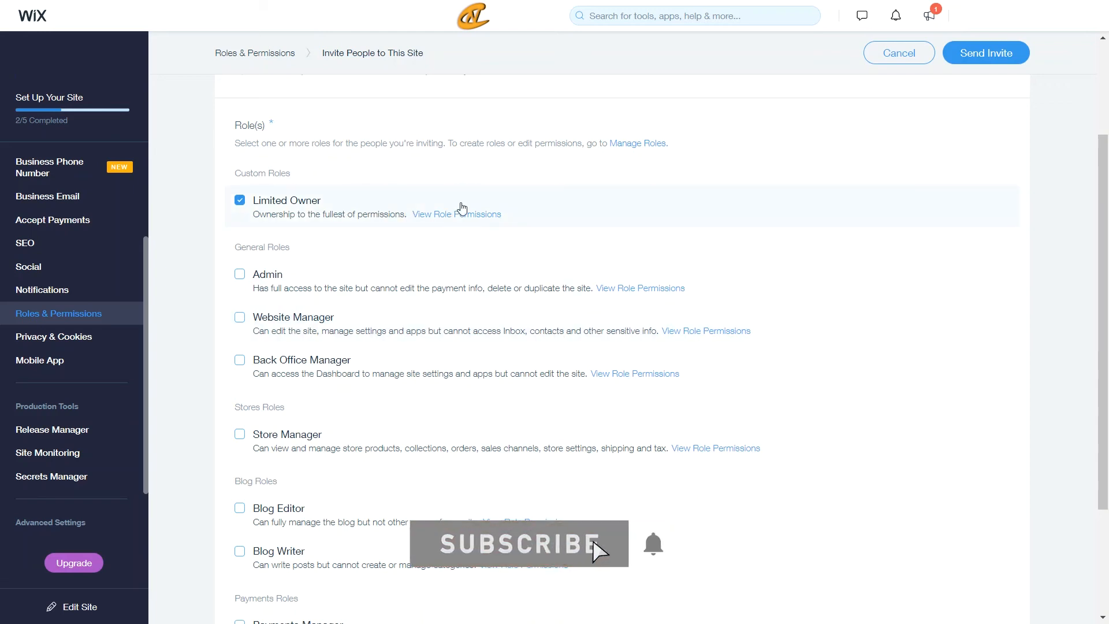
{"action": "scroll", "scroll_direction": "down", "scroll_amount": 3}
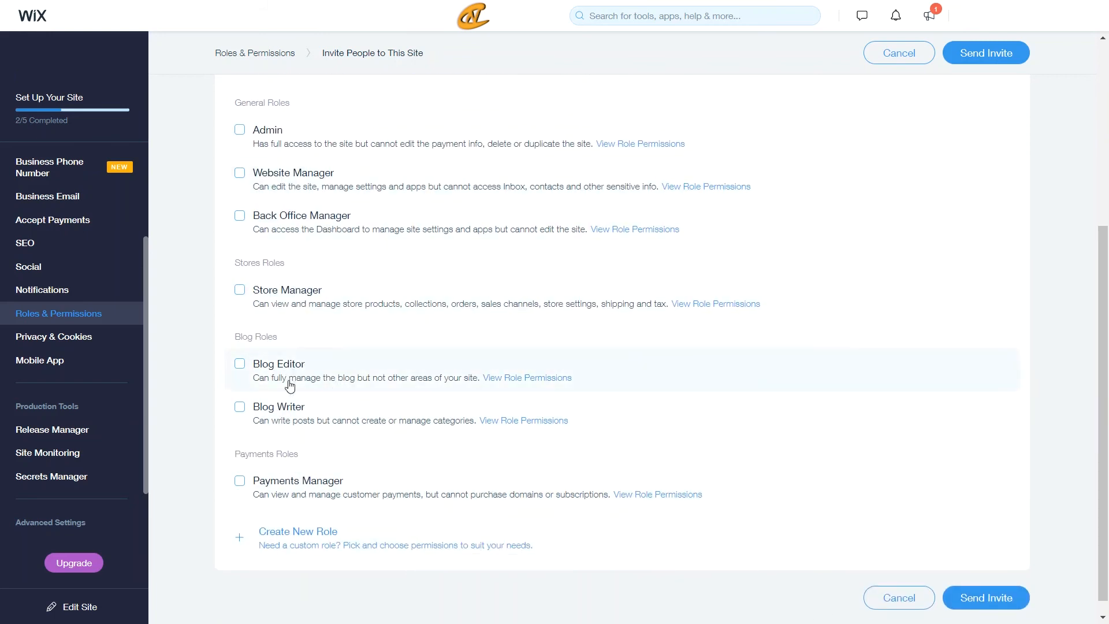
{"action": "mouse_move", "coordinate": [259, 380]}
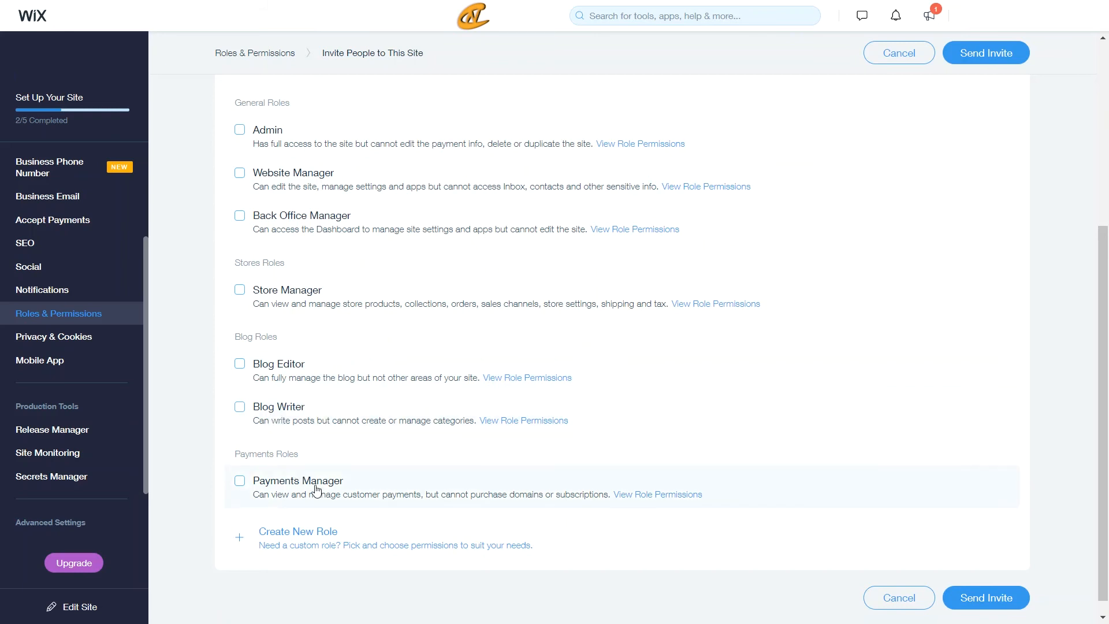
{"action": "mouse_move", "coordinate": [375, 427]}
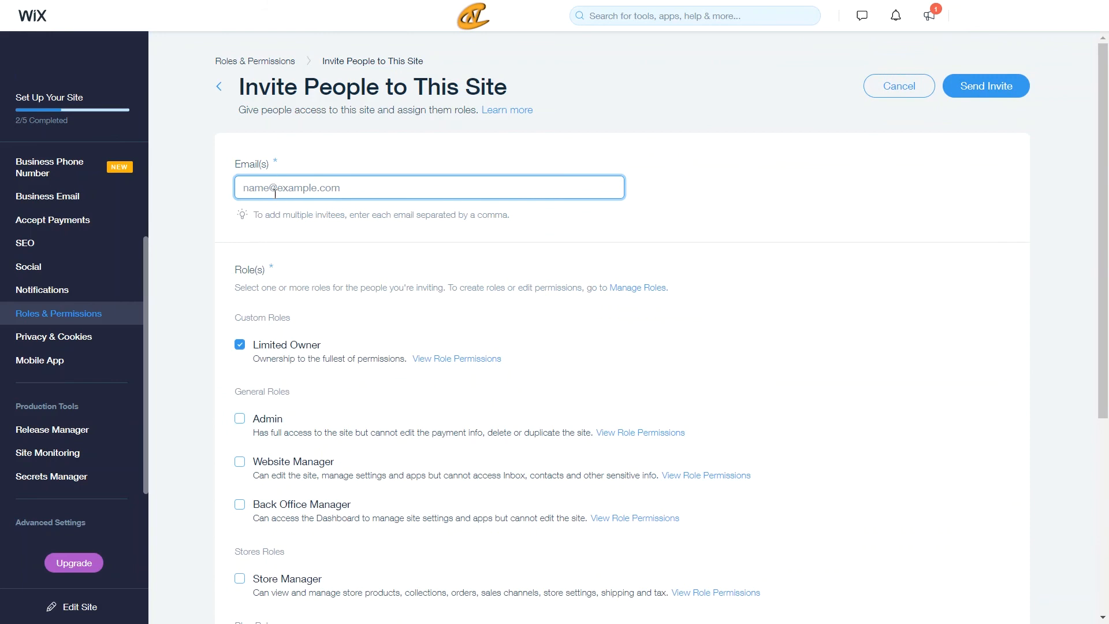
{"action": "type", "text": "name@"}
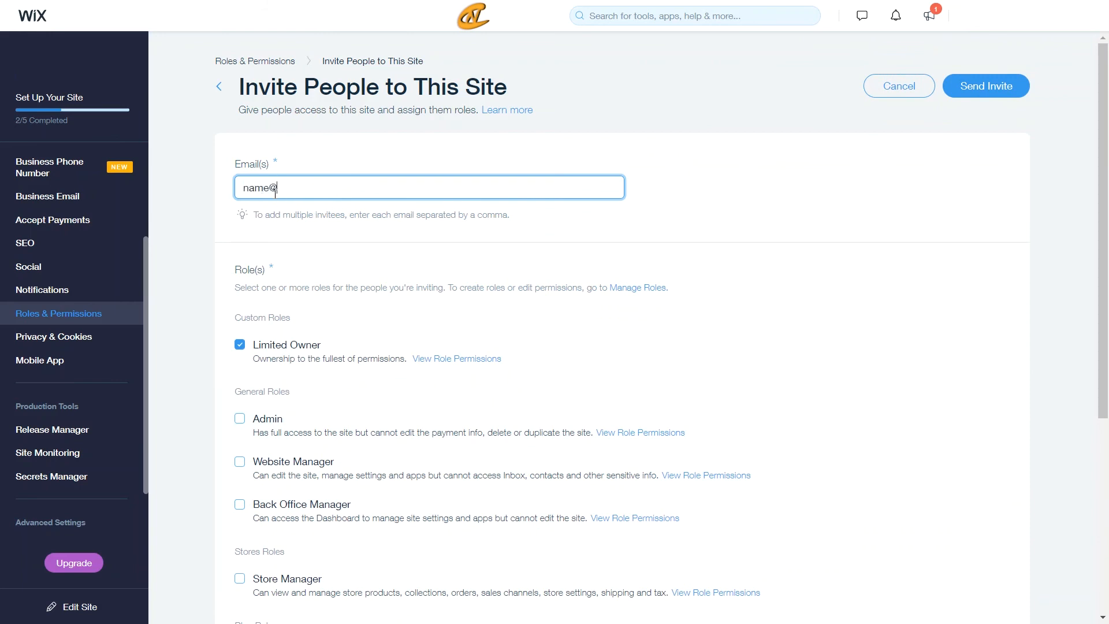
{"action": "type", "text": "example.com"}
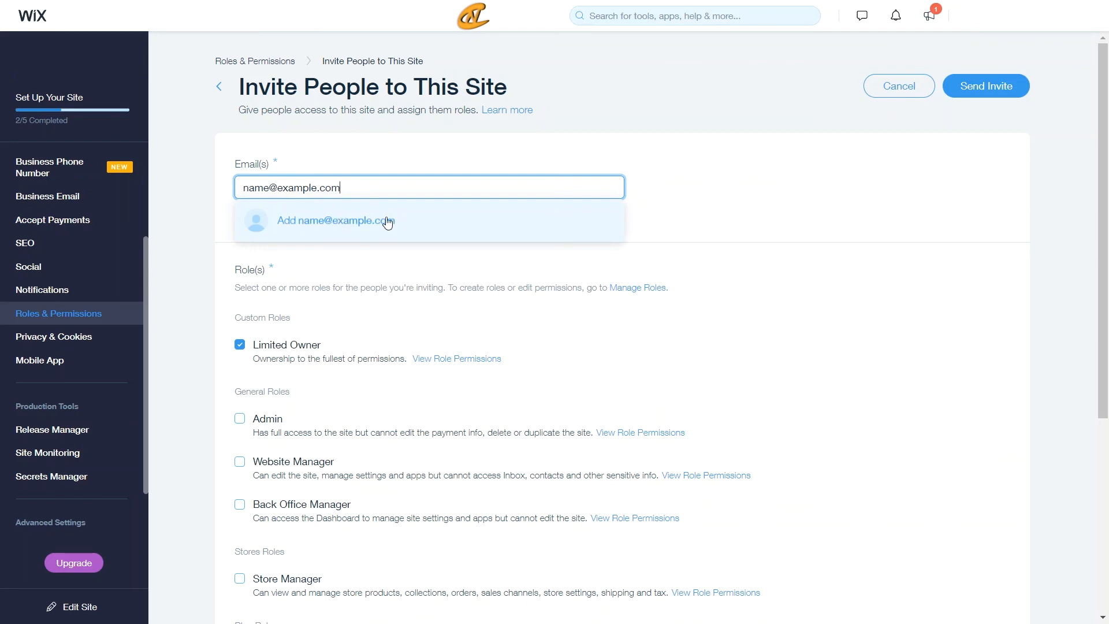
{"action": "left_click", "coordinate": [334, 220]}
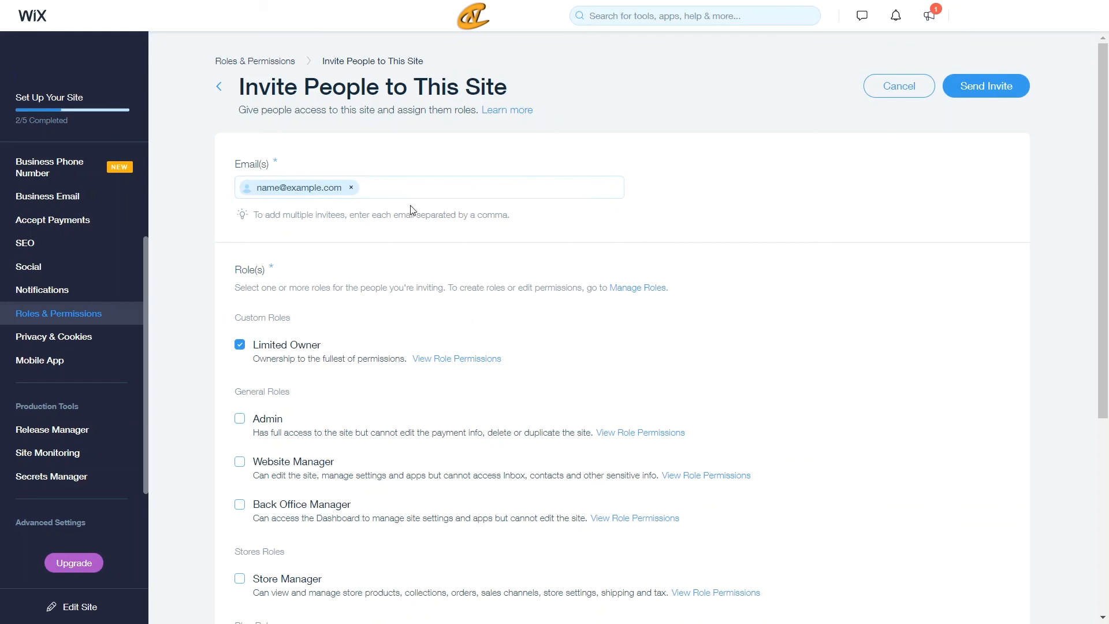
{"action": "left_click", "coordinate": [424, 188]}
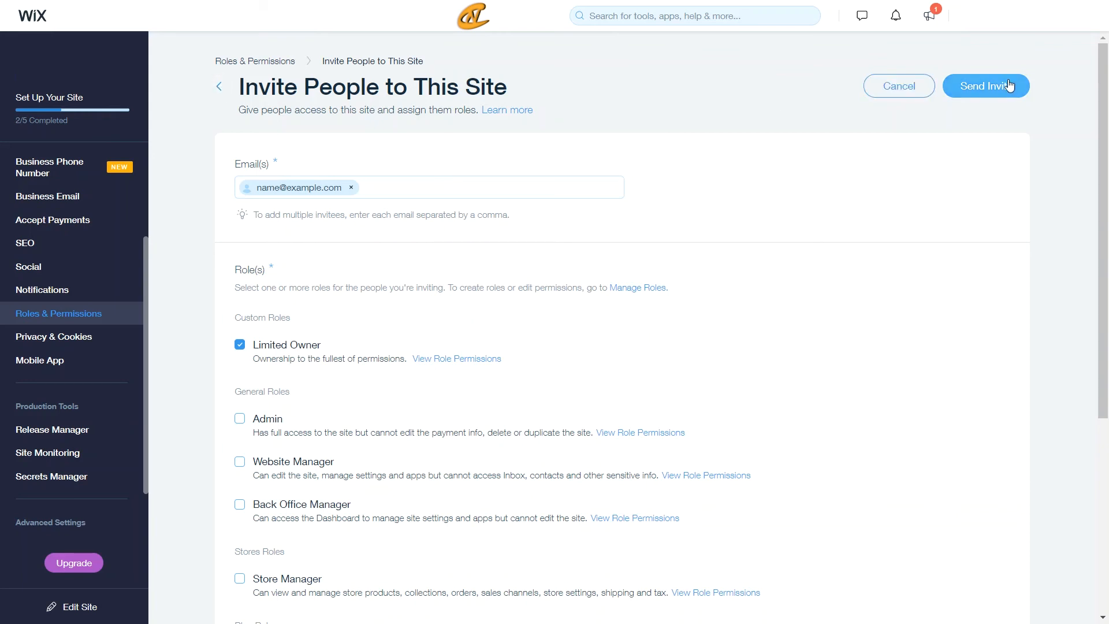
{"action": "mouse_move", "coordinate": [690, 150]}
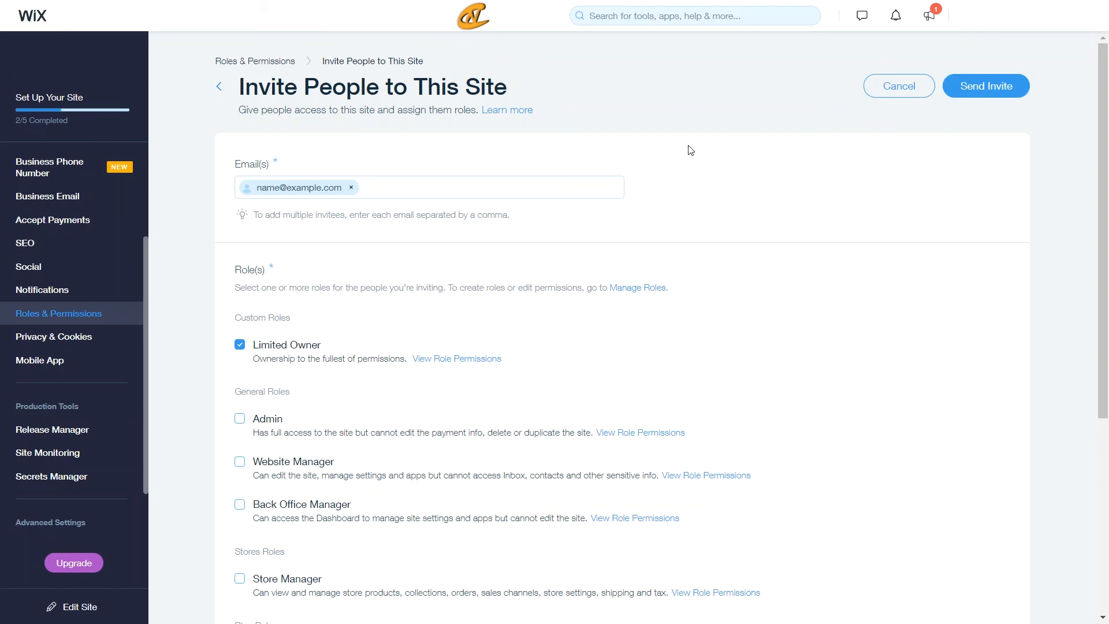
Step: Remove the example address chip and enter the real invitee's email instead
{"action": "left_click", "coordinate": [352, 187]}
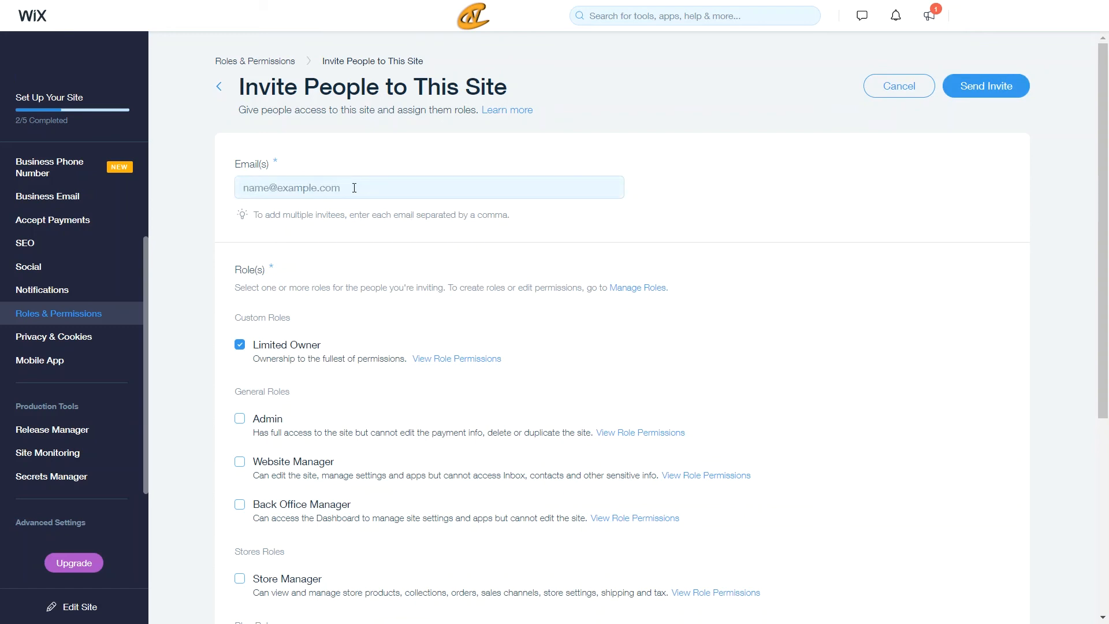
{"action": "left_click", "coordinate": [429, 187]}
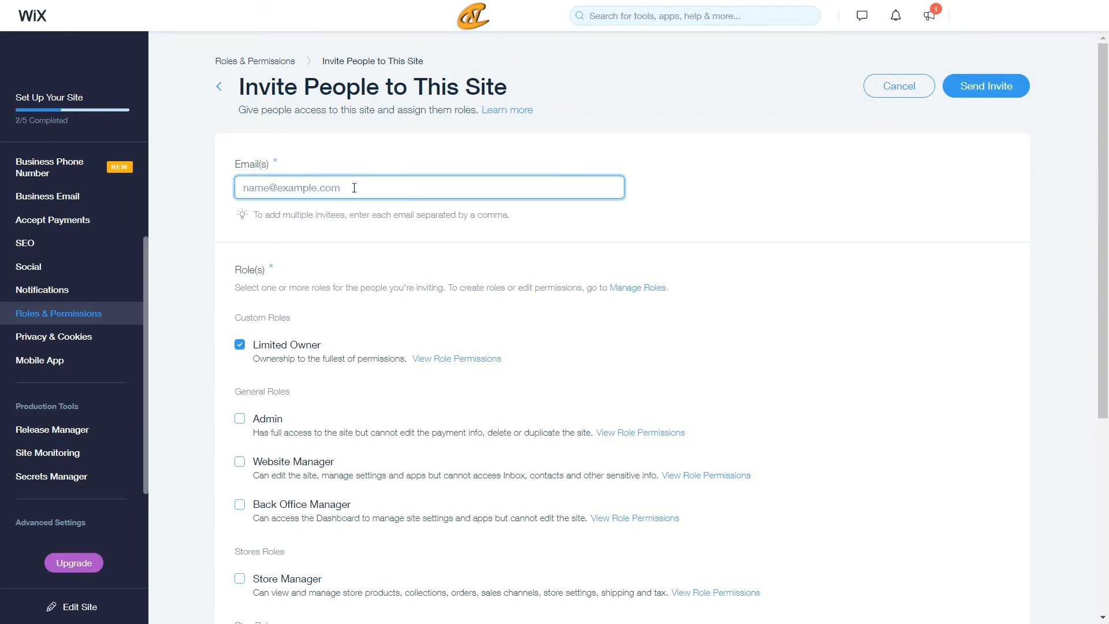
{"action": "mouse_move", "coordinate": [464, 145]}
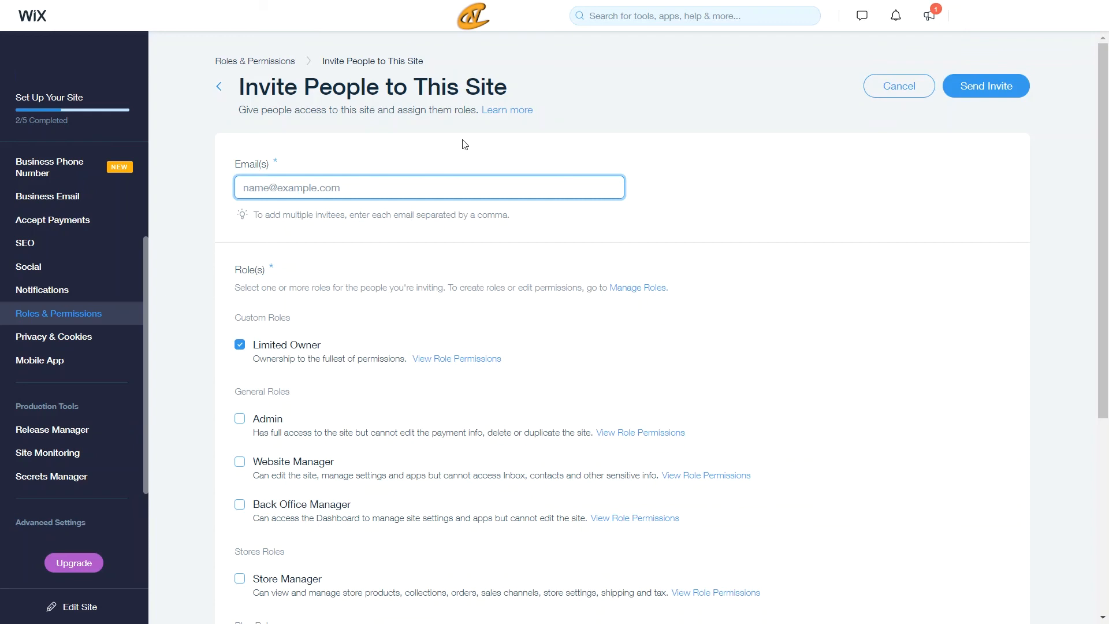
{"action": "mouse_move", "coordinate": [711, 179]}
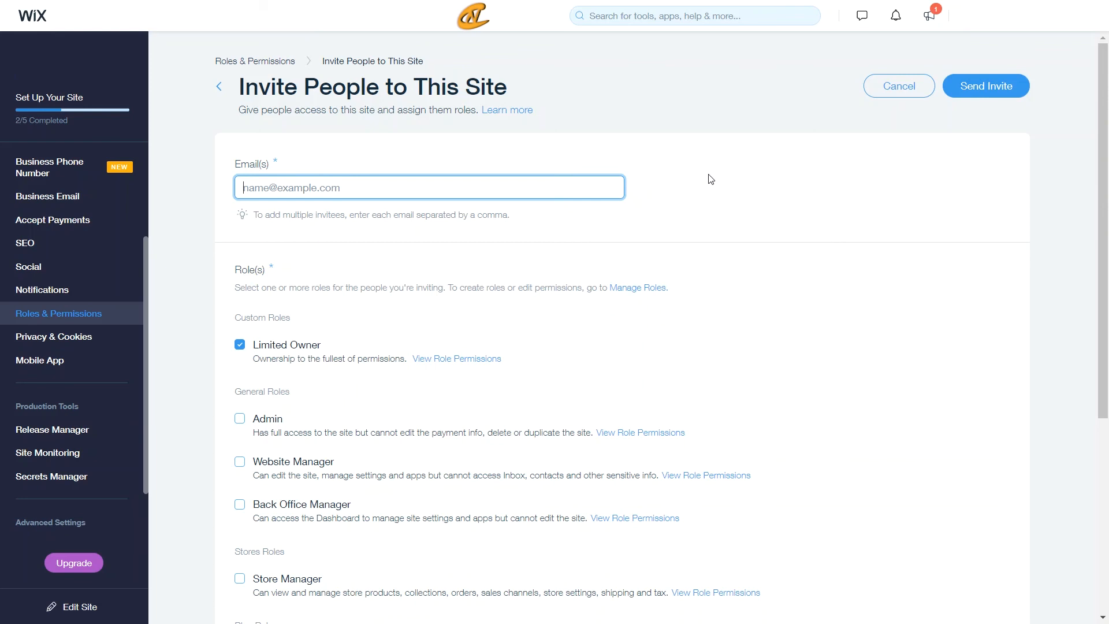
{"action": "left_click", "coordinate": [429, 187]}
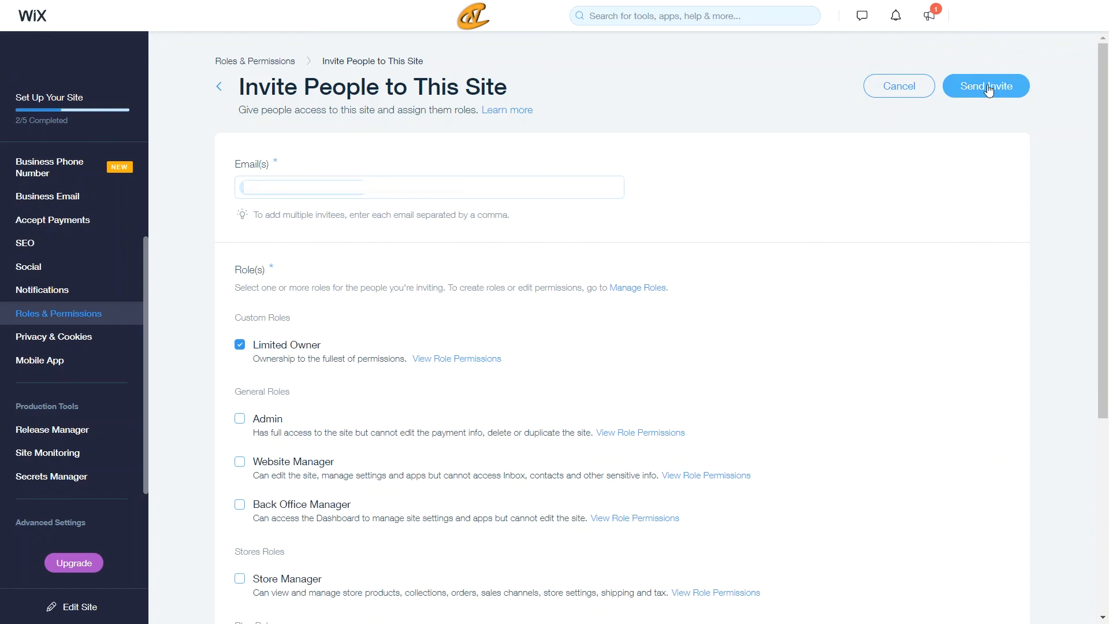
Step: Send the invite so a pending Limited Owner invitee appears beside the owner, then check its actions and filters
{"action": "left_click", "coordinate": [984, 85]}
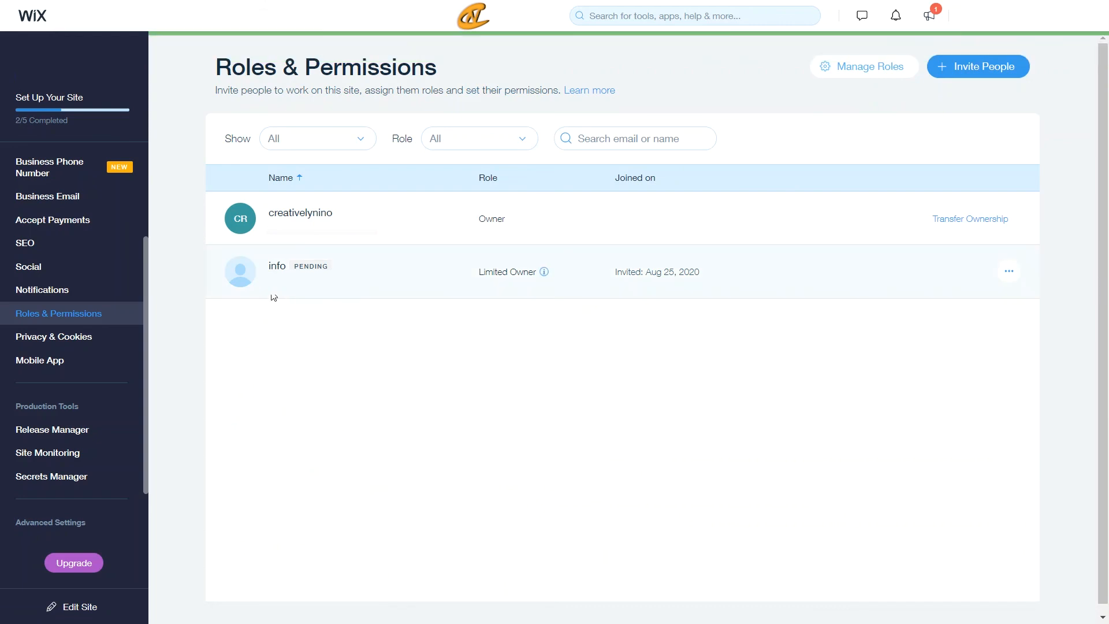
{"action": "mouse_move", "coordinate": [614, 262]}
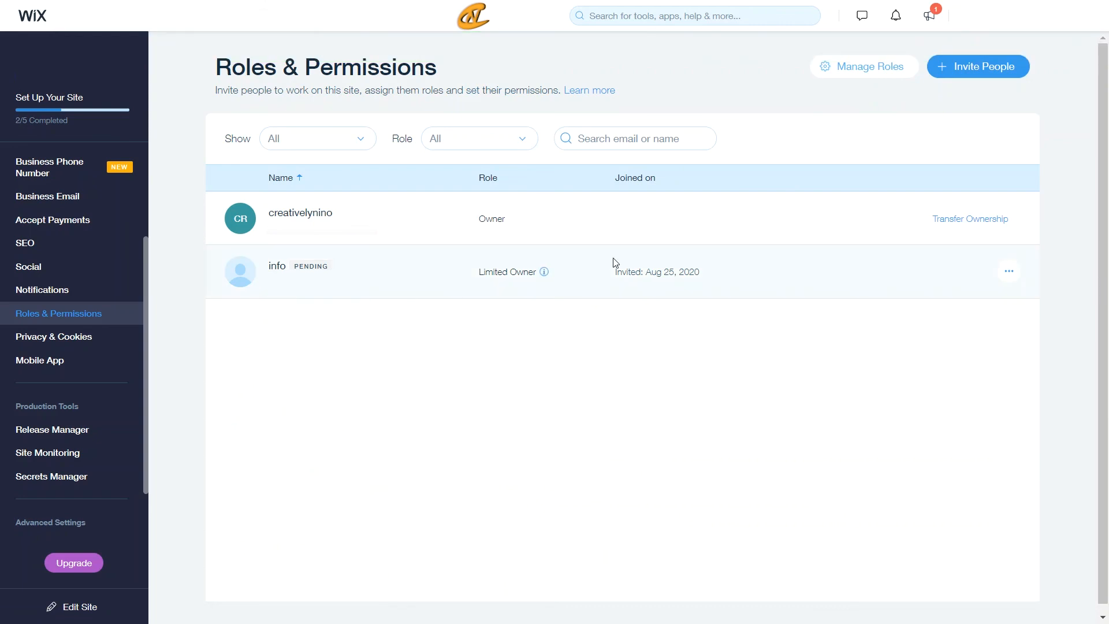
{"action": "mouse_move", "coordinate": [711, 280]}
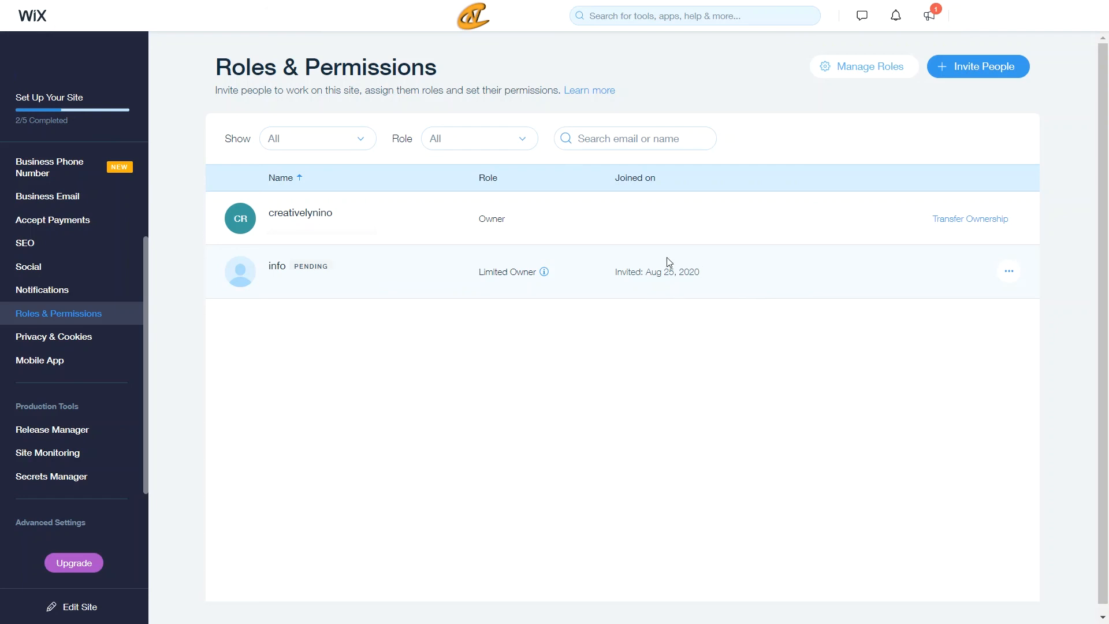
{"action": "mouse_move", "coordinate": [692, 283]}
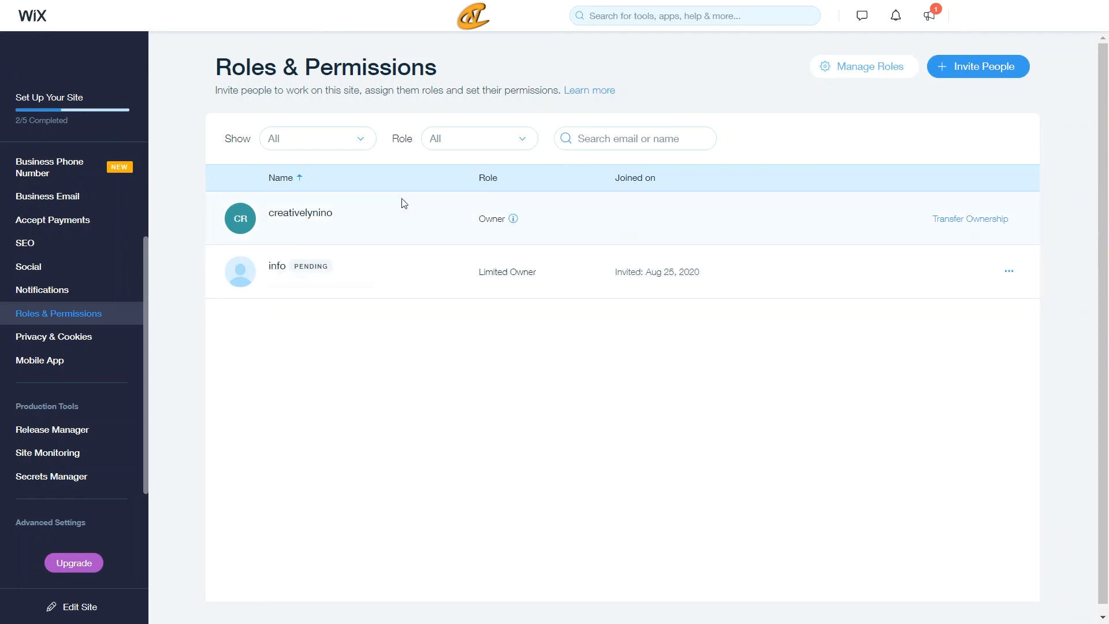
{"action": "left_click", "coordinate": [1008, 271]}
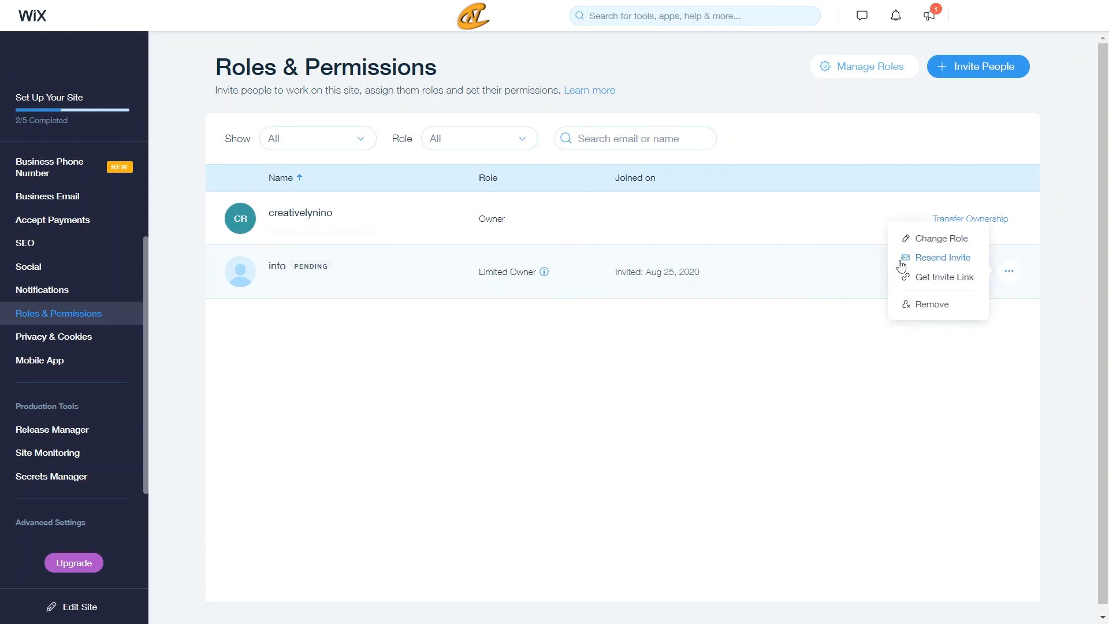
{"action": "mouse_move", "coordinate": [934, 269]}
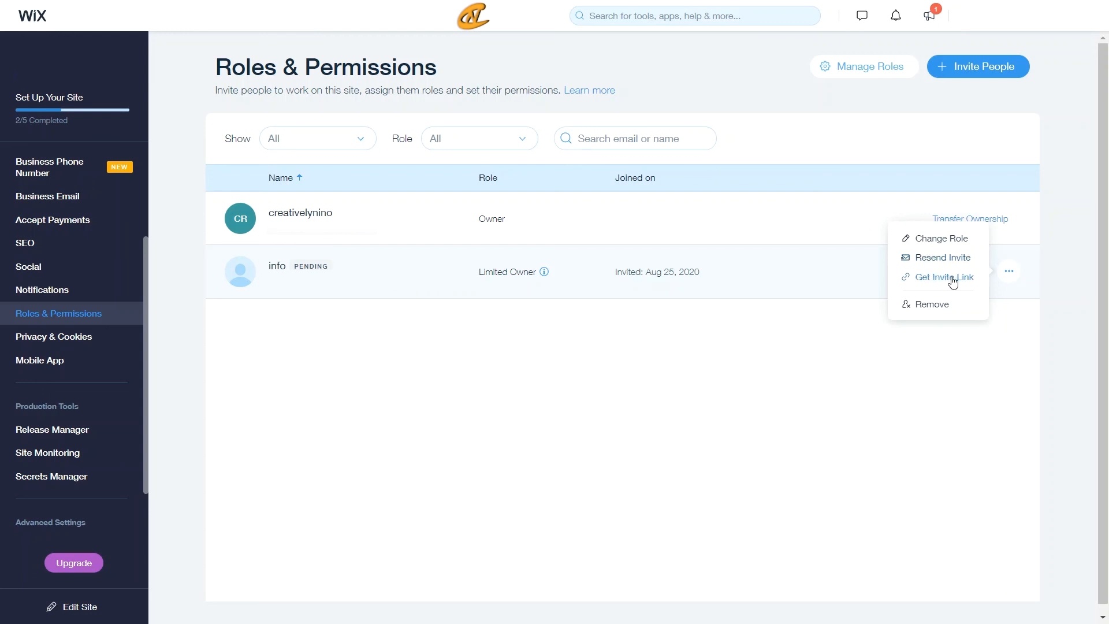
{"action": "mouse_move", "coordinate": [943, 277]}
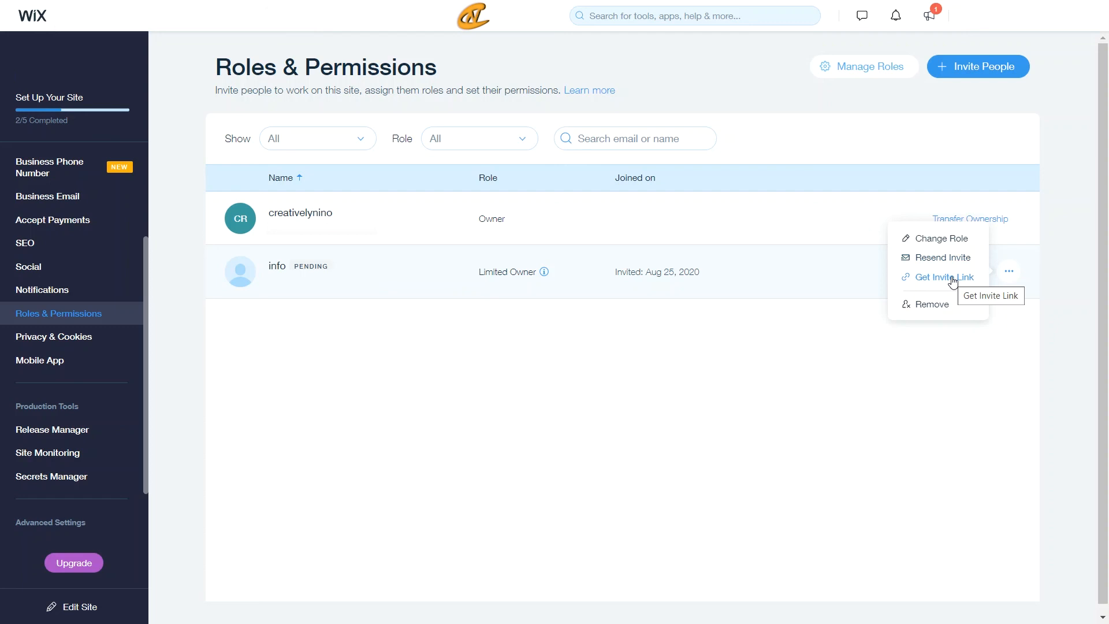
{"action": "mouse_move", "coordinate": [938, 301]}
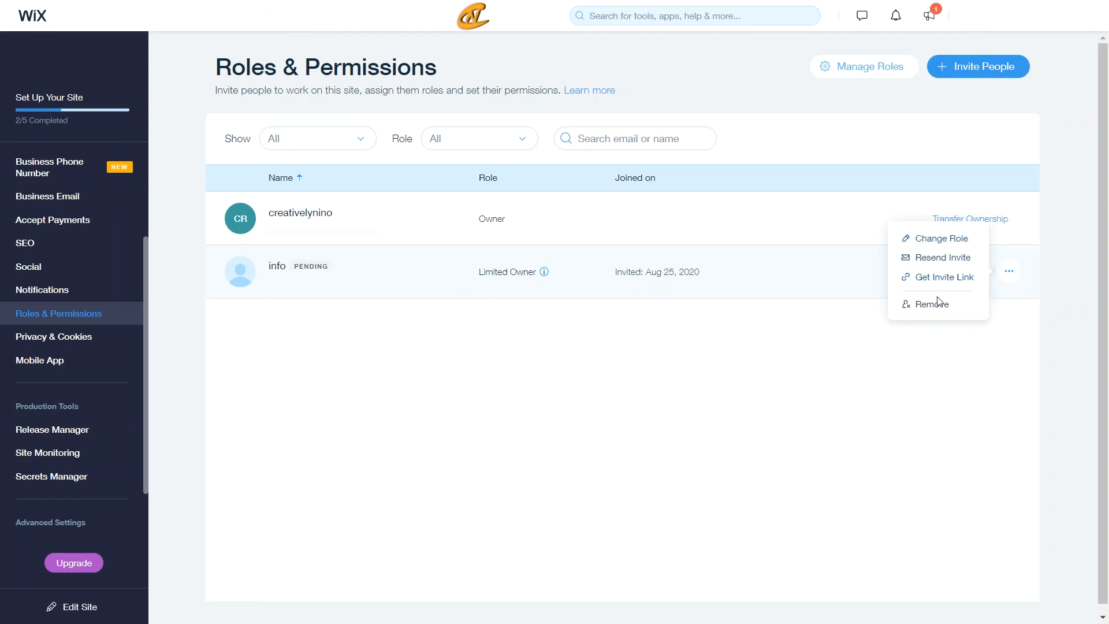
{"action": "mouse_move", "coordinate": [931, 304]}
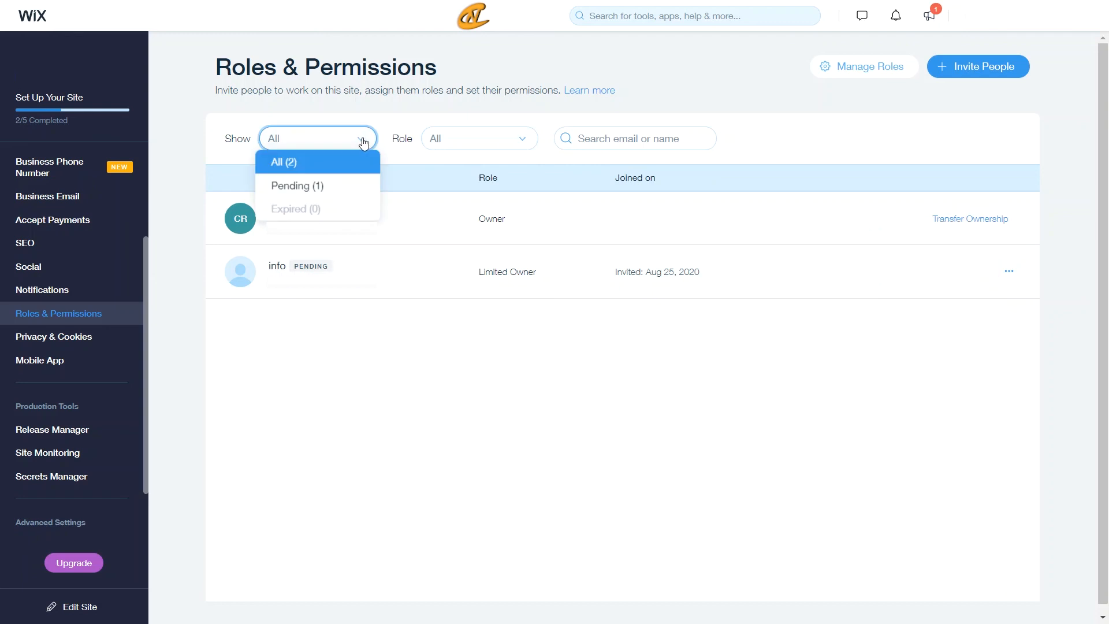
{"action": "mouse_move", "coordinate": [262, 214]}
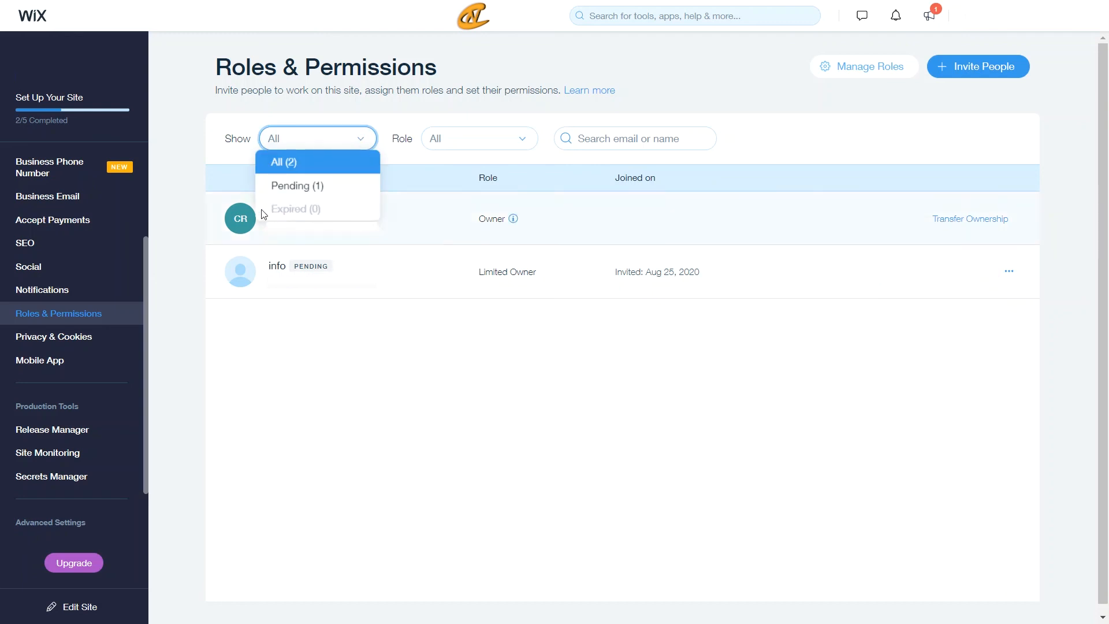
{"action": "left_click", "coordinate": [282, 161]}
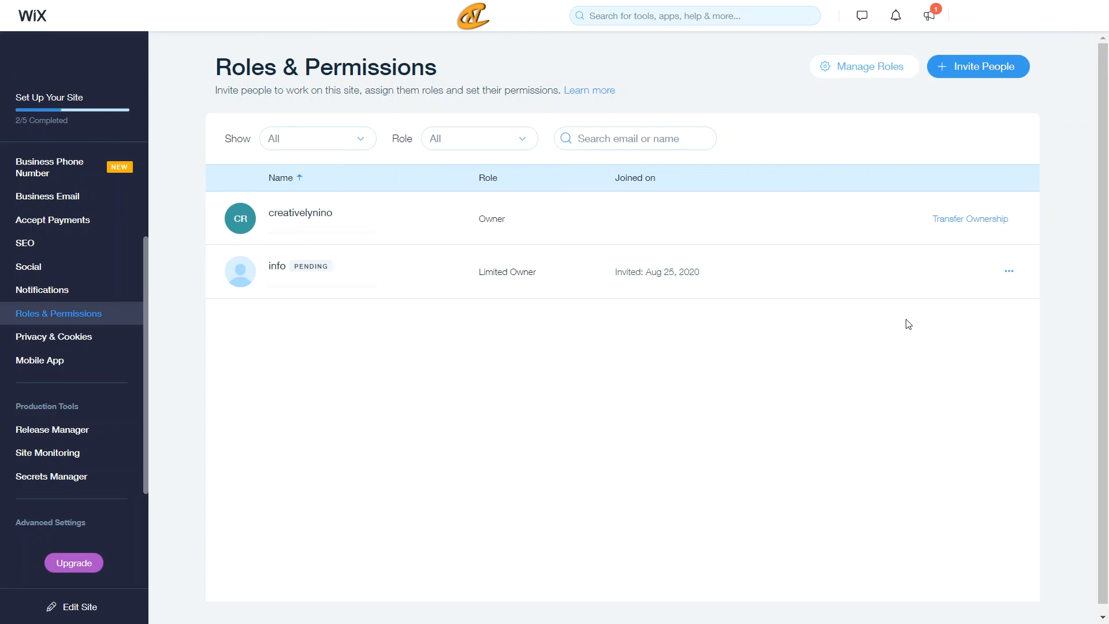
Step: Remove the pending Limited Owner invitee and confirm, leaving only the owner listed
{"action": "left_click", "coordinate": [1007, 270]}
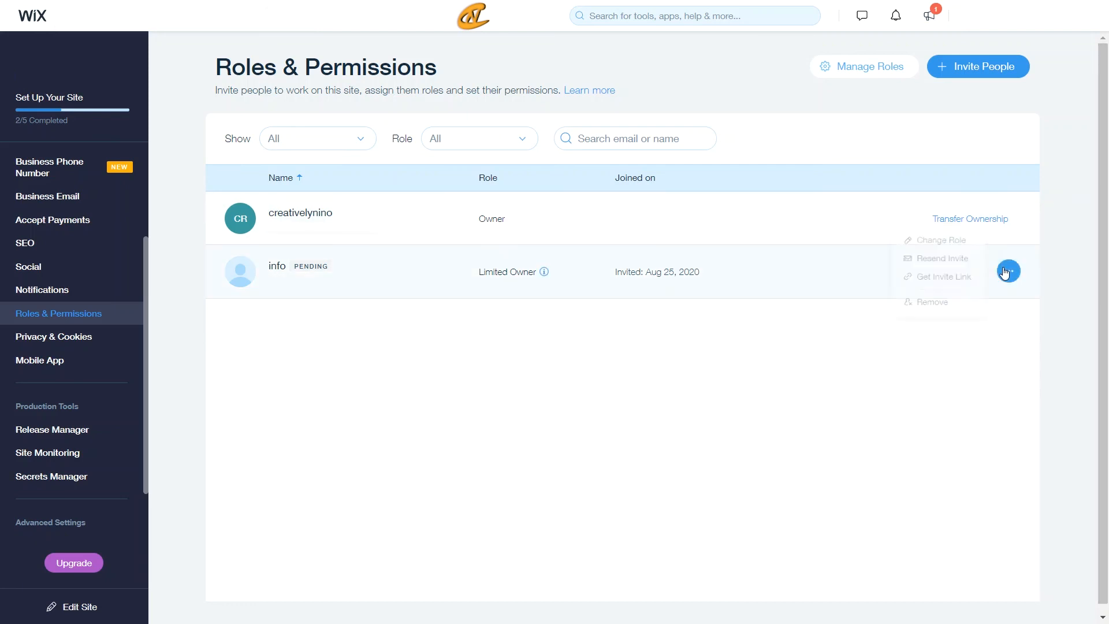
{"action": "left_click", "coordinate": [934, 302]}
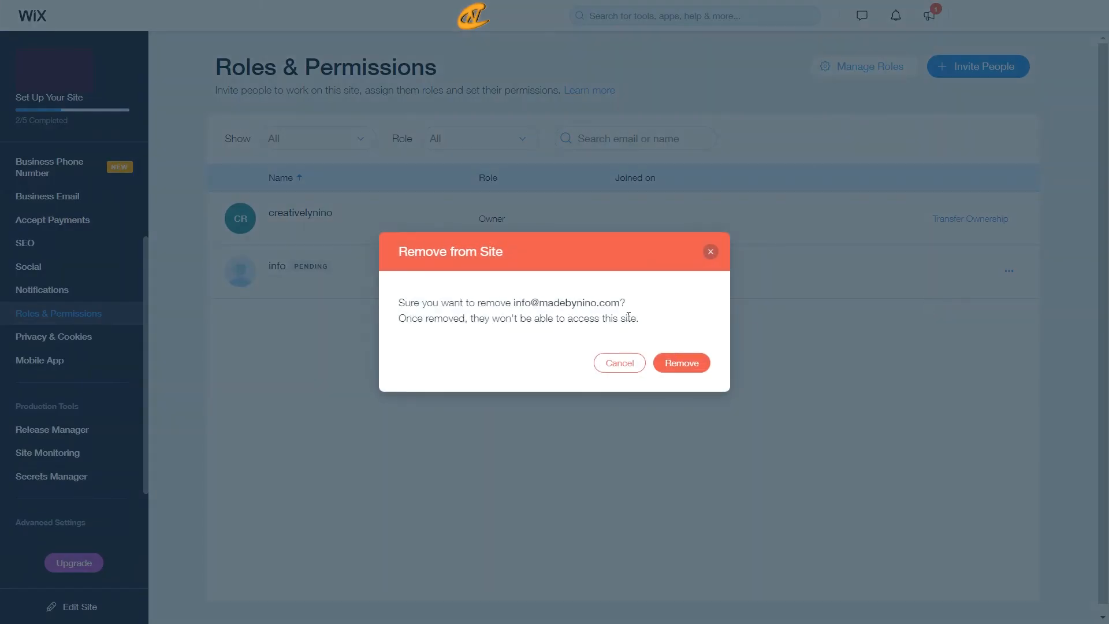
{"action": "left_click", "coordinate": [679, 361]}
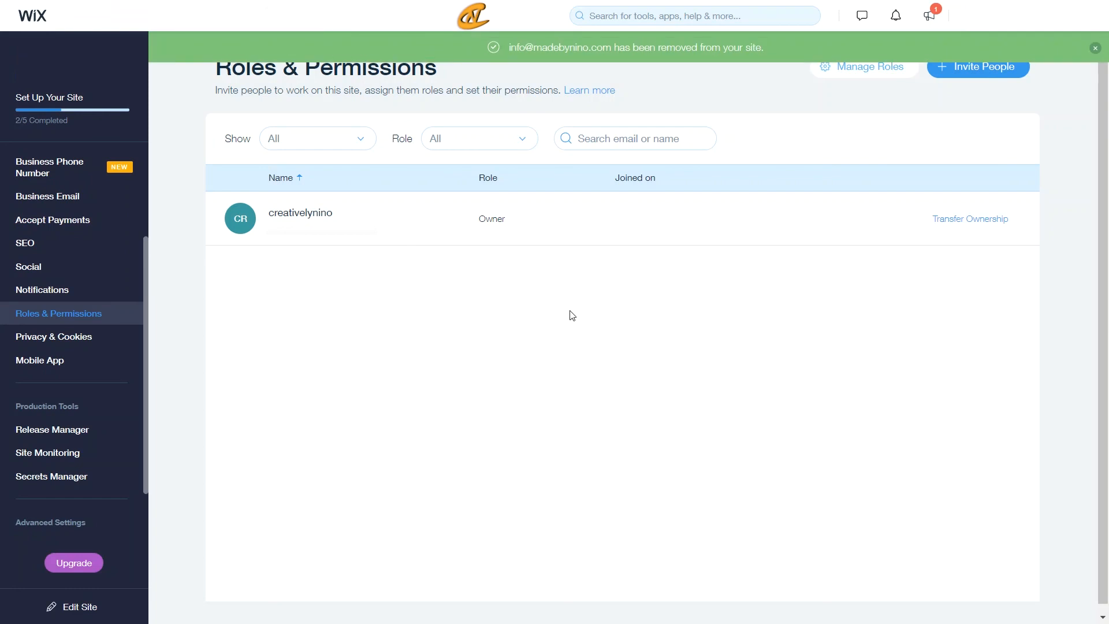
{"action": "left_click", "coordinate": [1095, 47]}
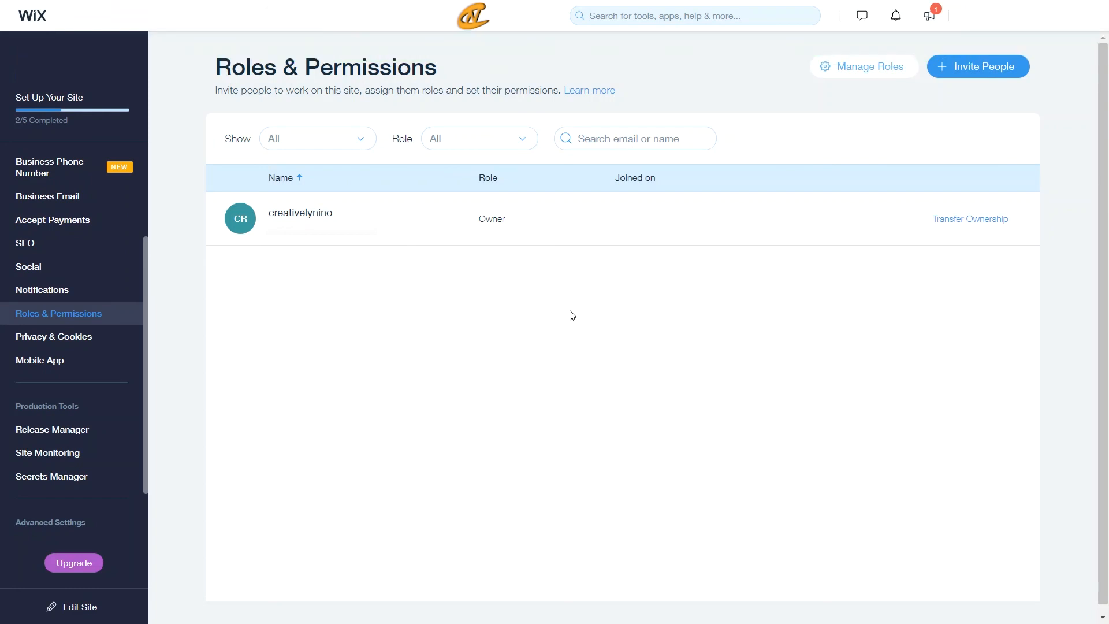
{"action": "mouse_move", "coordinate": [832, 284]}
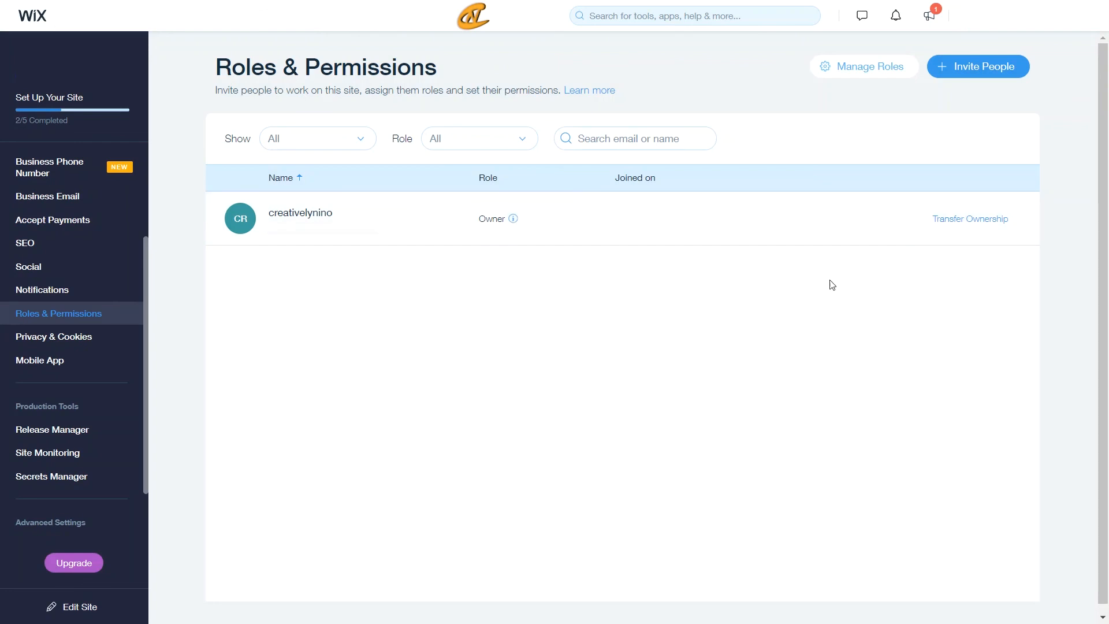